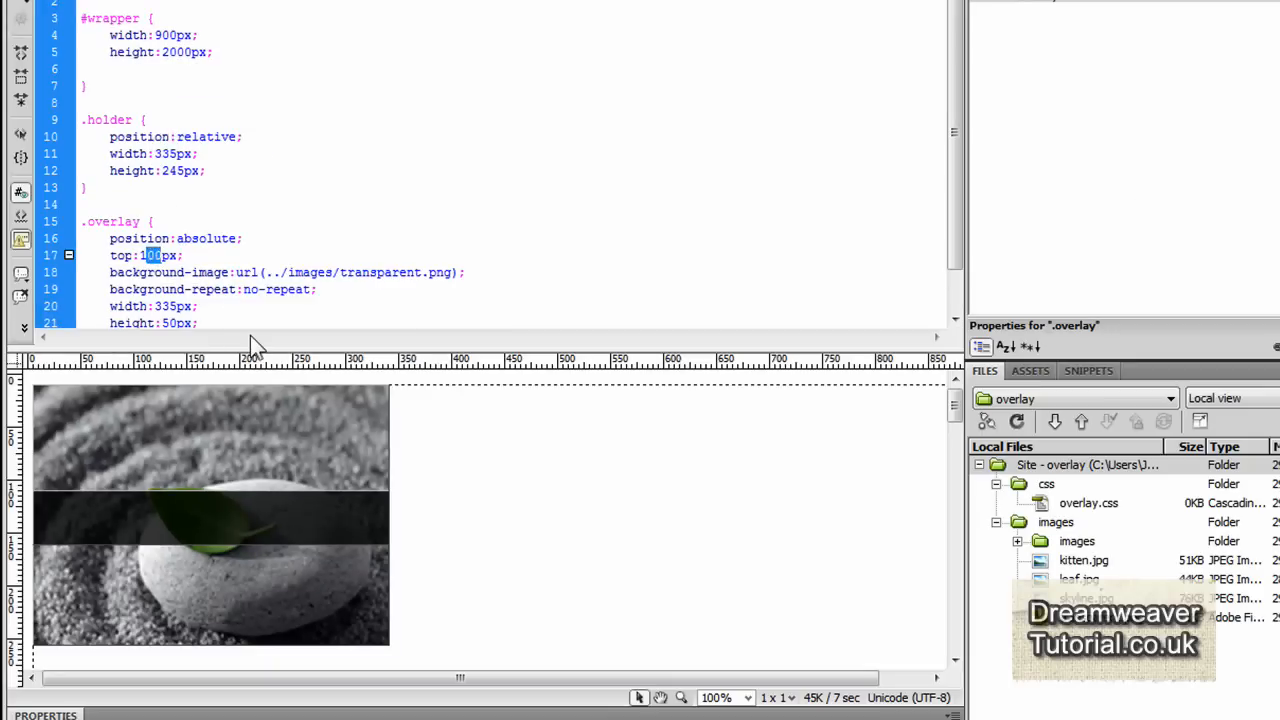
Set the .overlay rule's top property to 180px in overlay.css
type("180")
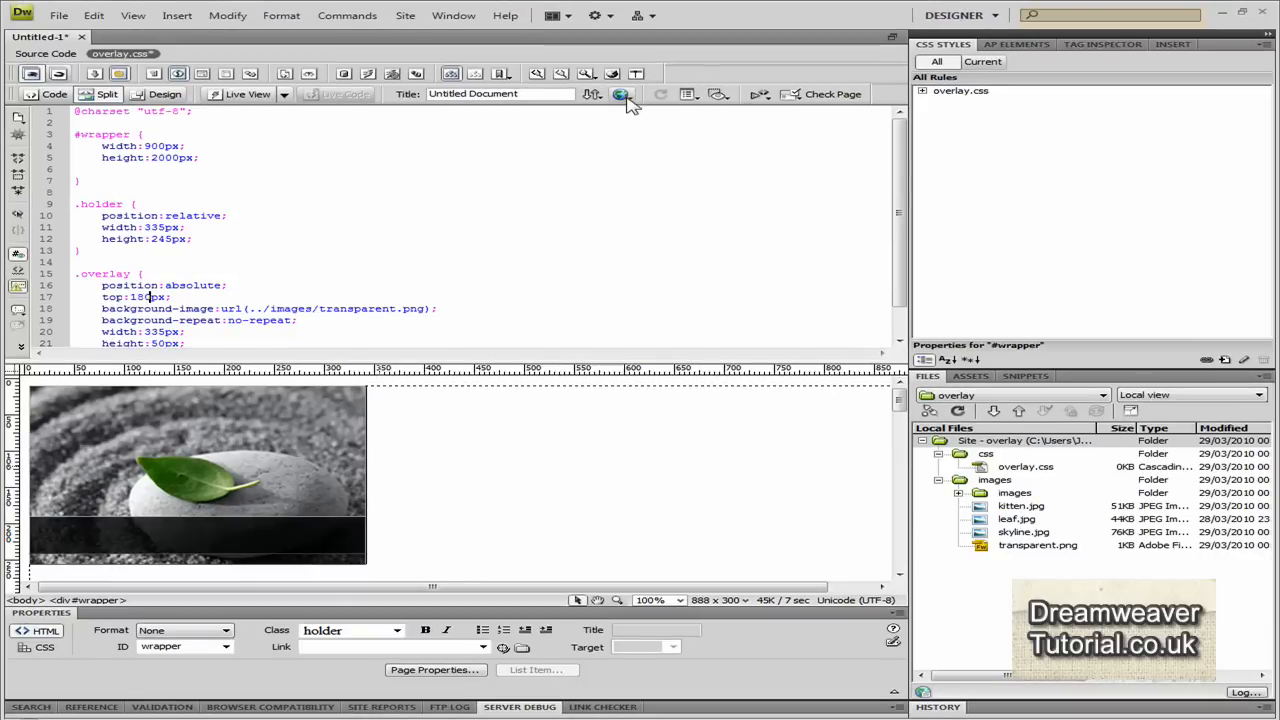
Start a Firefox preview and save the unsaved page as overlay.html when prompted
left_click(620, 94)
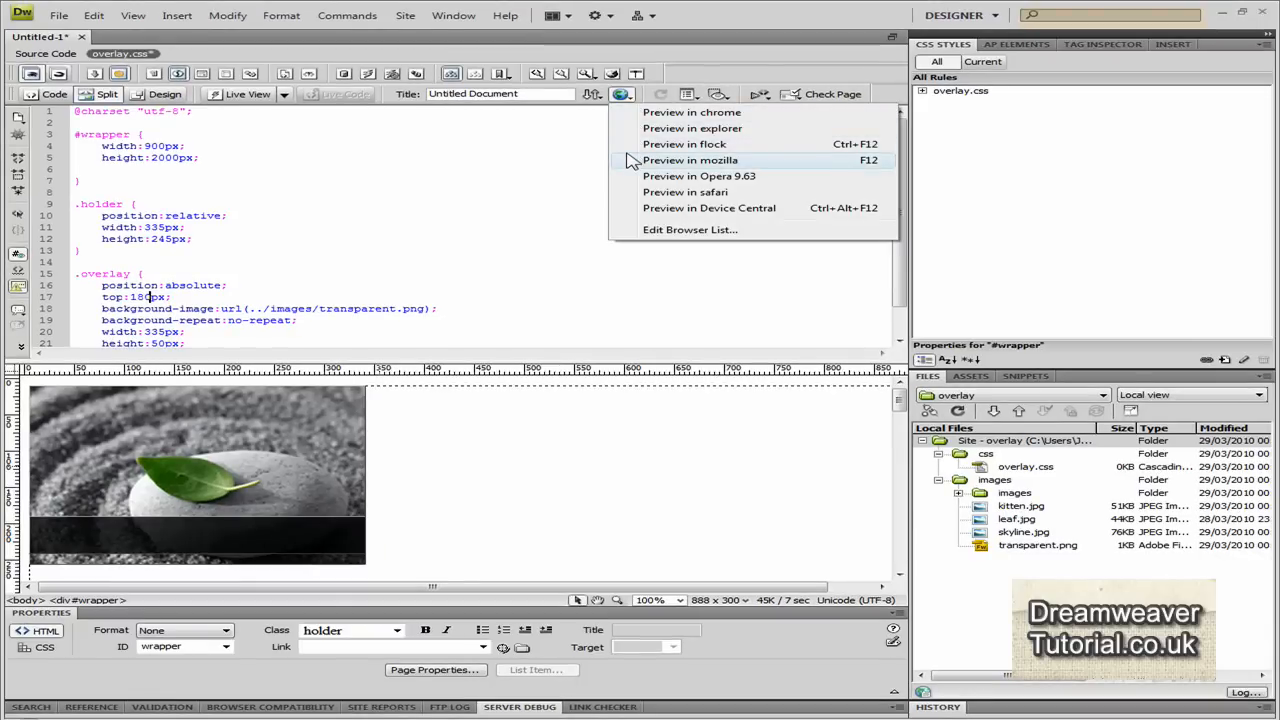
left_click(690, 160)
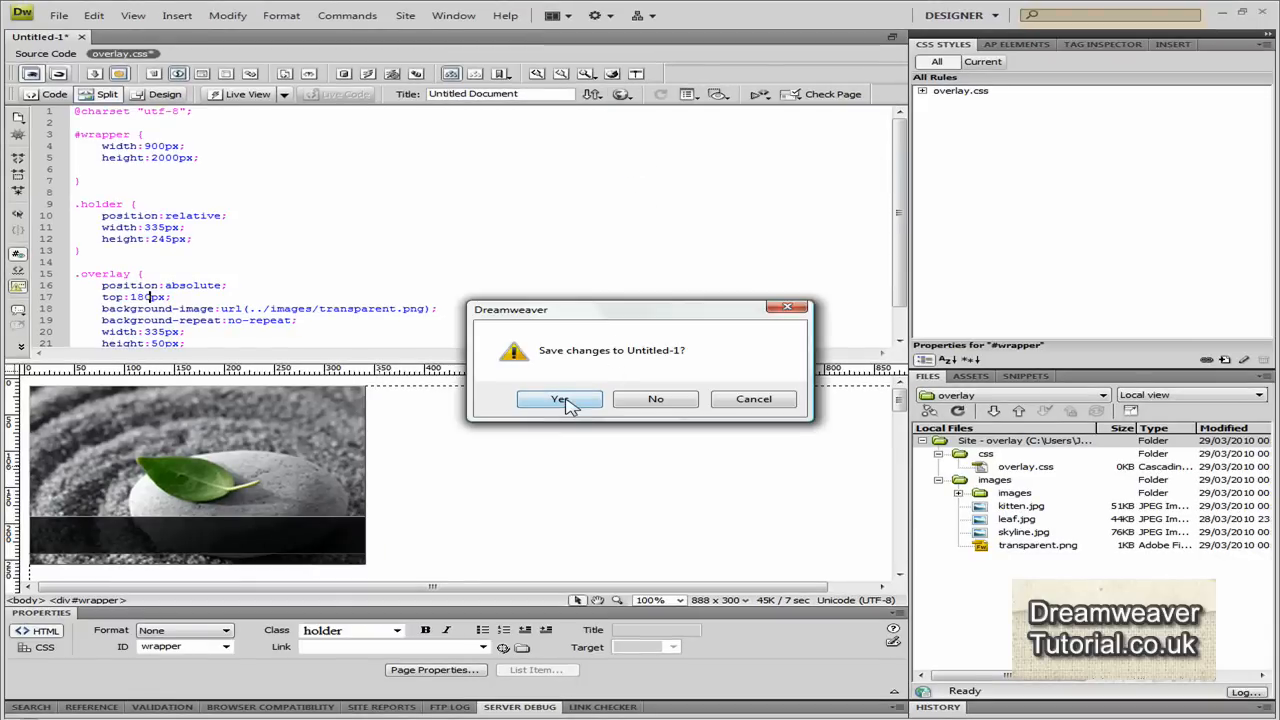
left_click(560, 400)
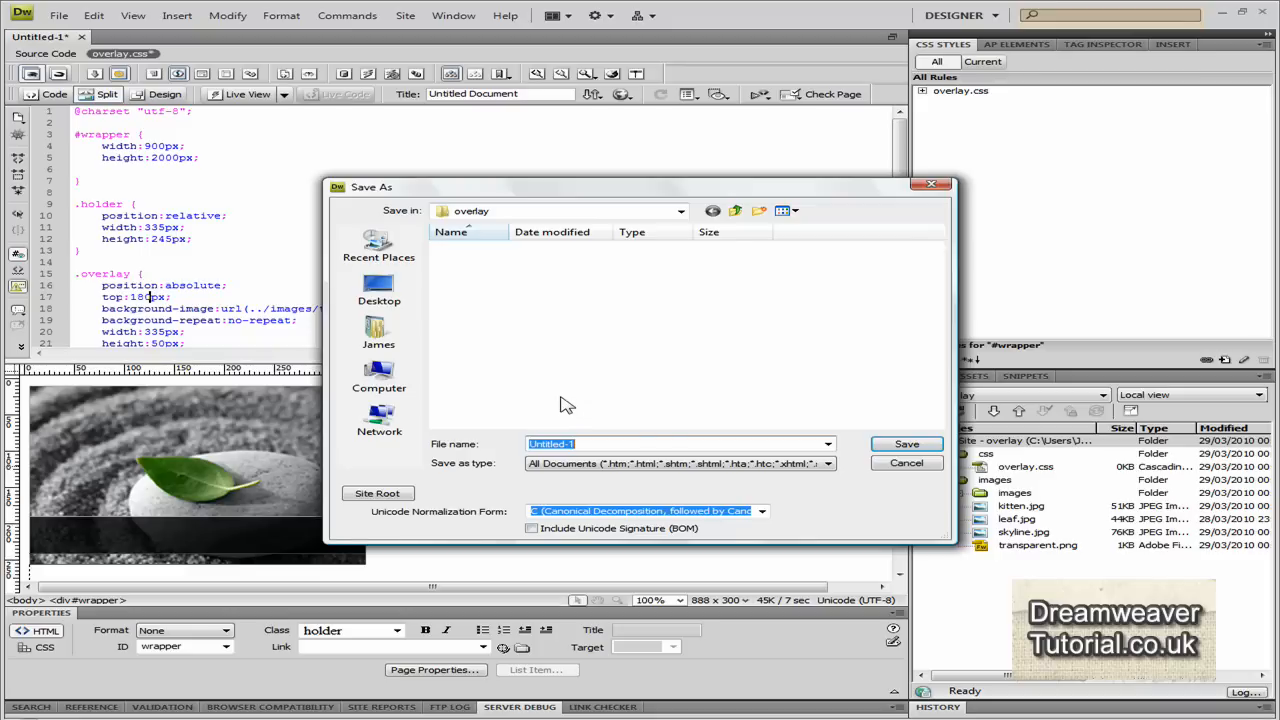
type("overlay.html")
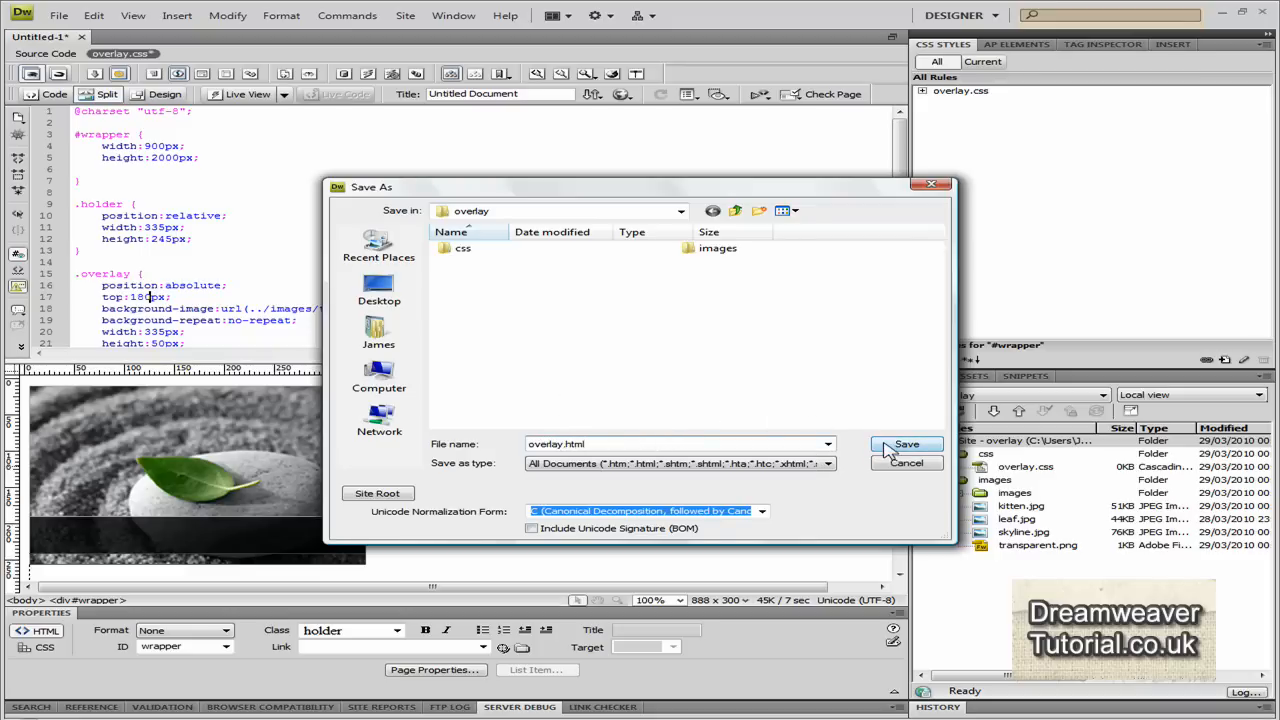
left_click(904, 444)
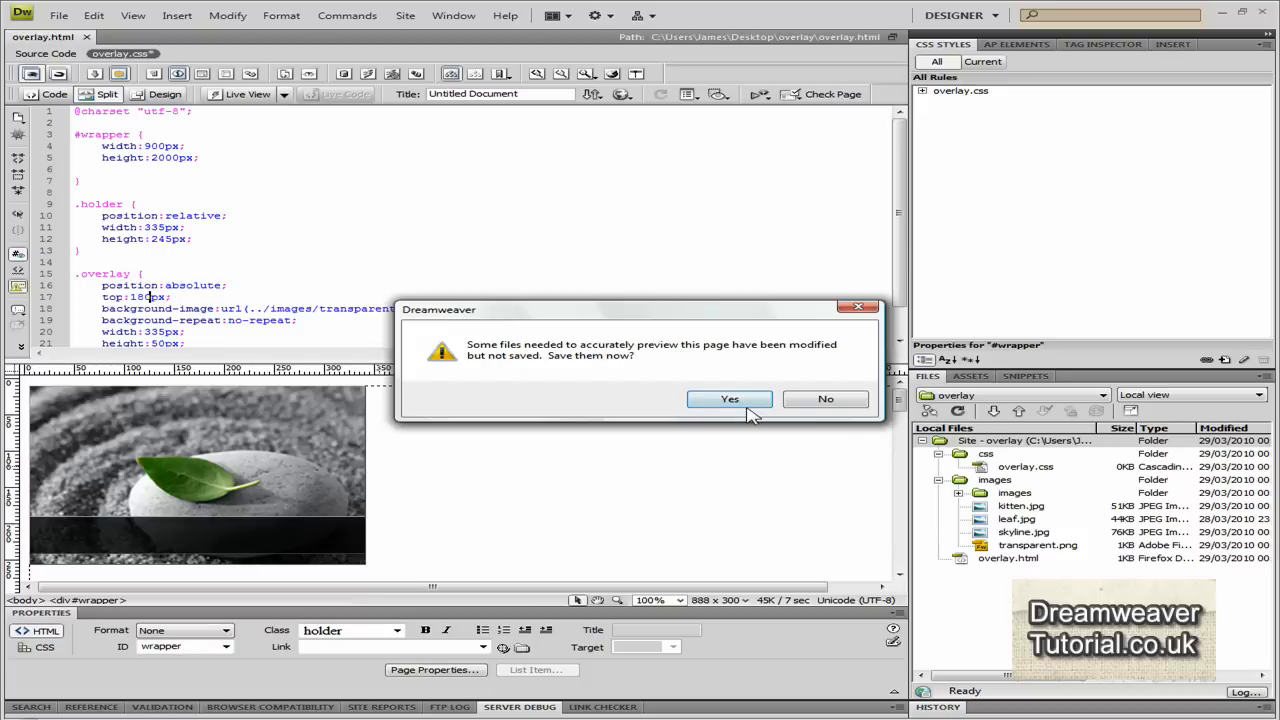
Confirm saving the modified stylesheet so the preview opens in Firefox
left_click(728, 400)
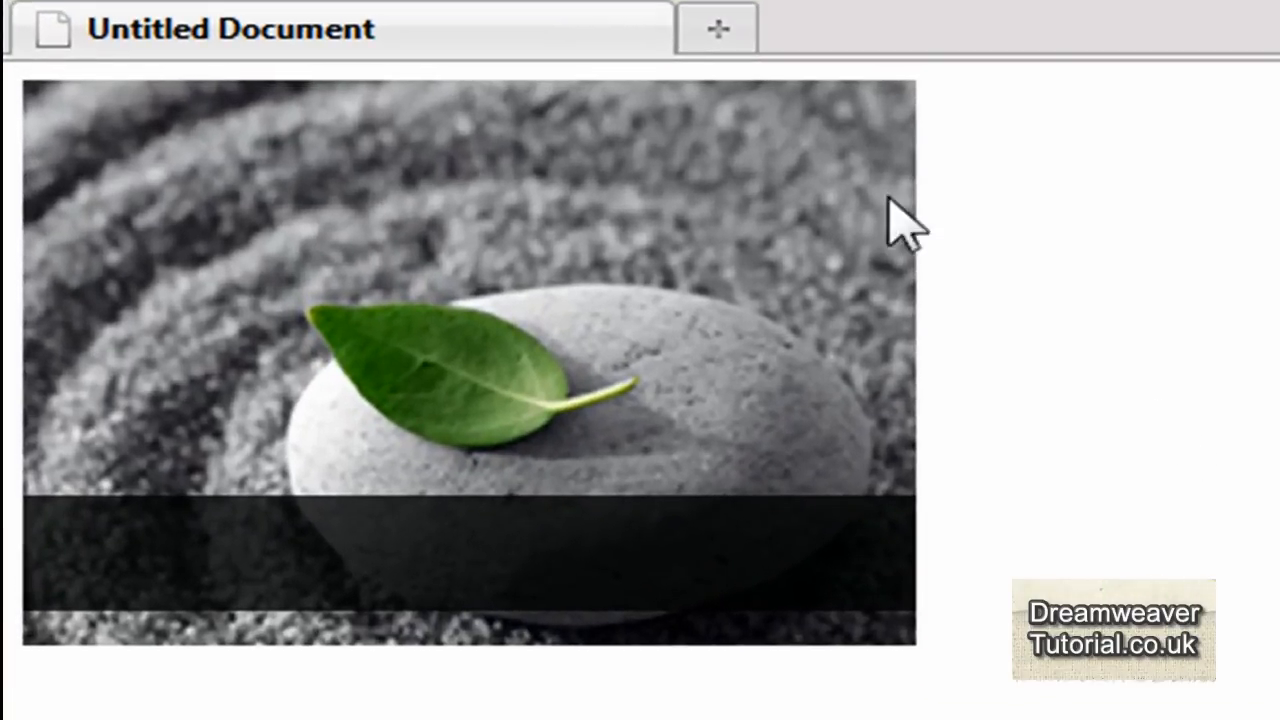
mouse_move(560, 304)
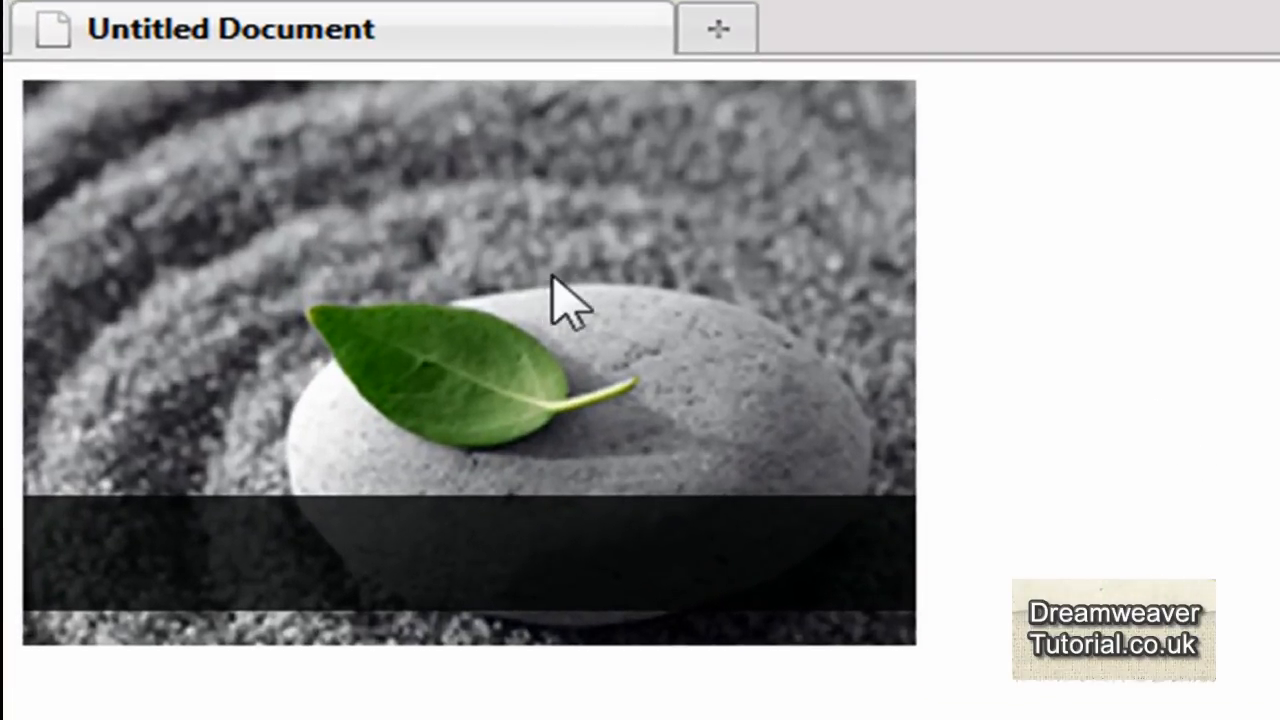
mouse_move(720, 656)
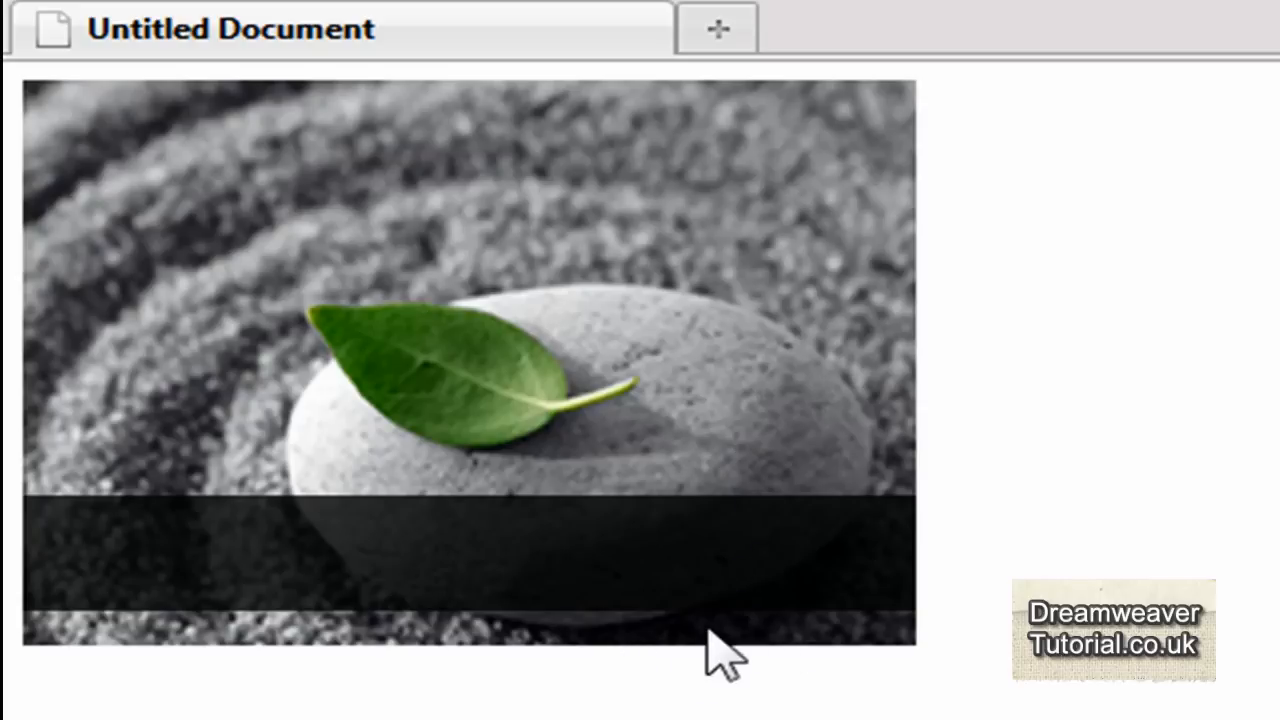
mouse_move(384, 550)
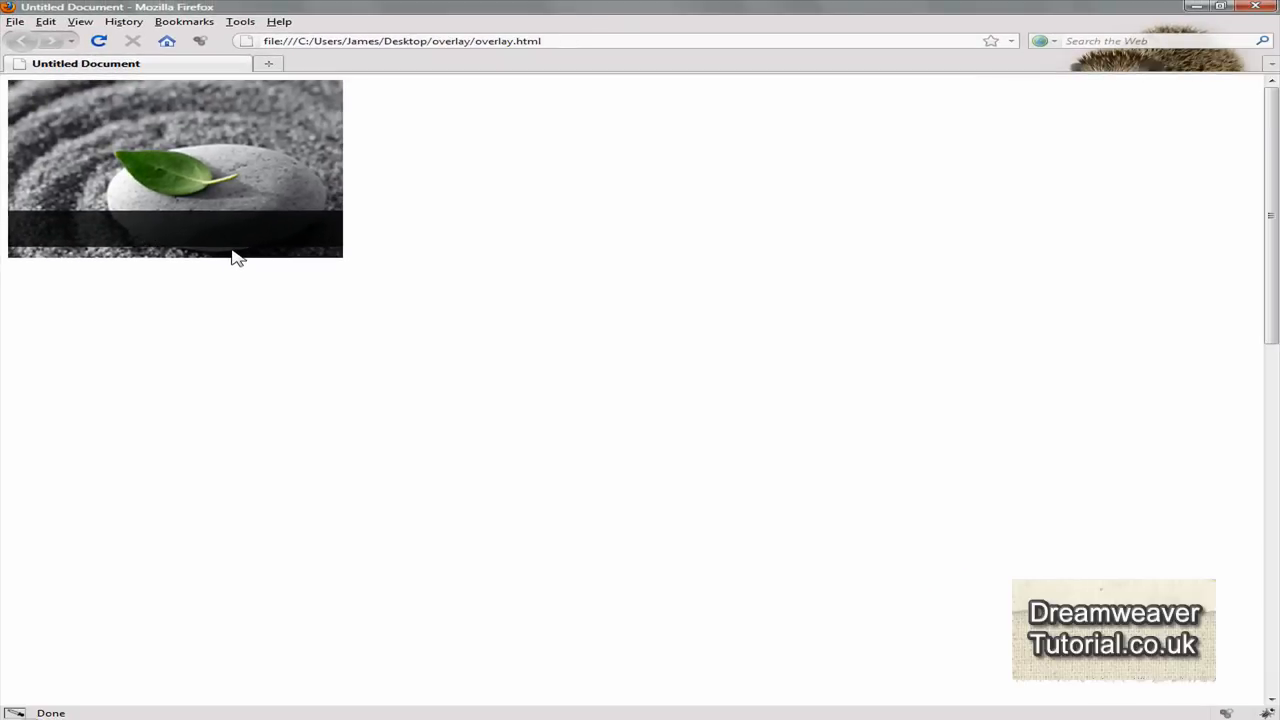
mouse_move(500, 350)
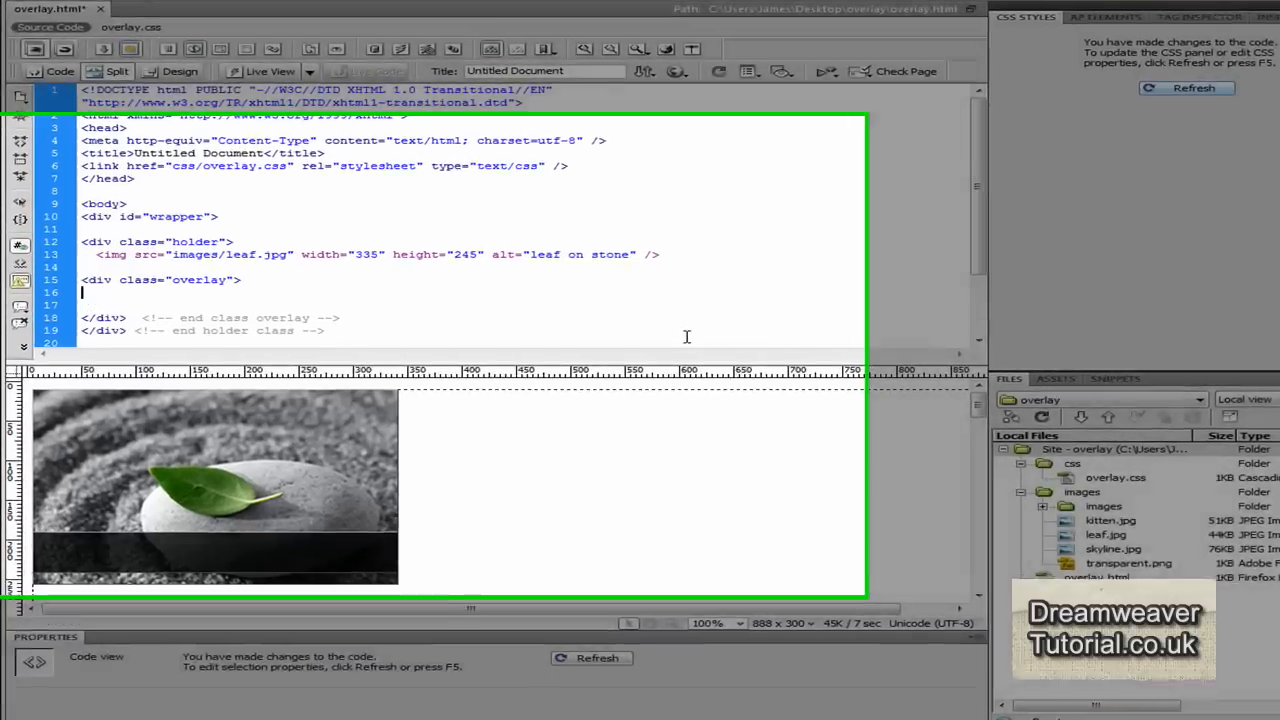
Add an <h3> heading reading Leaf on a Rock inside the overlay div
type("<")
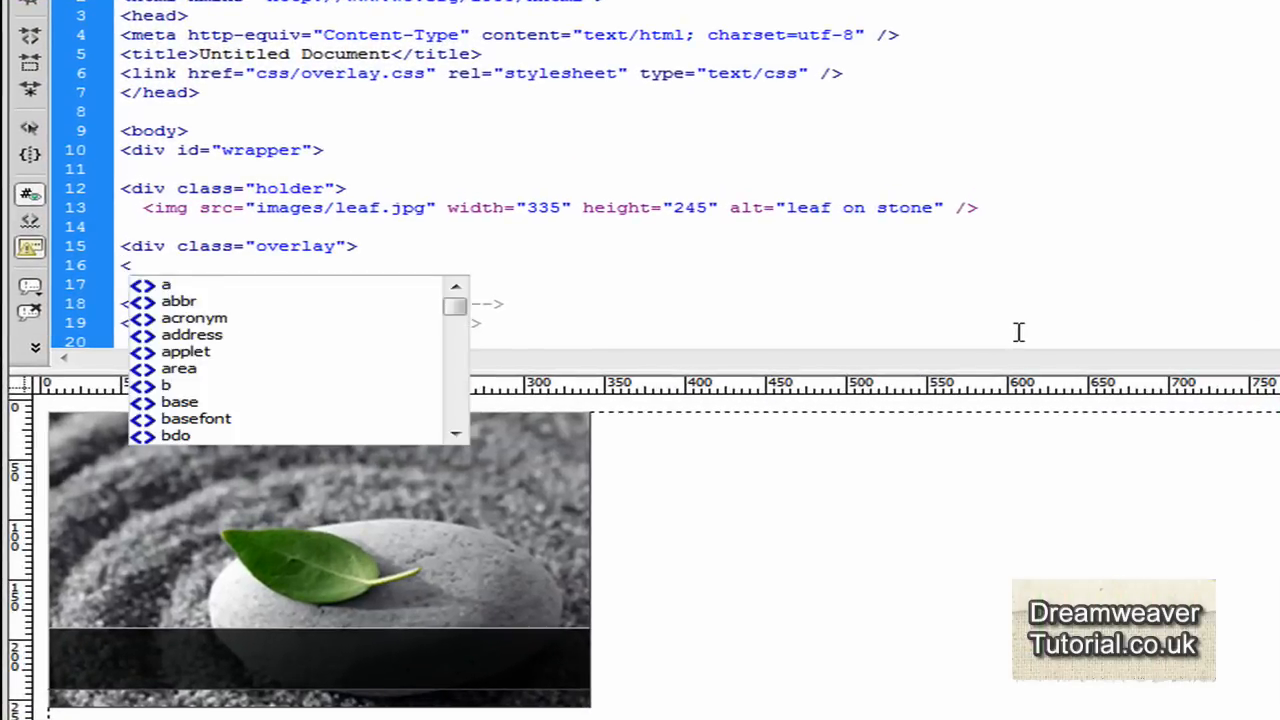
type("h3></h3>")
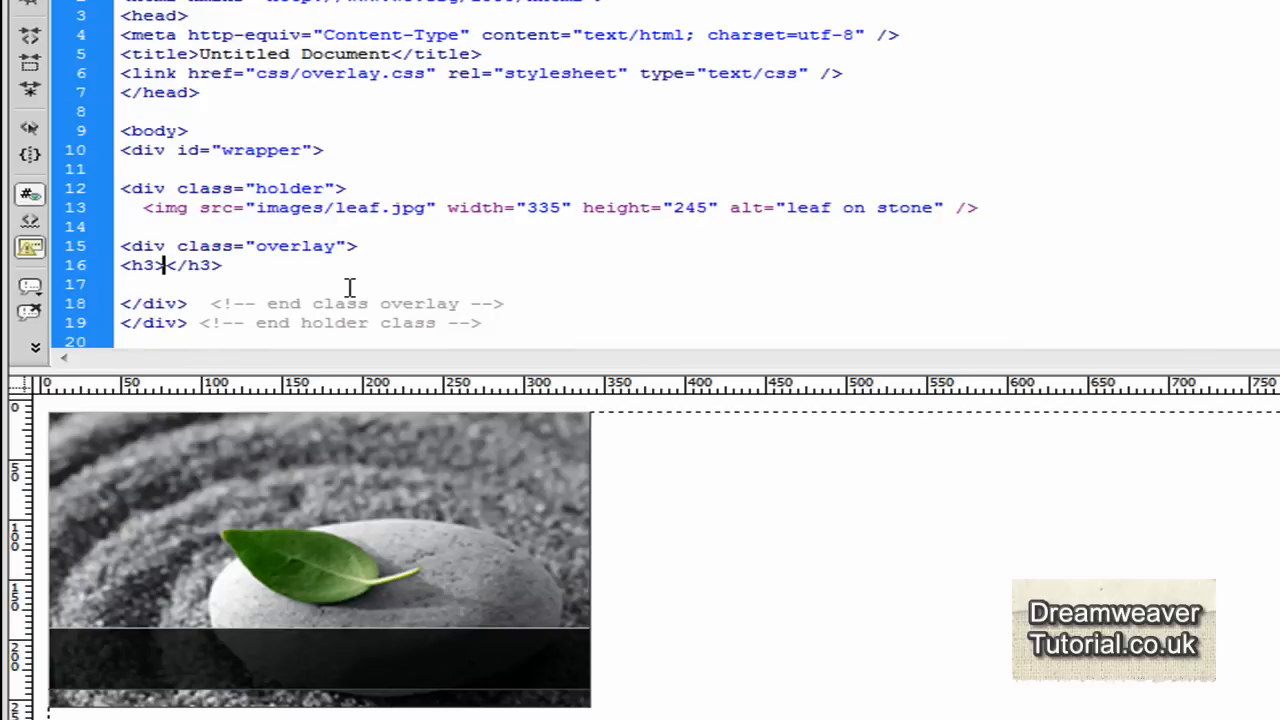
type("Leaf on a R")
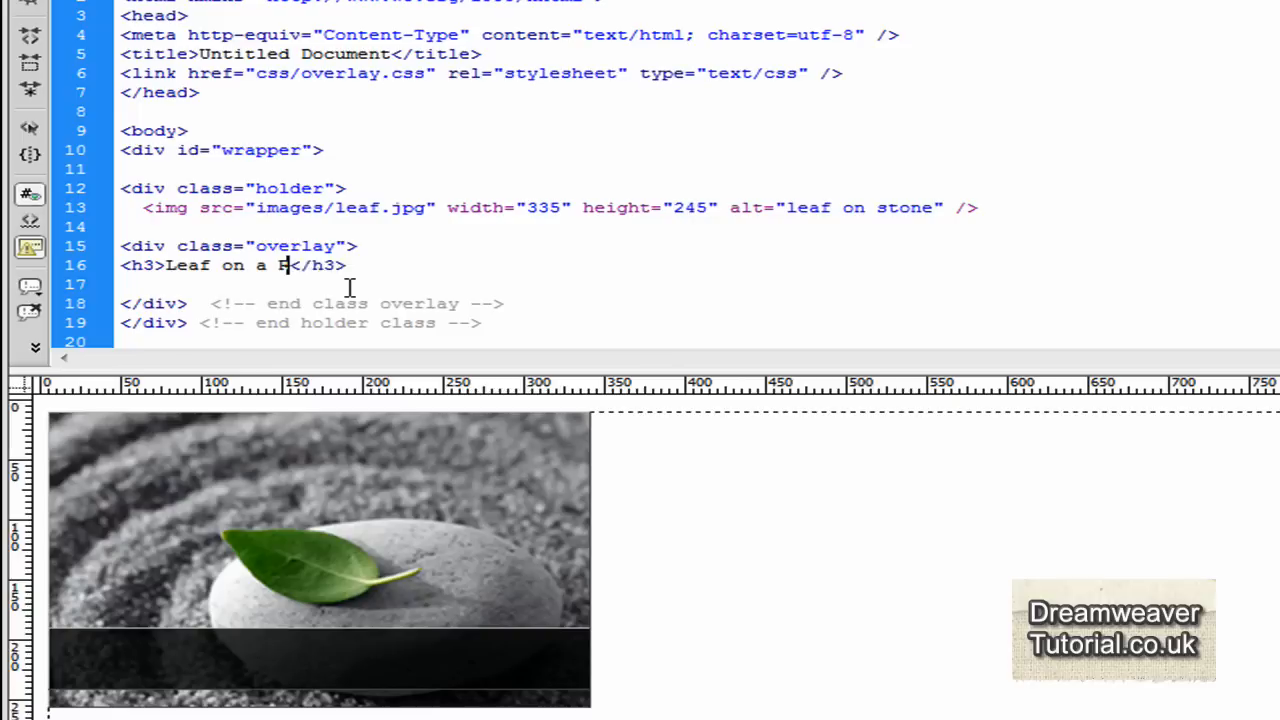
type("ock")
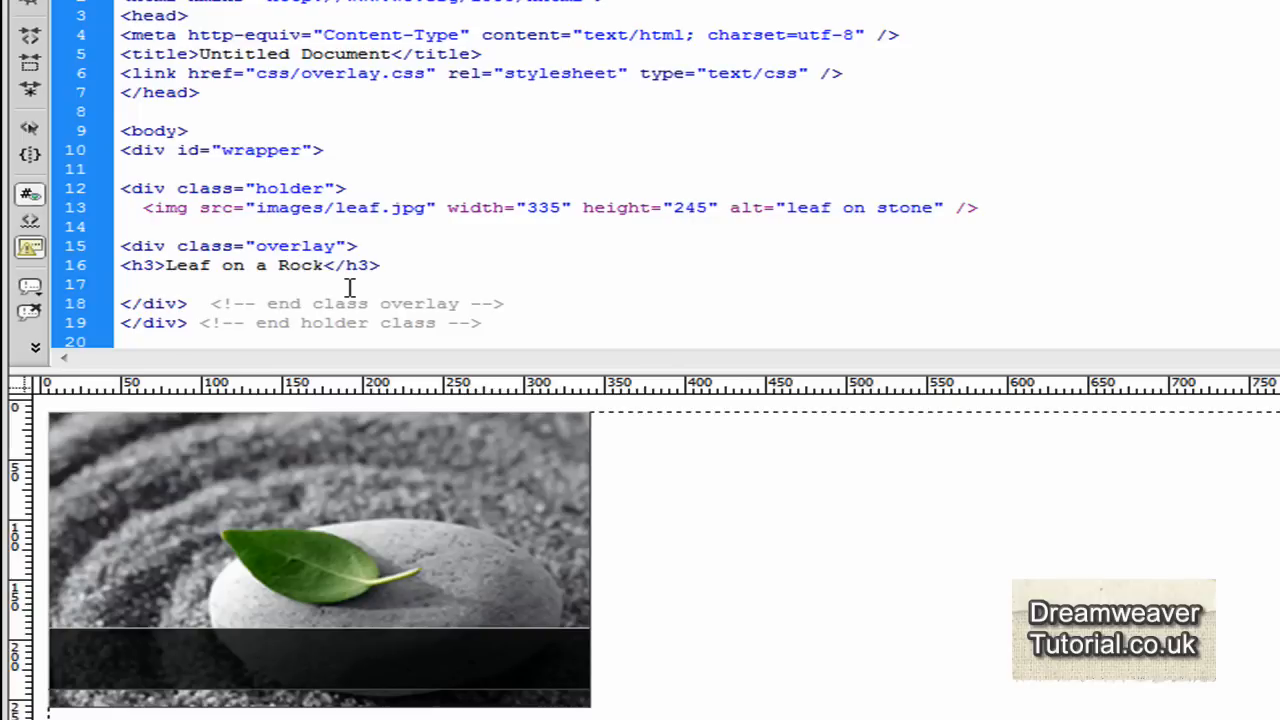
mouse_move(710, 424)
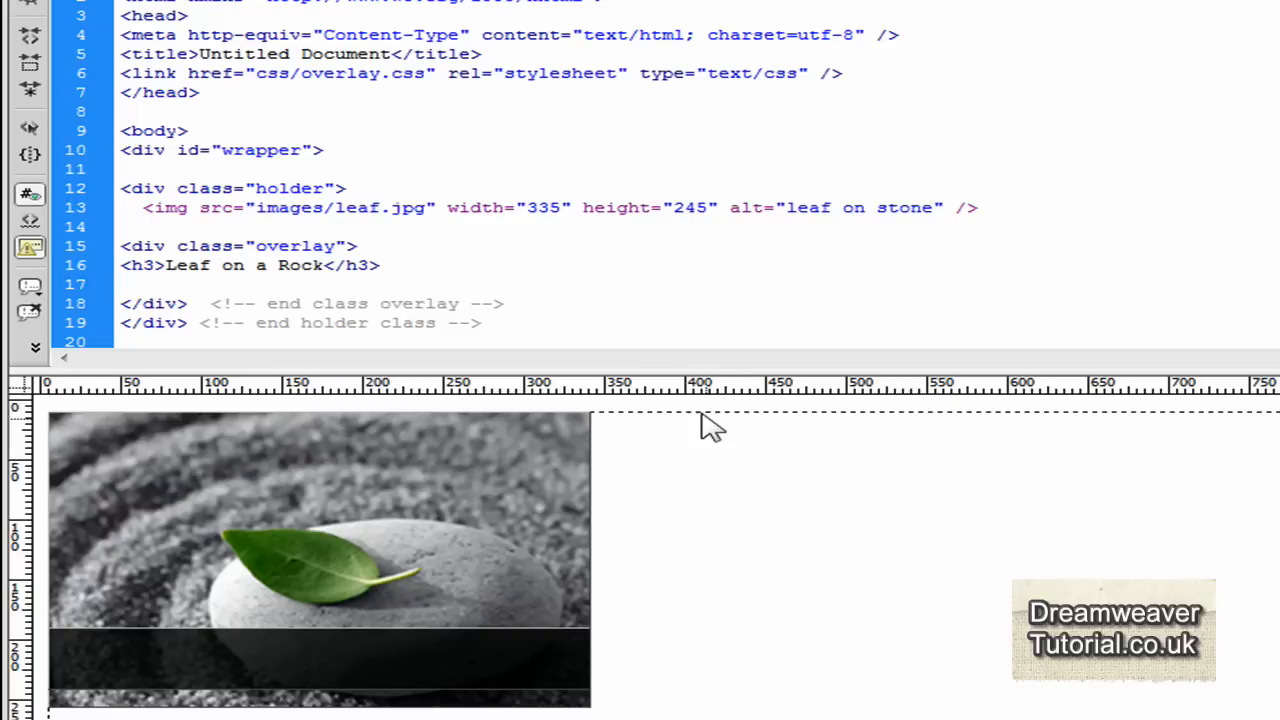
mouse_move(782, 524)
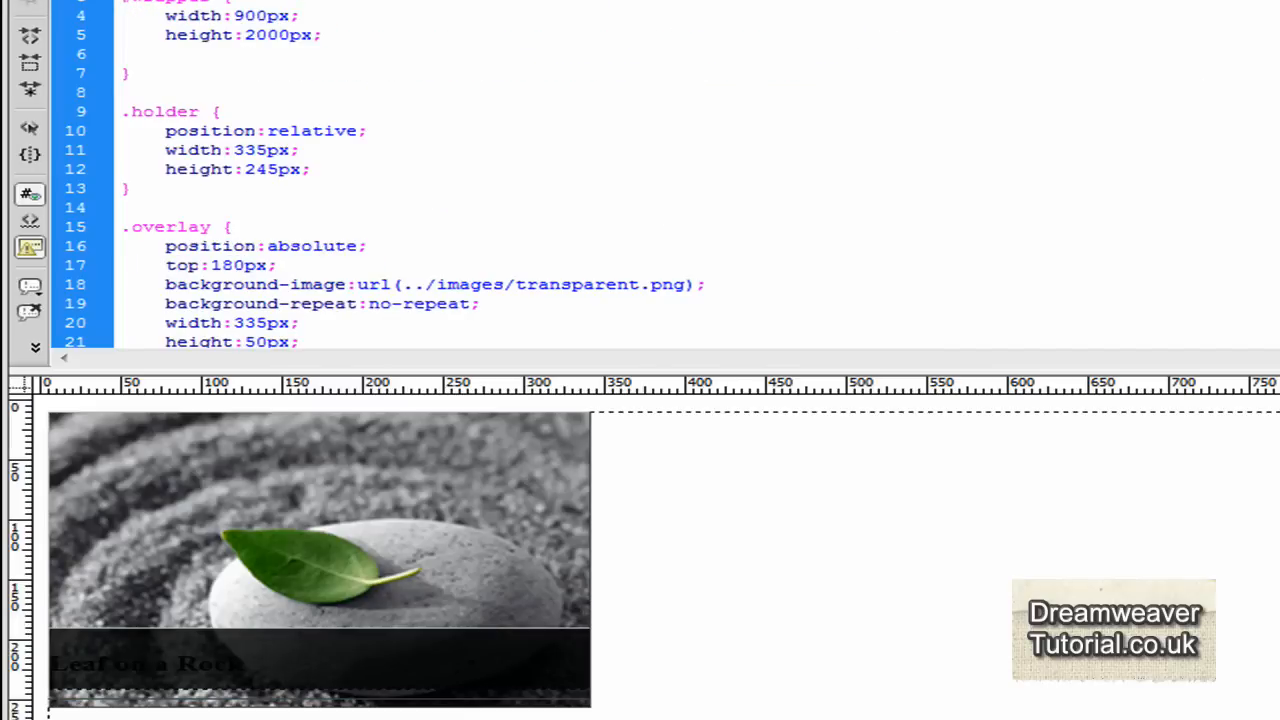
Add a .overlay h3 rule with color #FFF and the Tahoma, Geneva, sans-serif font stack
scroll("down", 3)
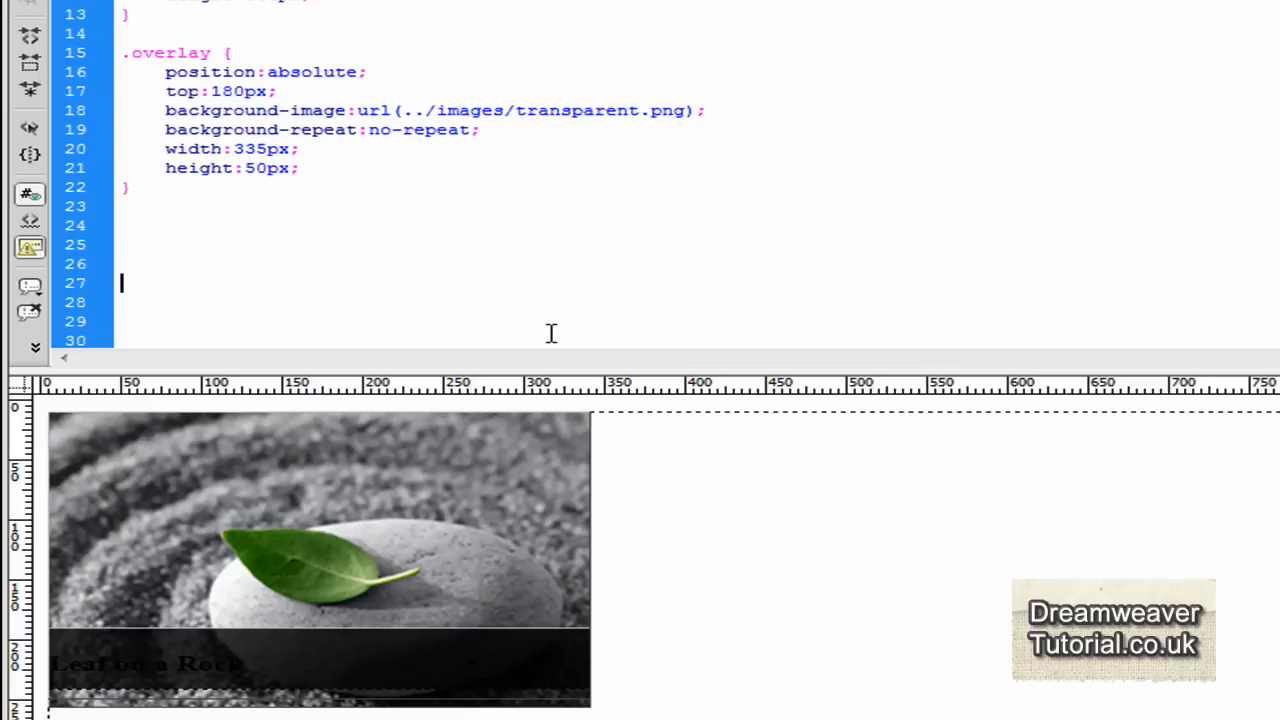
scroll("down", 3)
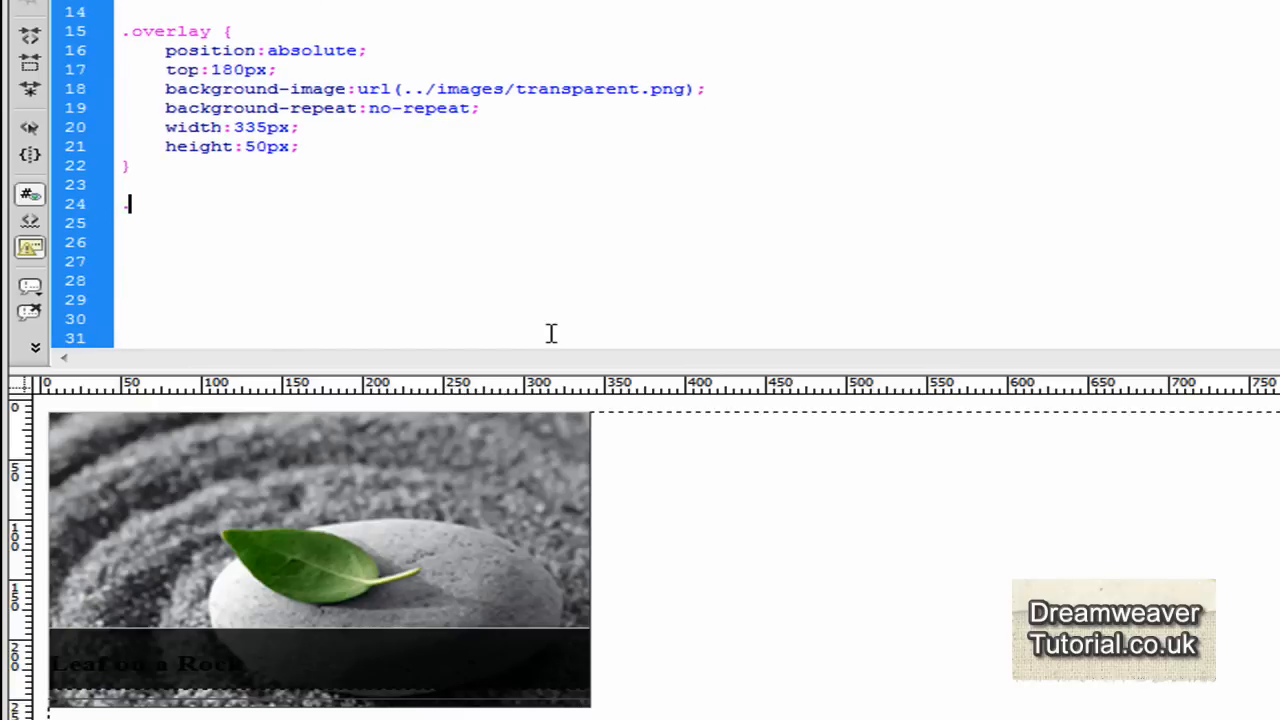
type(".overlay")
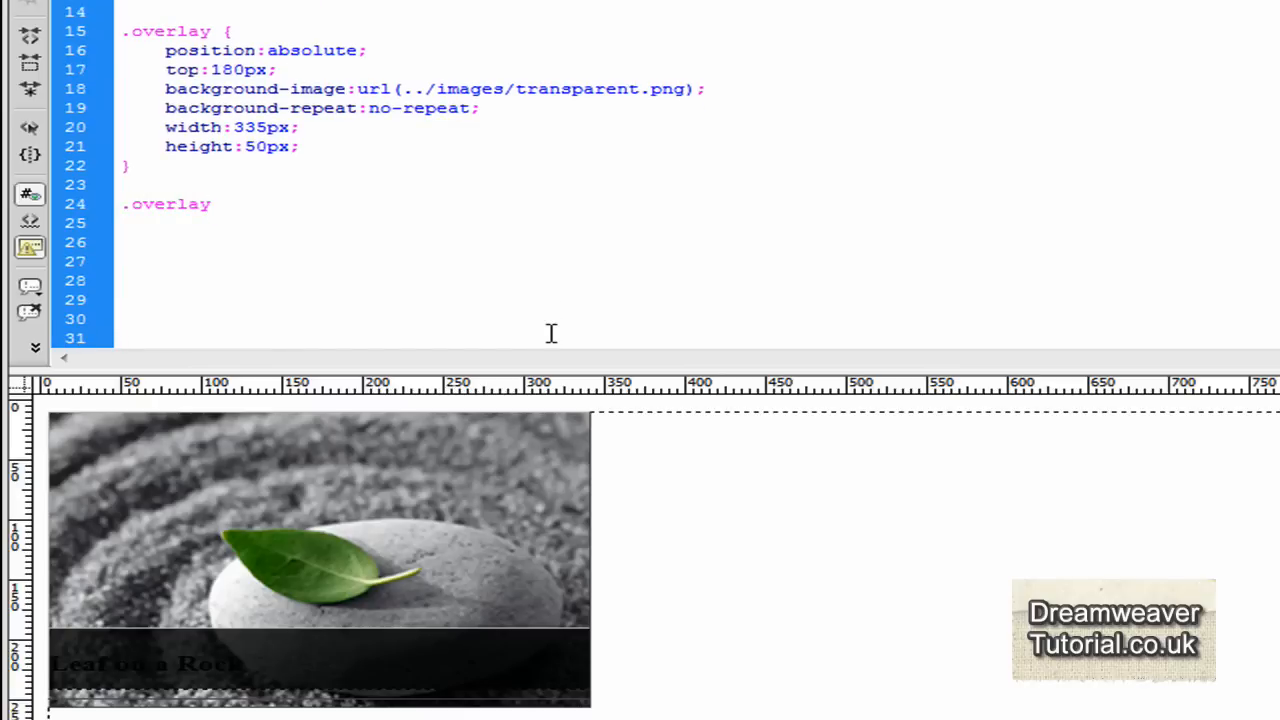
type("h3 {")
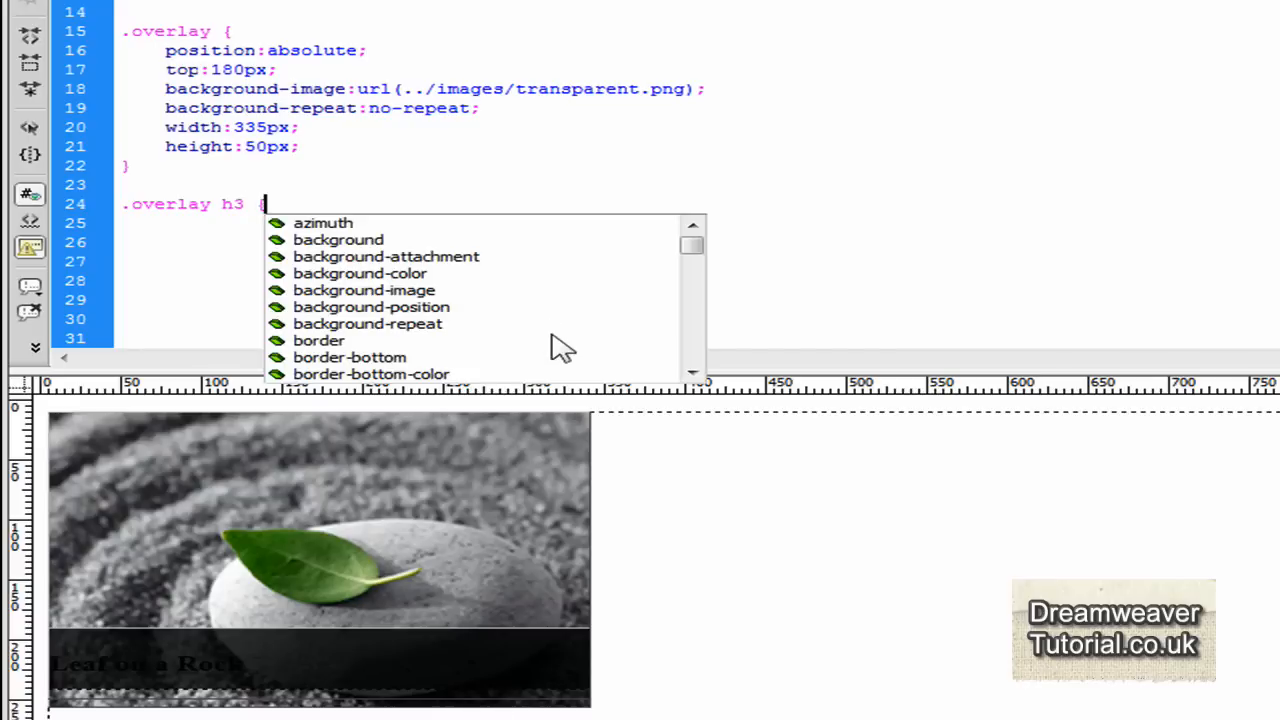
key("Escape")
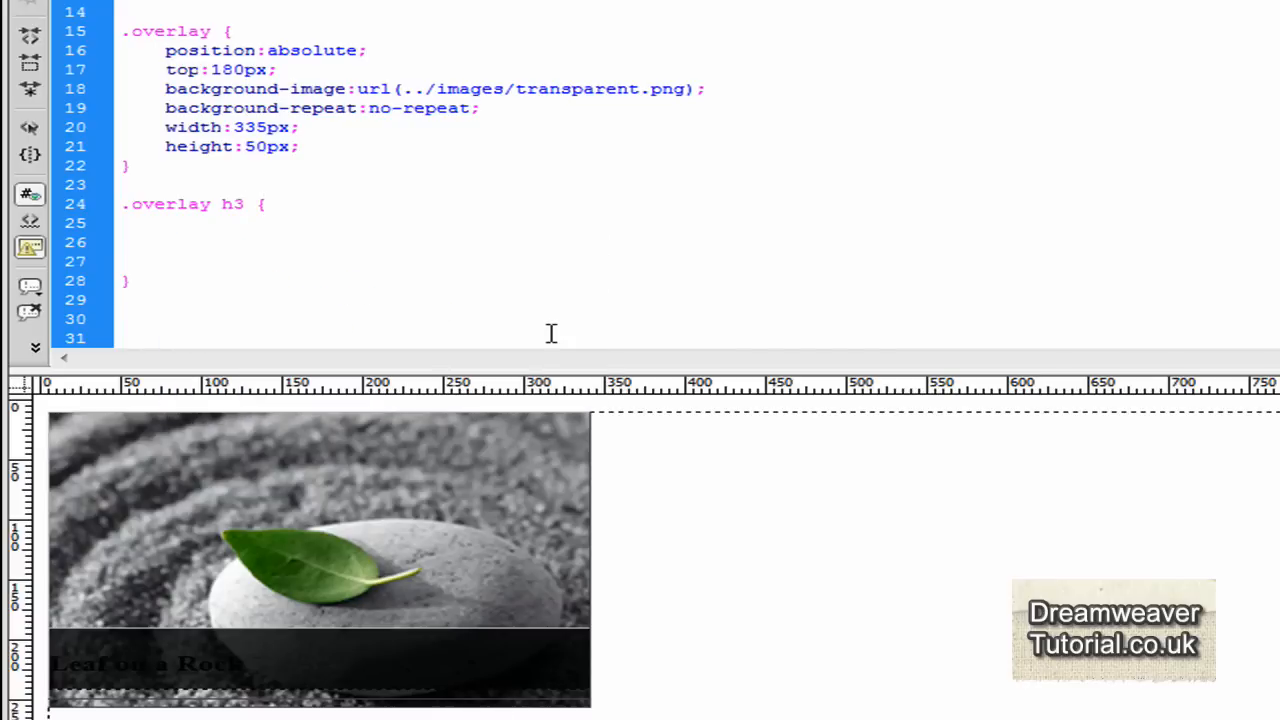
type("color:#FFF;")
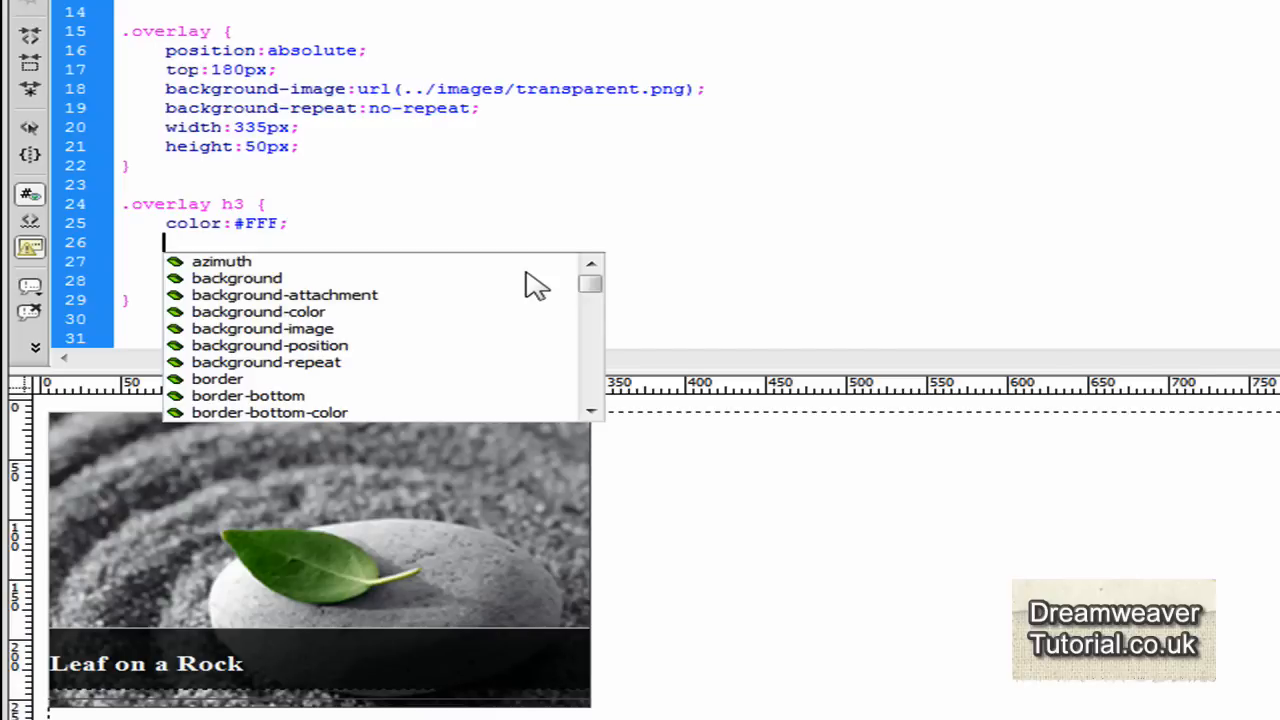
type("font-family:")
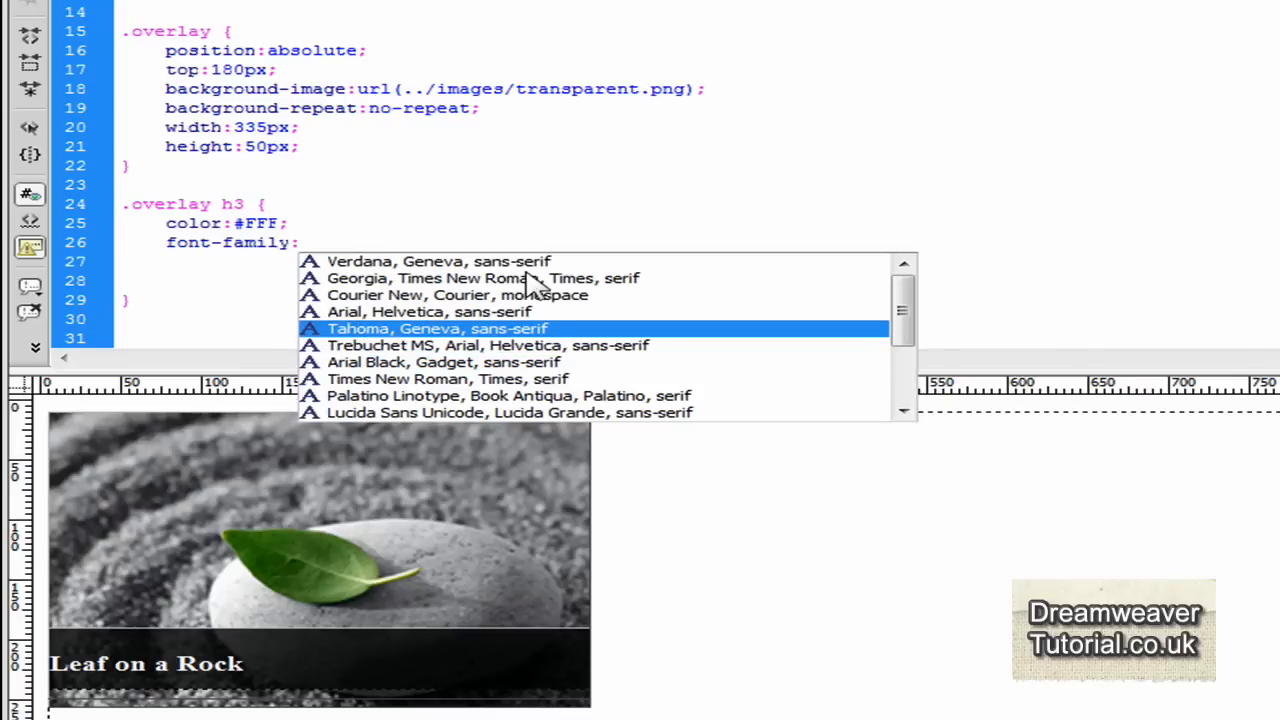
left_click(436, 328)
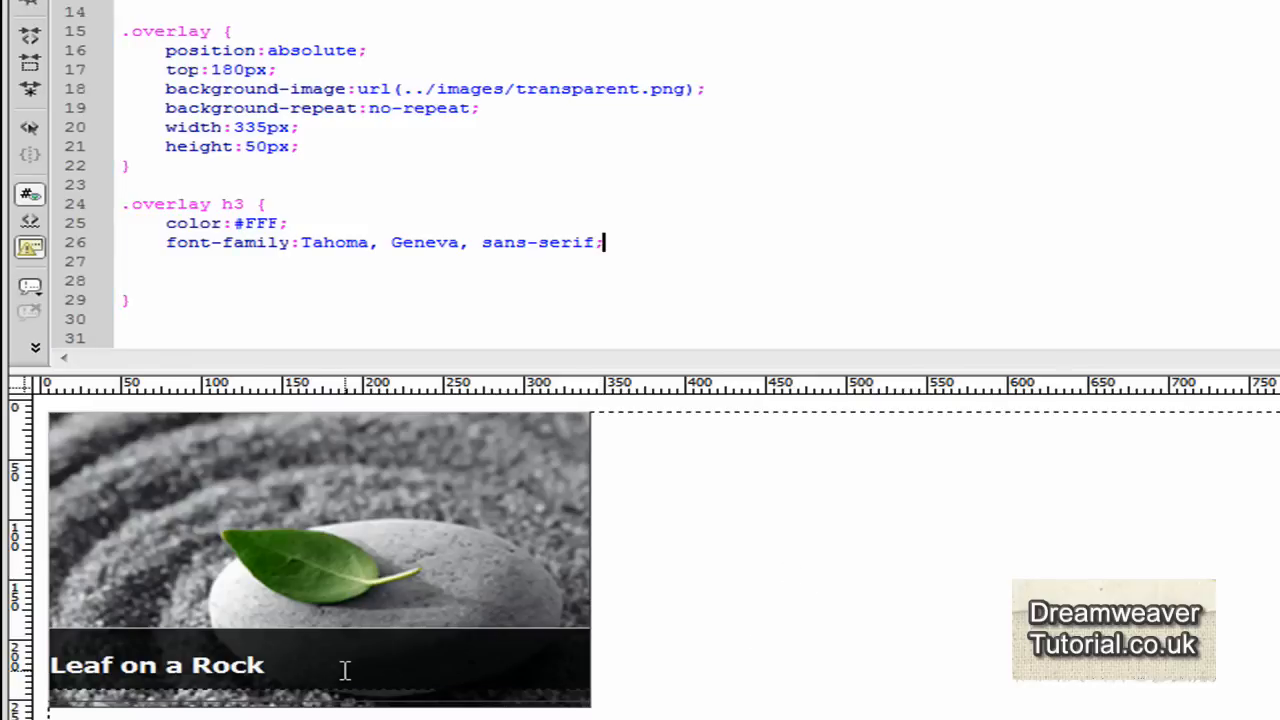
mouse_move(304, 668)
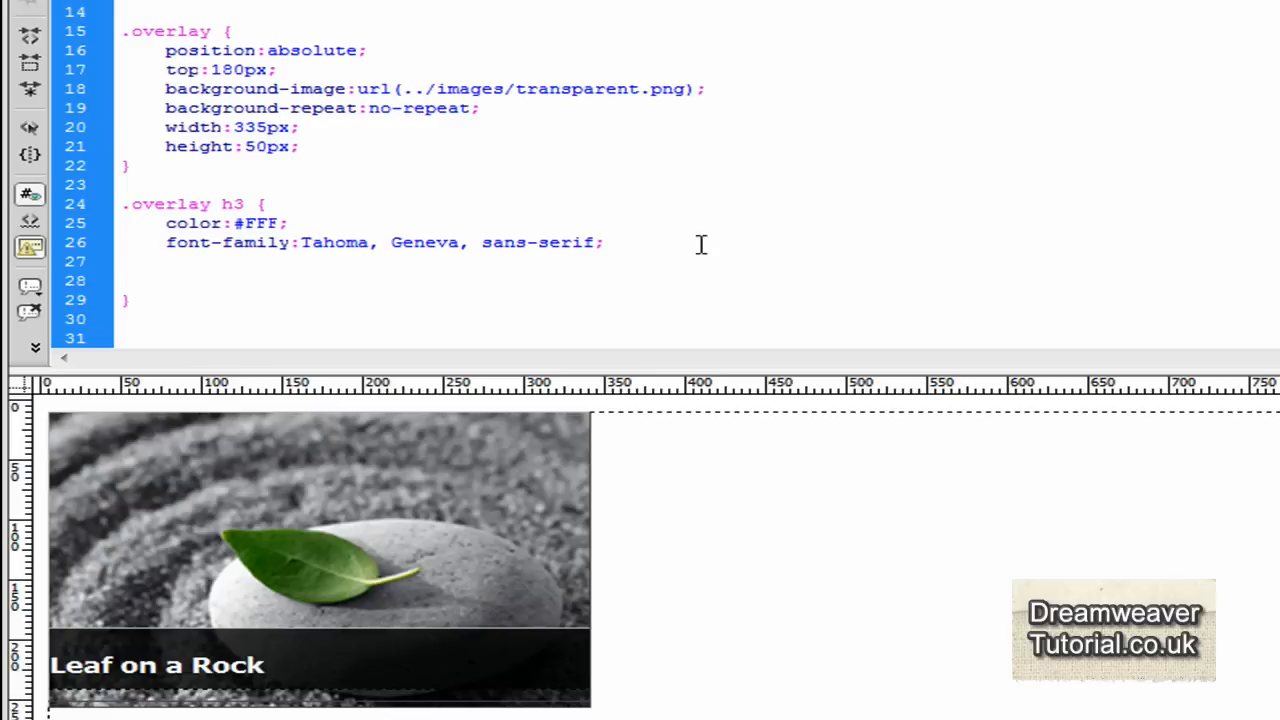
Give the .overlay h3 rule a font size of 1em, then reduce it to 0.9em
type("f")
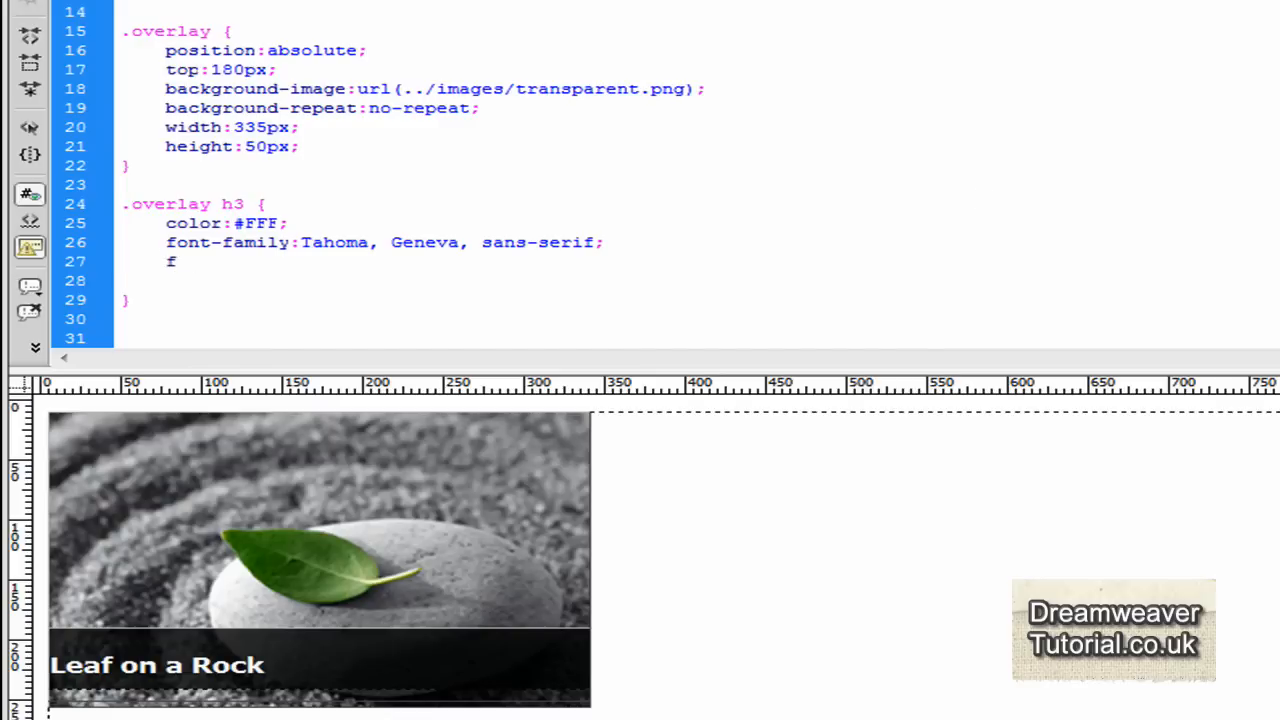
type("ont-size")
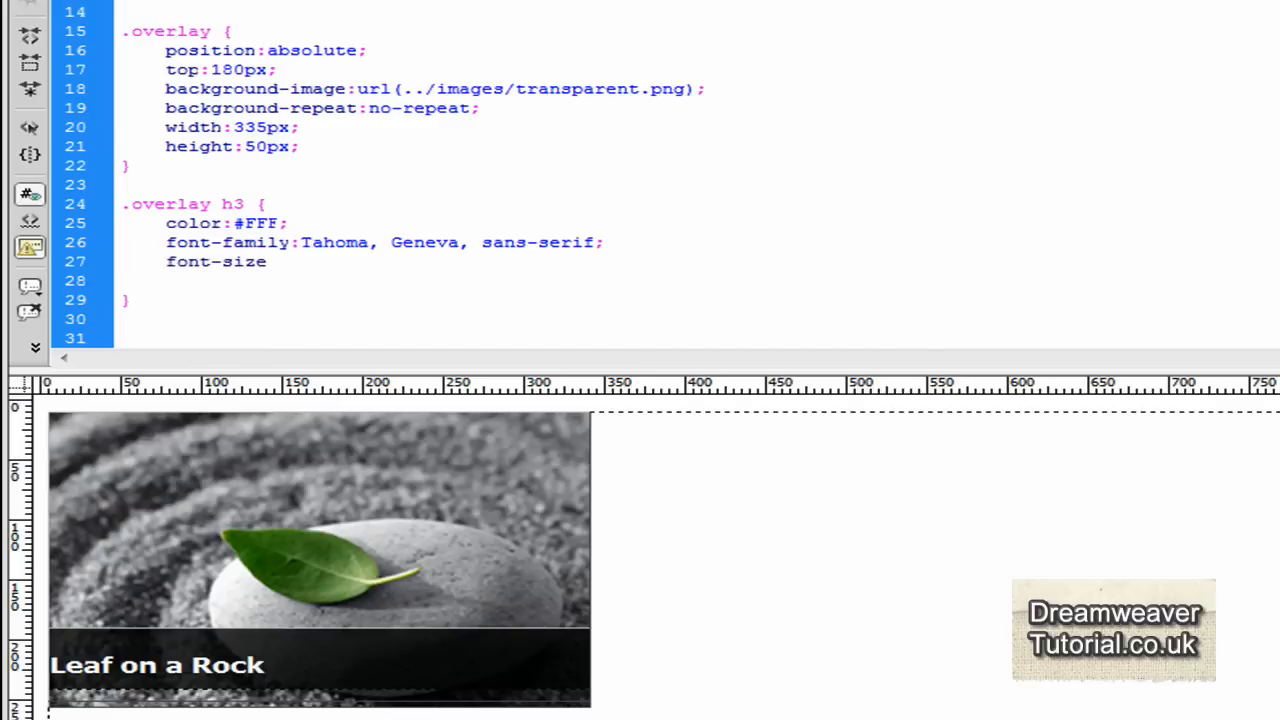
type(":1em;")
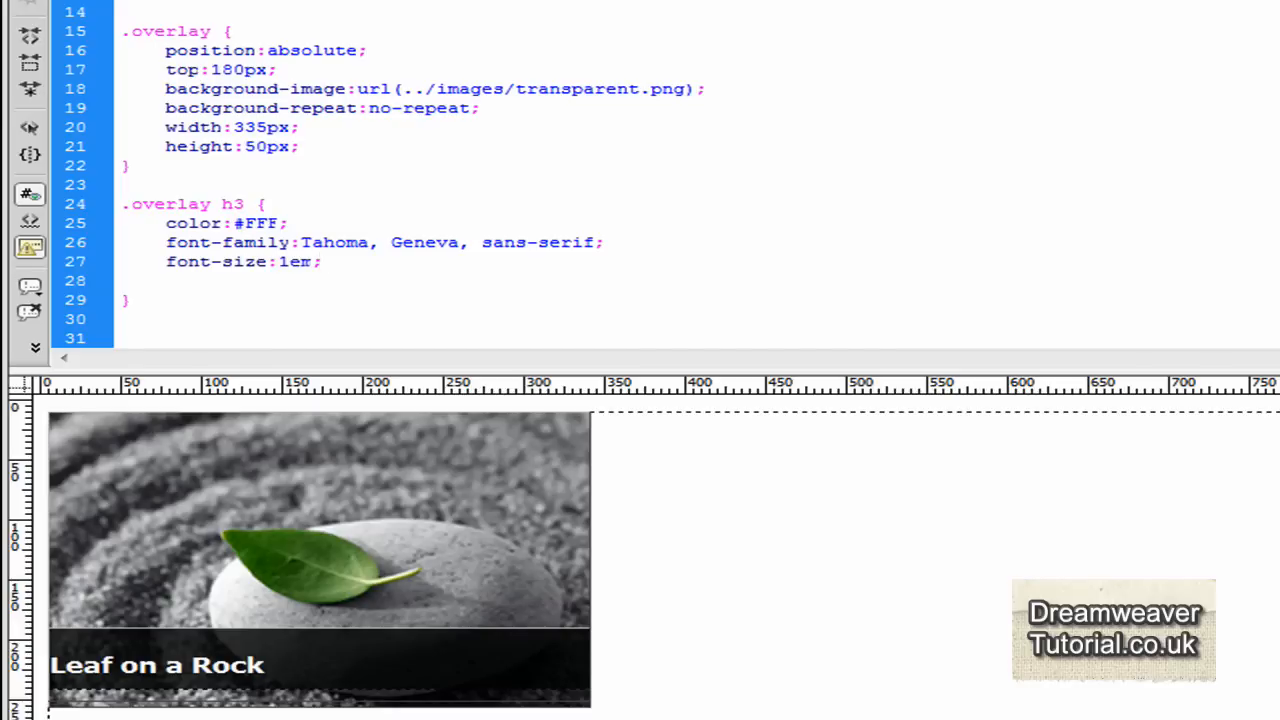
left_click(320, 260)
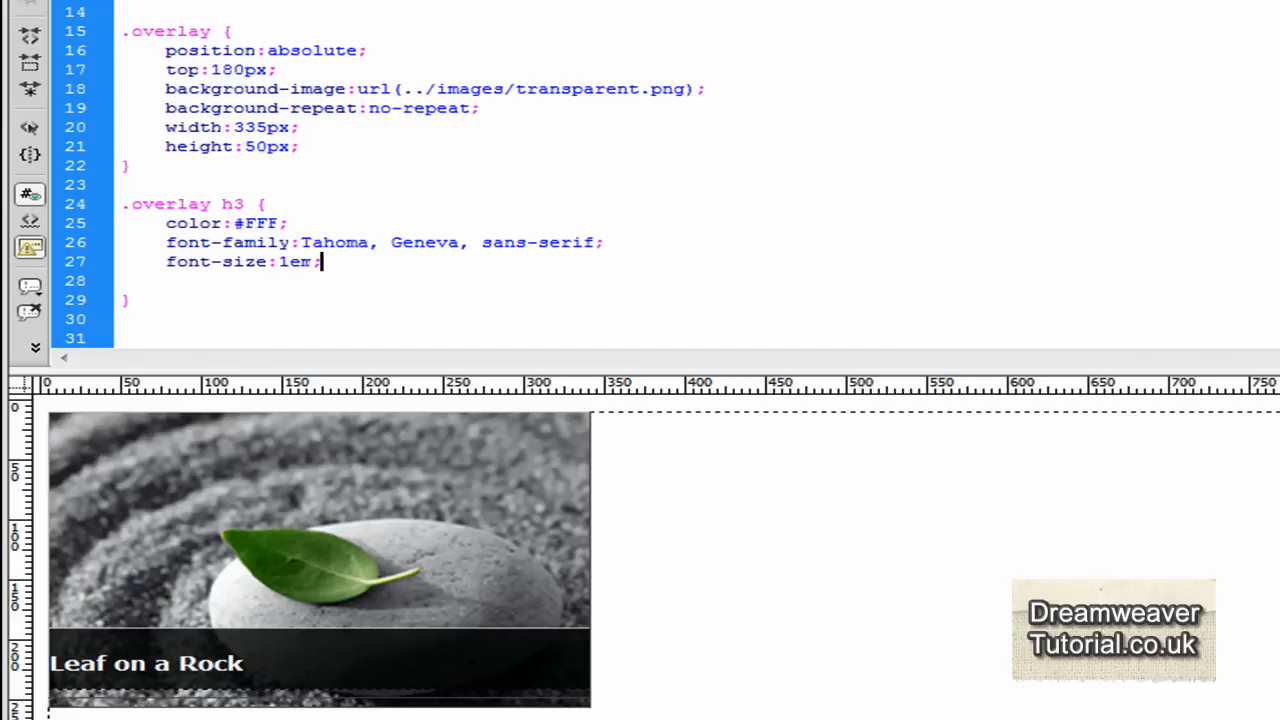
mouse_move(388, 390)
type("0.9")
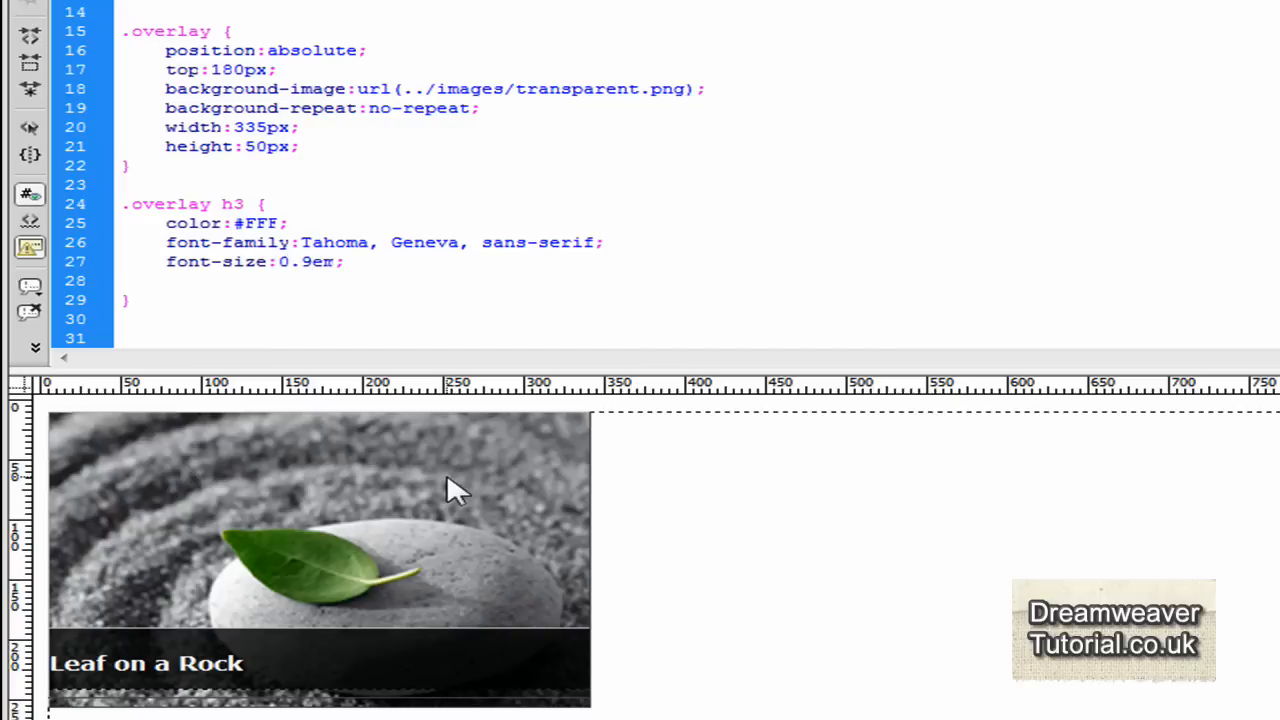
left_click(310, 260)
type(" -")
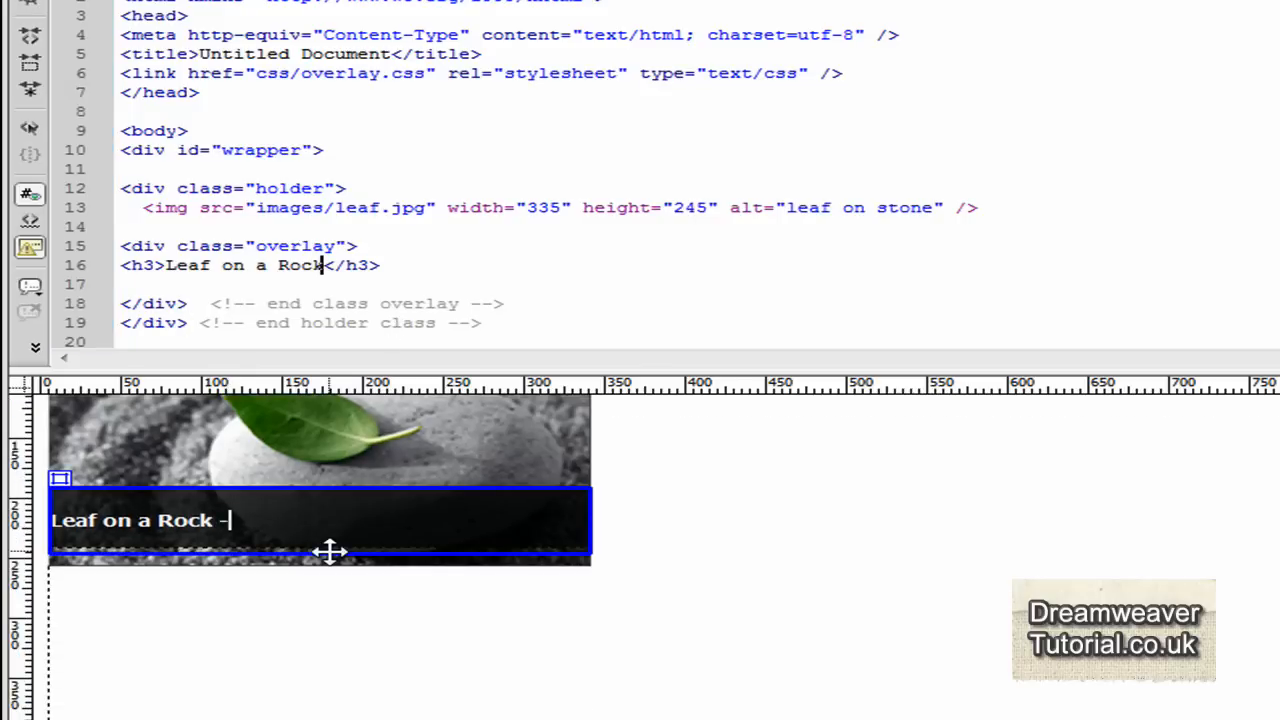
Extend the heading text to read Leaf on a Rock - Laying on Sand
type("Layin")
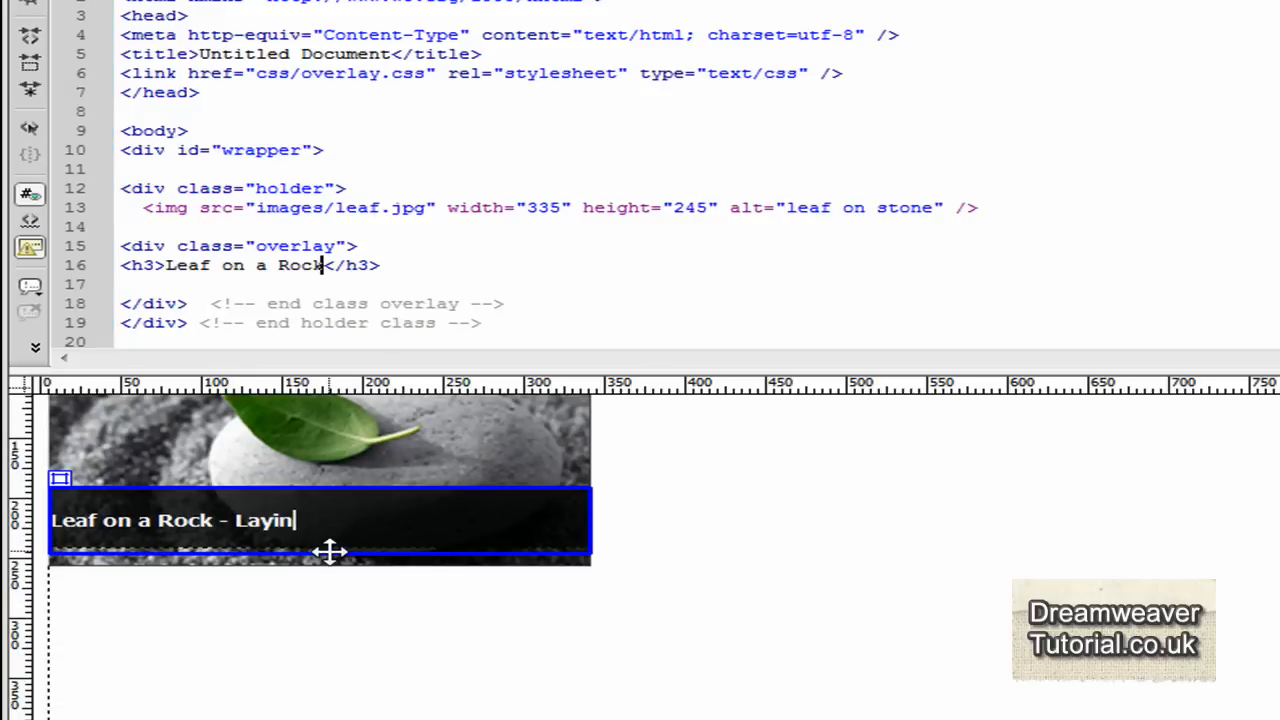
type("g on Sand")
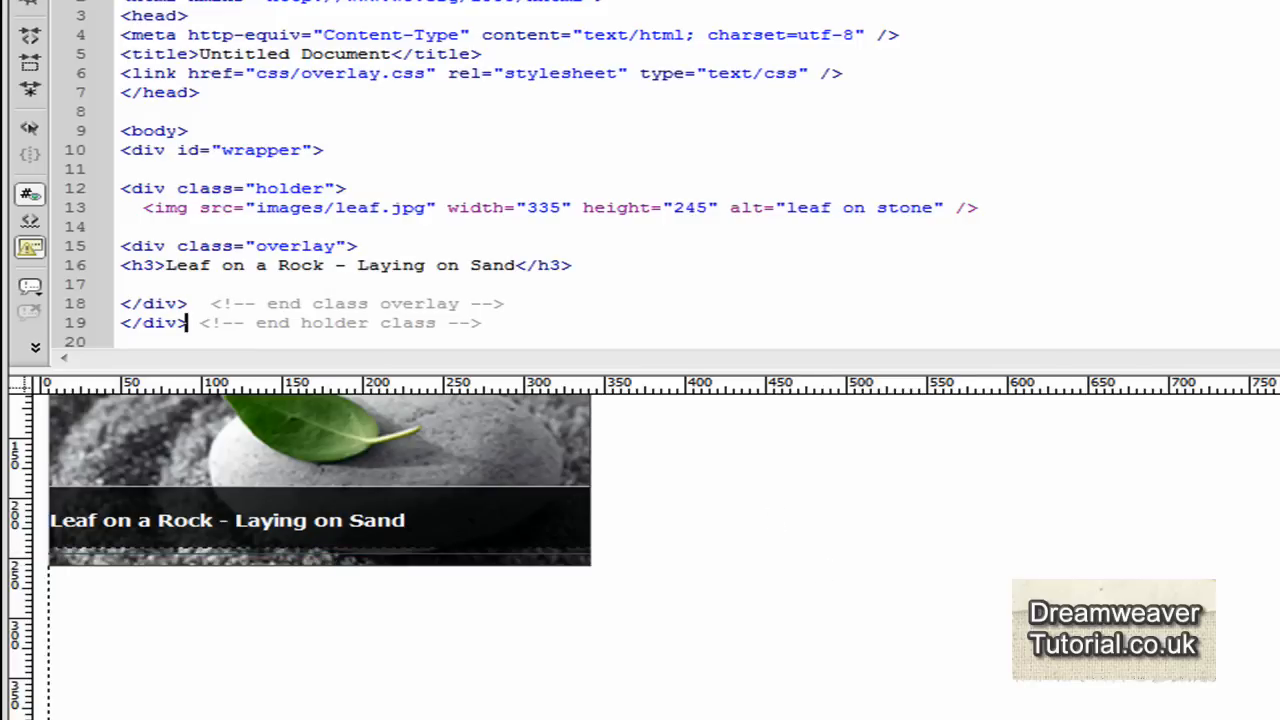
Add a margin-top to .overlay h3, settling on 17px, and start a browser preview
scroll("down", 3)
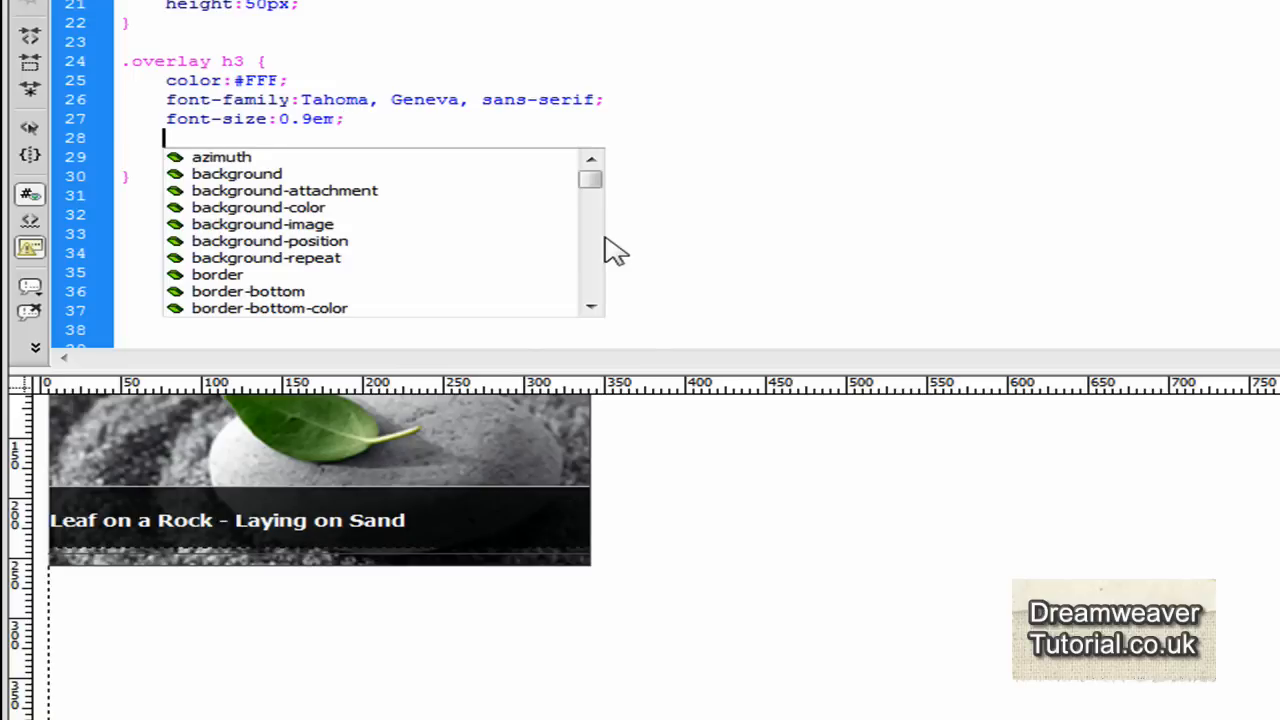
type("margin")
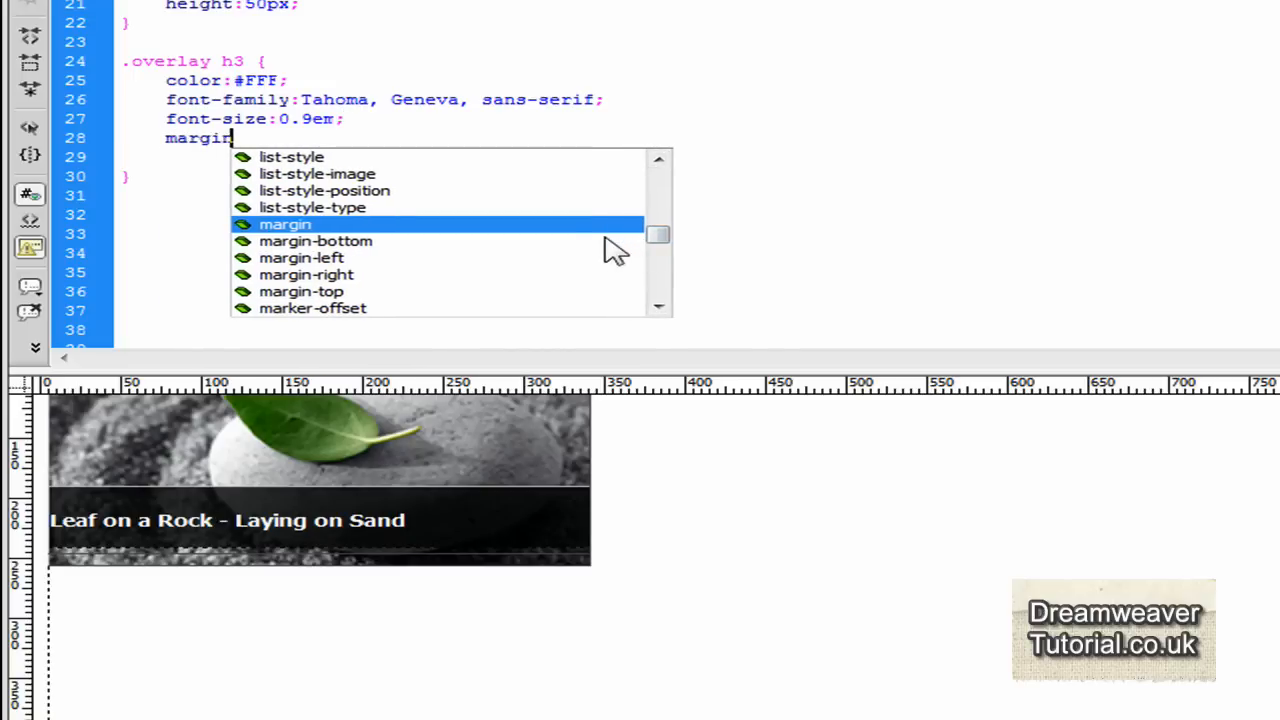
type("-top:5")
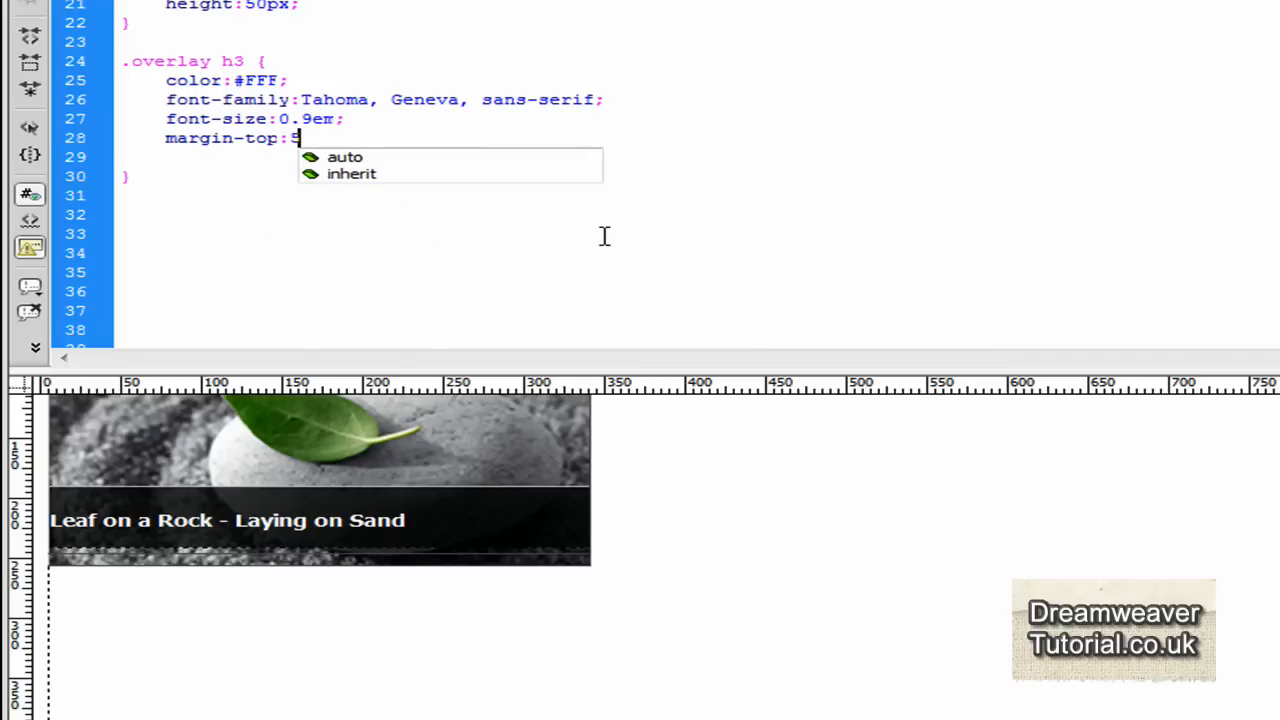
type("px;")
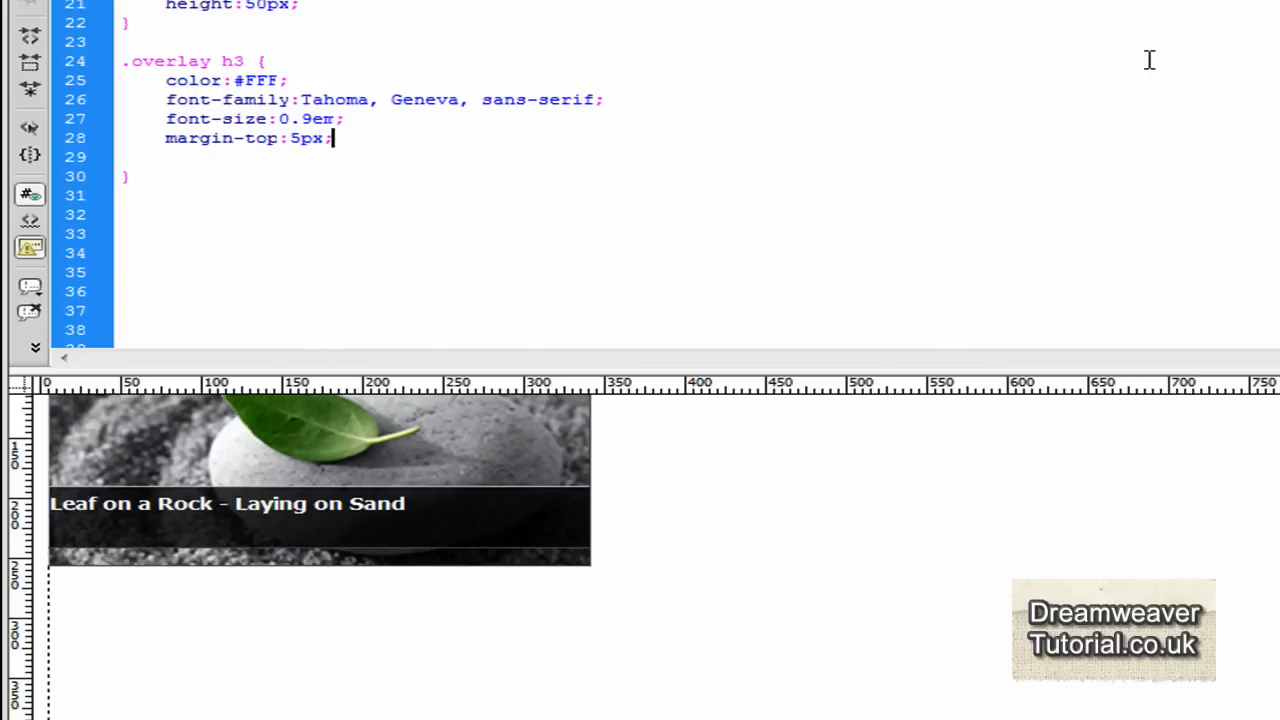
double_click(292, 138)
type("1")
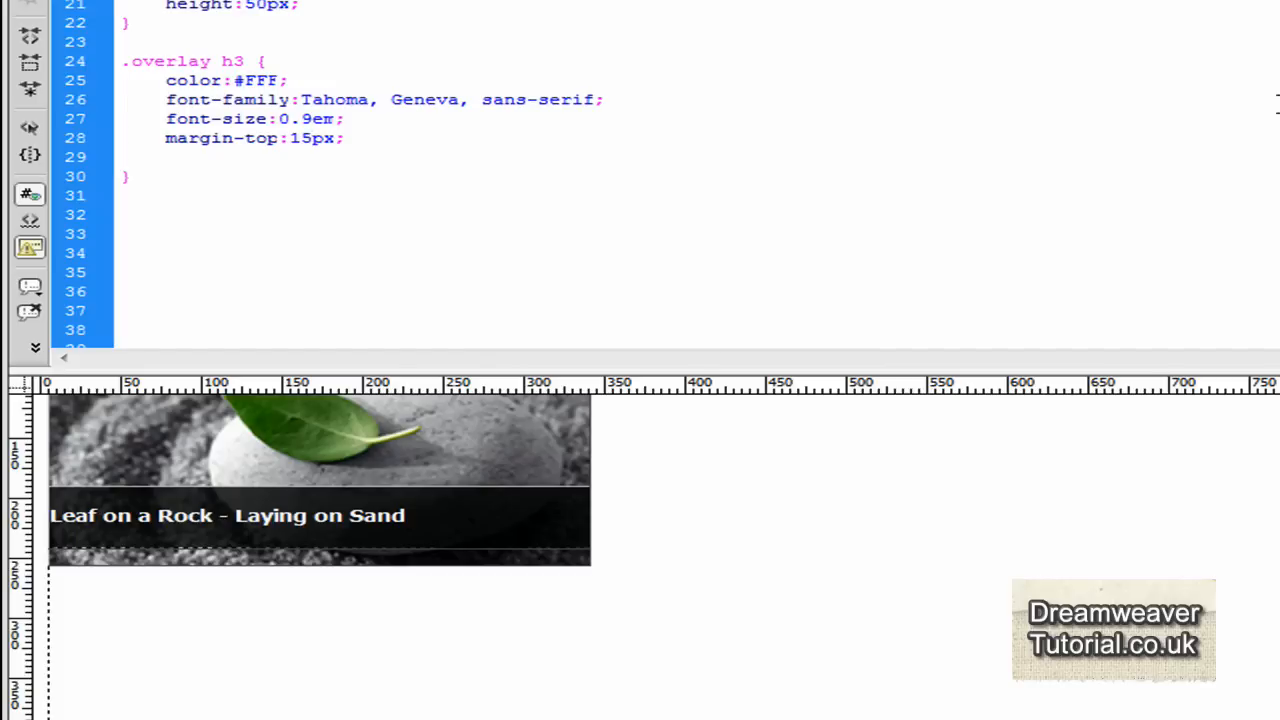
left_click(300, 138)
type("7")
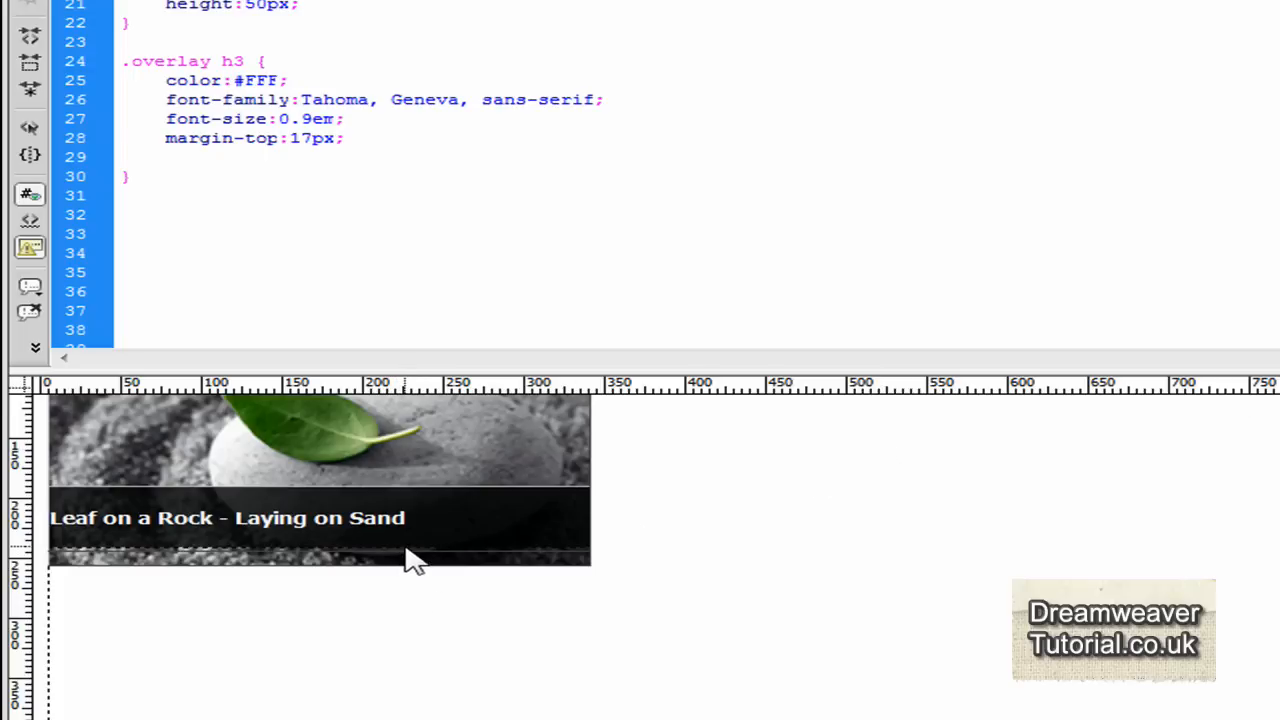
left_click(1024, 4)
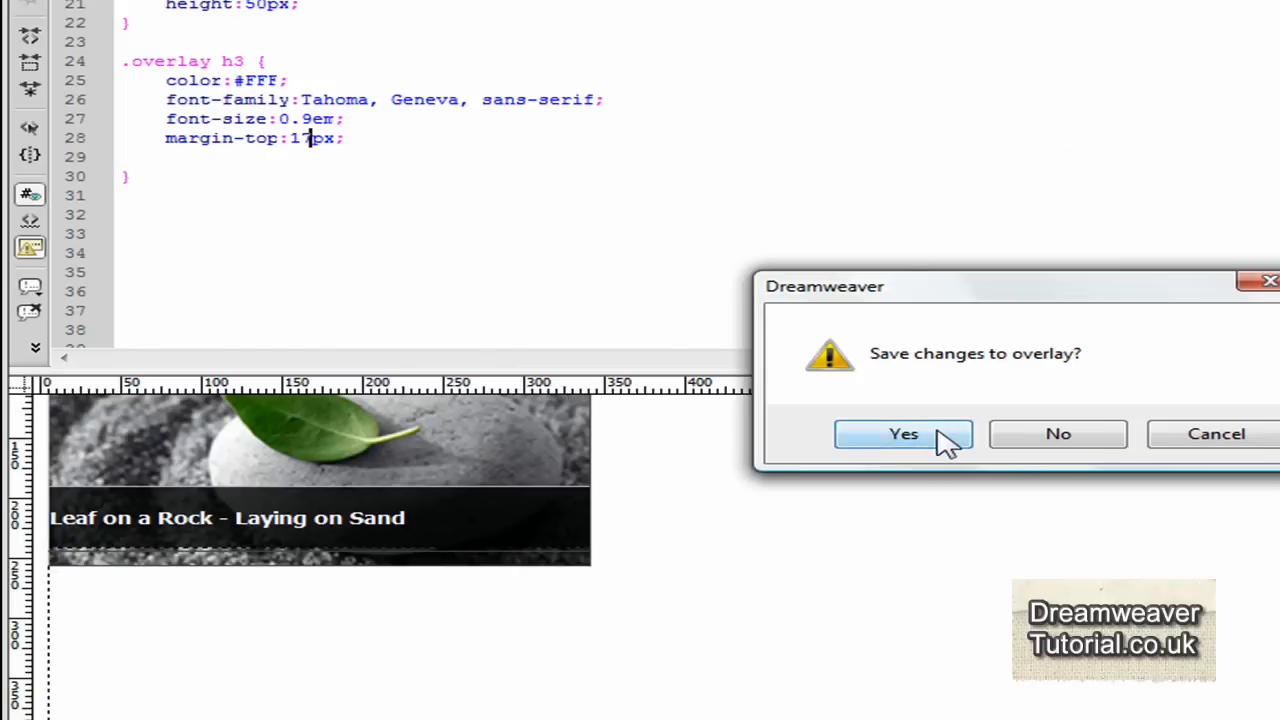
Confirm saving the stylesheet so the longer caption shows in the Firefox preview
left_click(904, 432)
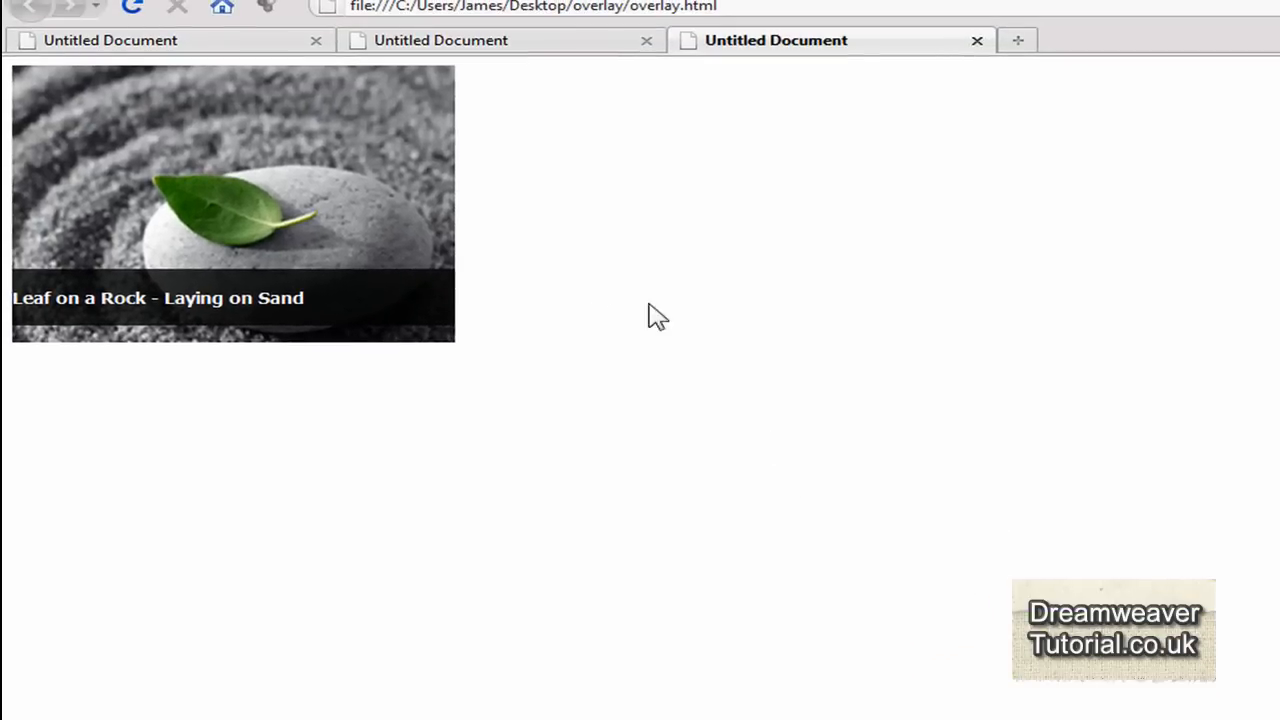
mouse_move(344, 312)
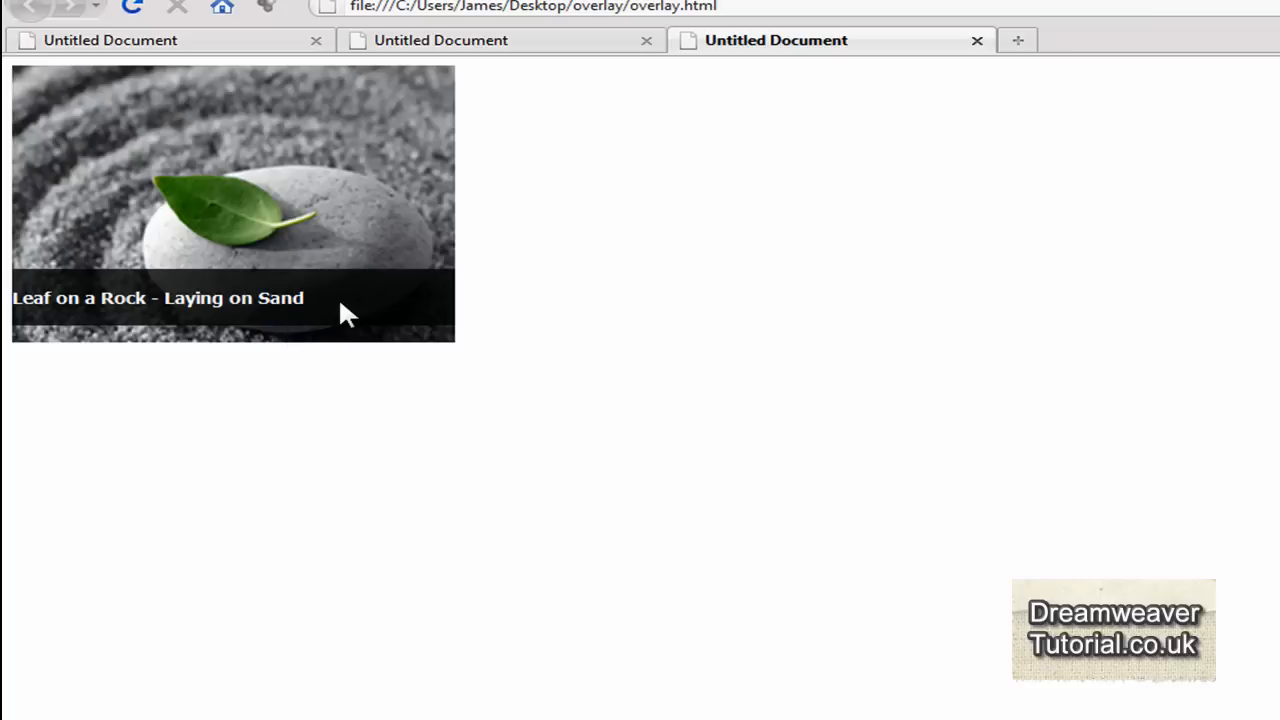
mouse_move(200, 340)
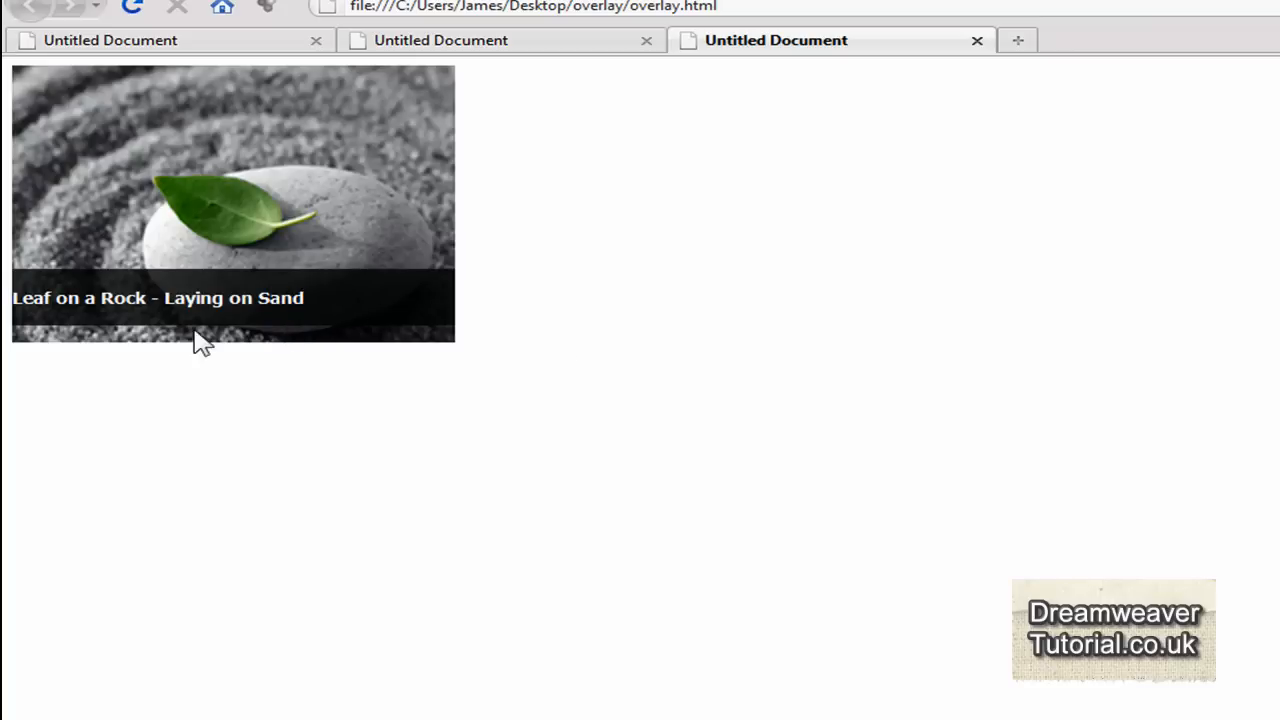
mouse_move(24, 336)
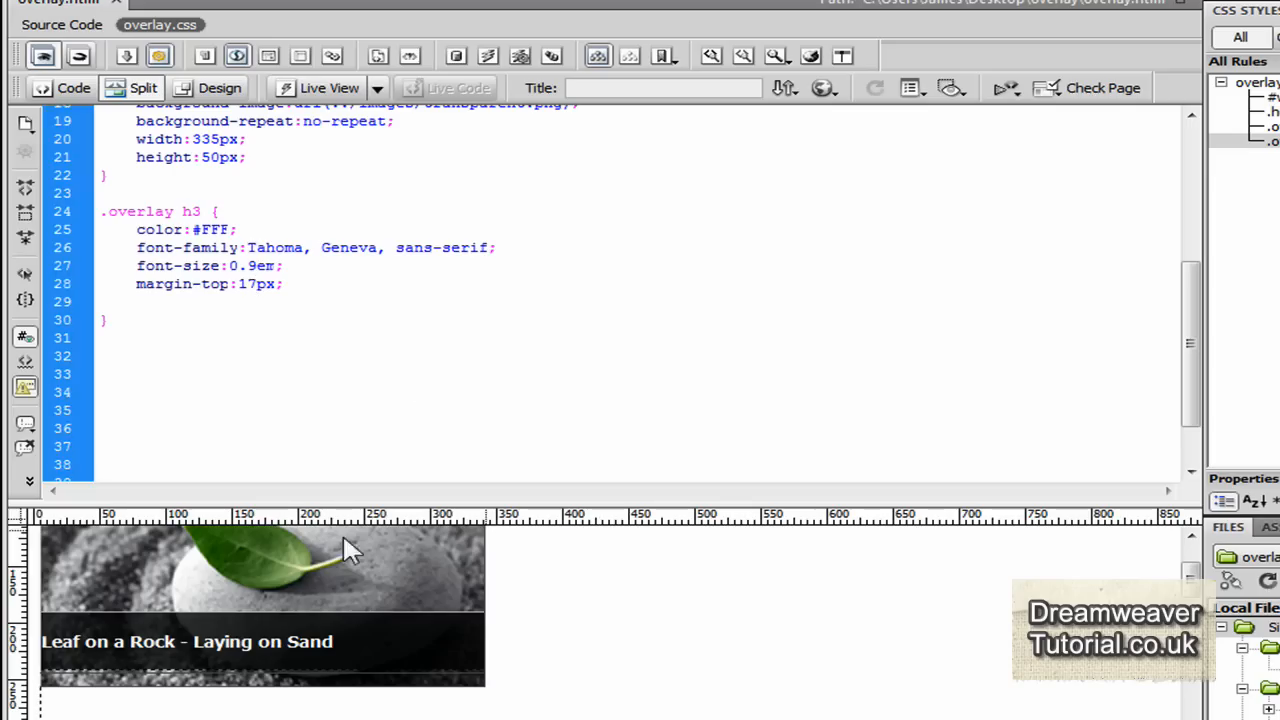
Add padding-left:10px to the .overlay h3 rule and bring up the browser preview choices
left_click(284, 284)
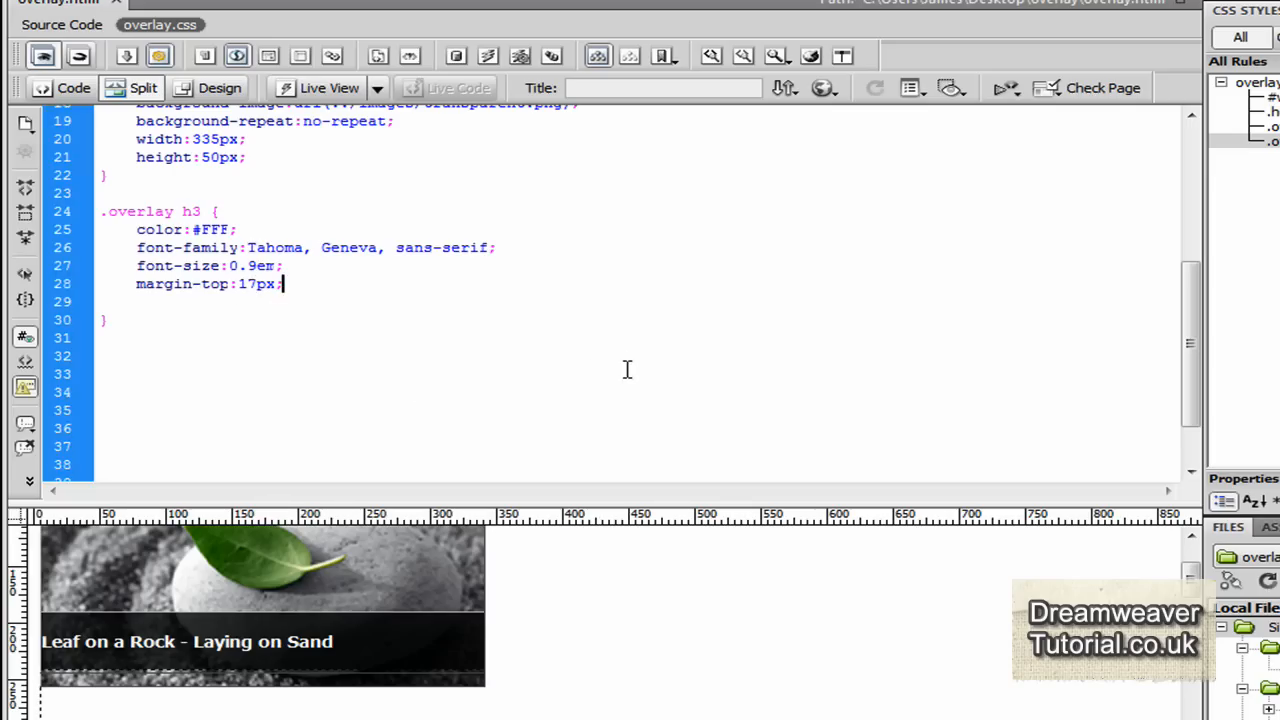
type("m")
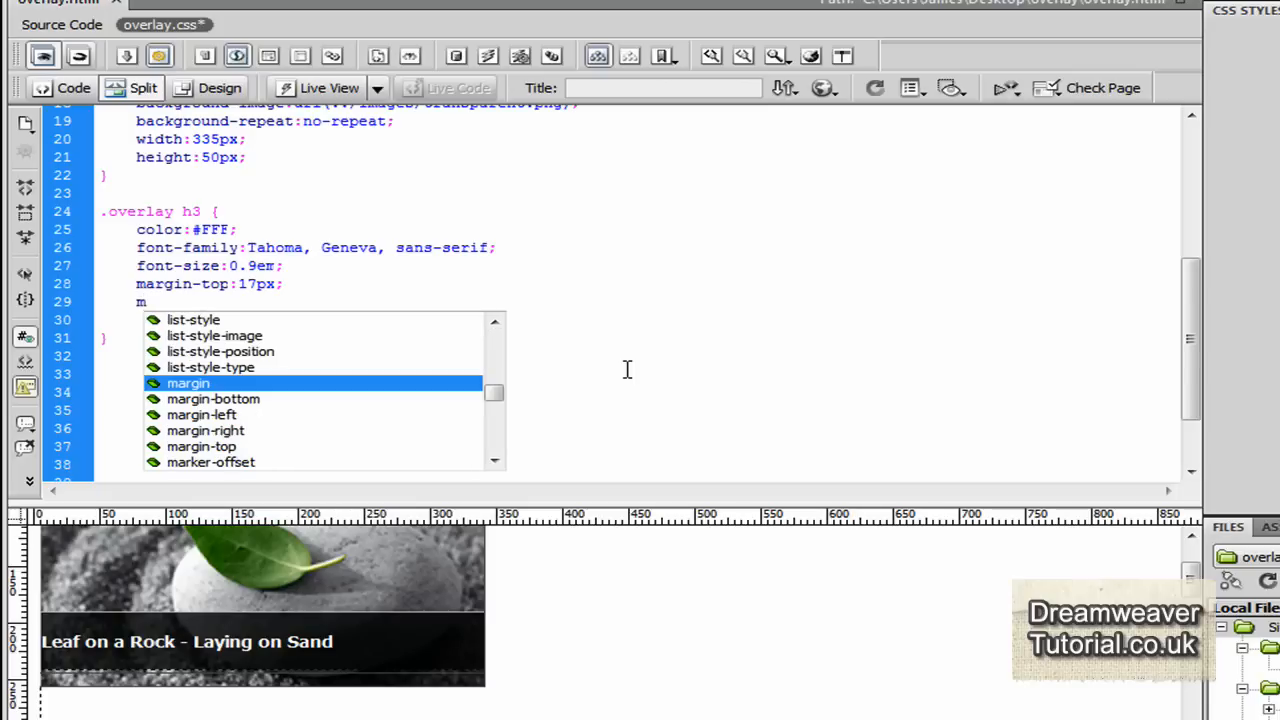
type("addin")
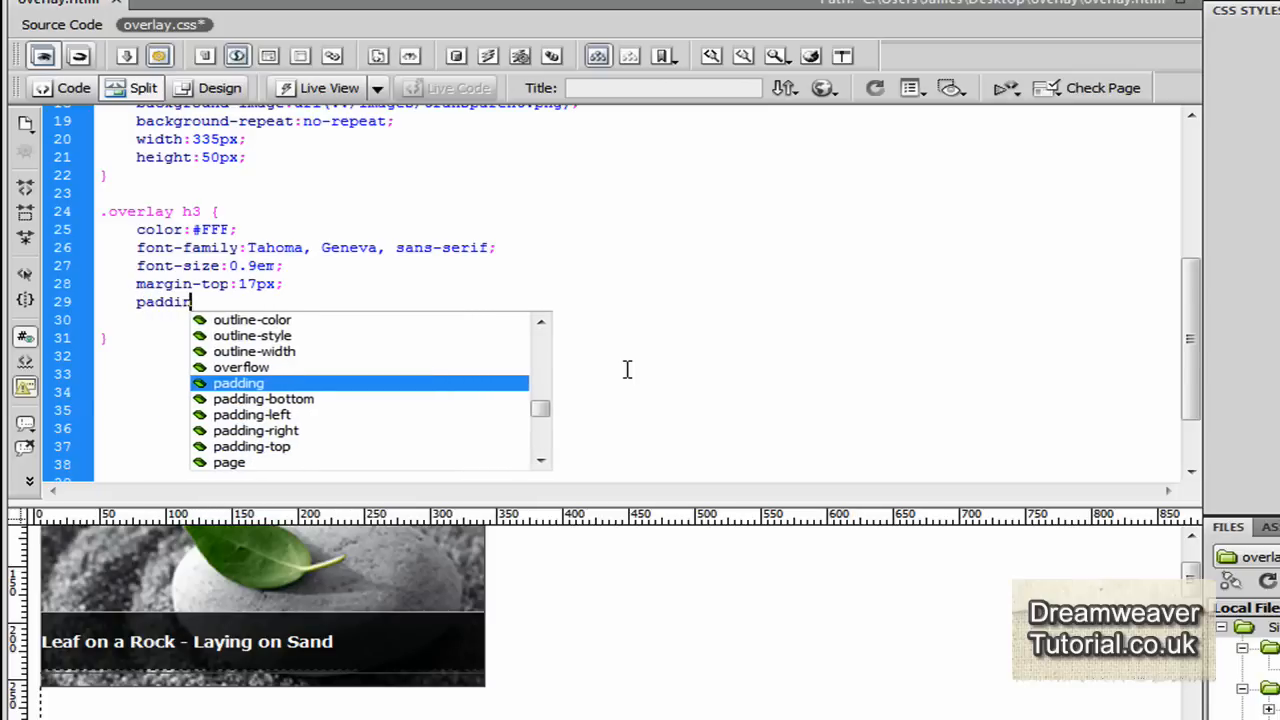
type("-left")
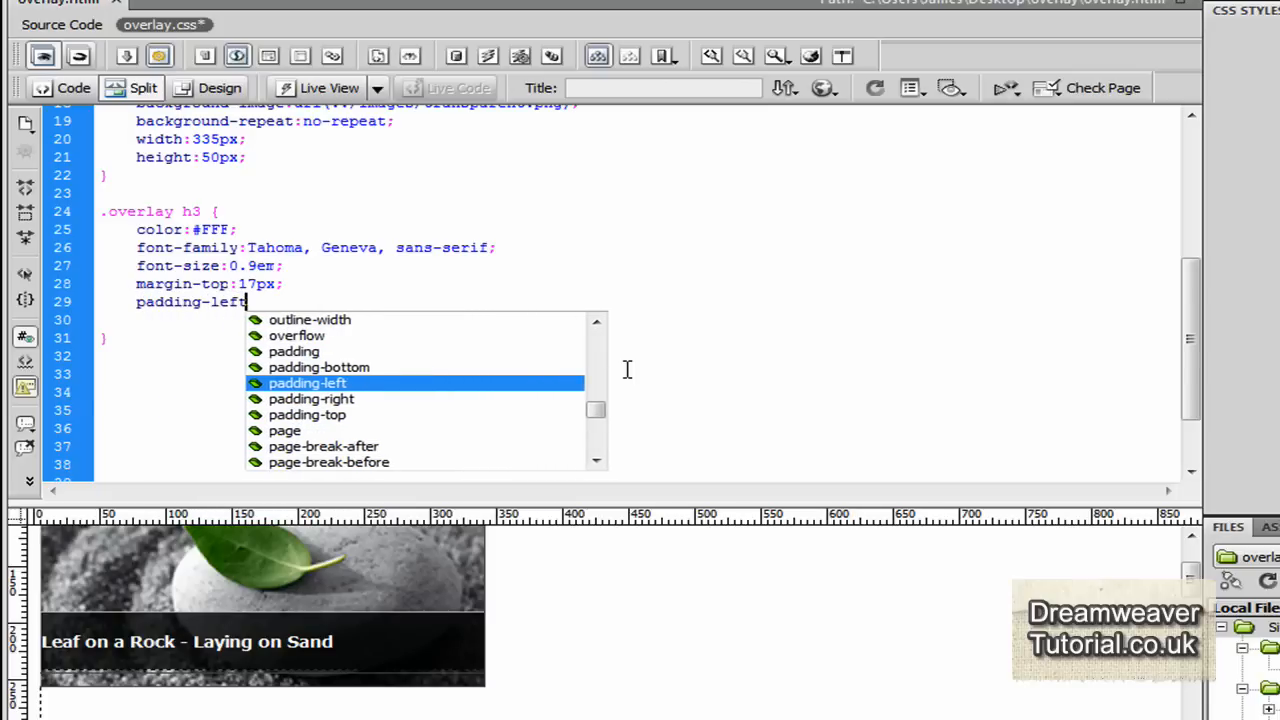
type(":10")
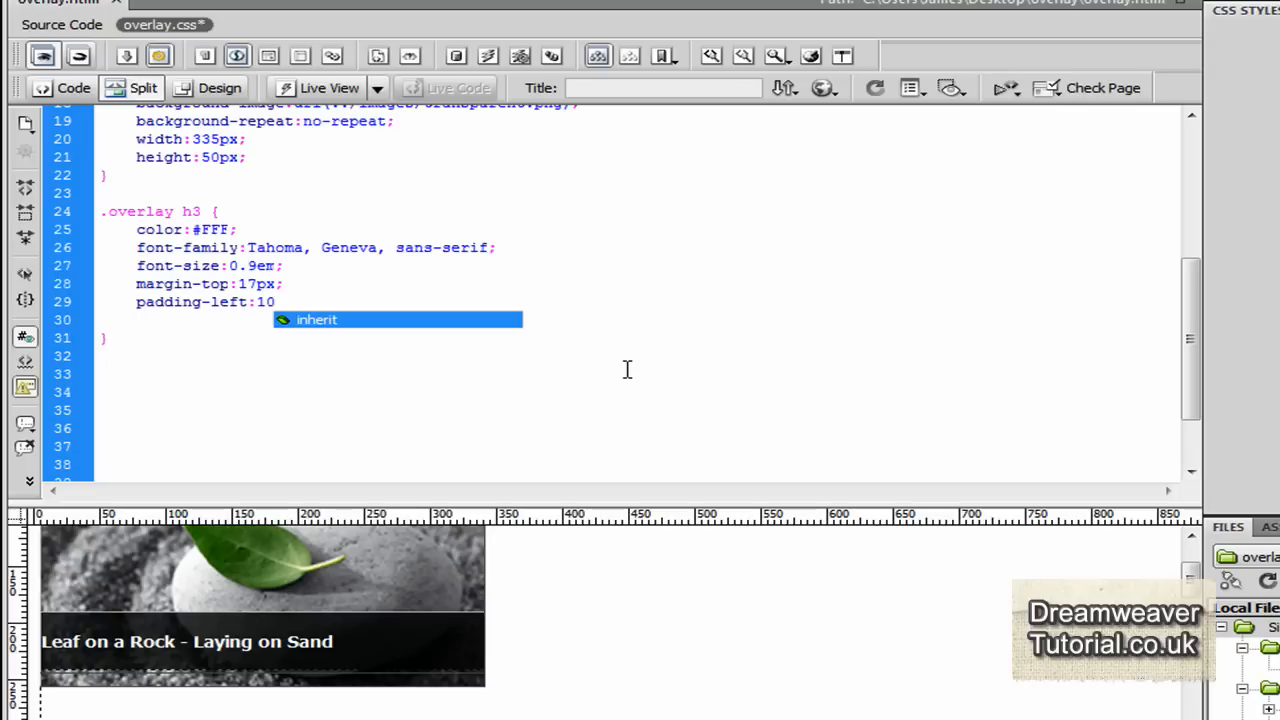
type("px;")
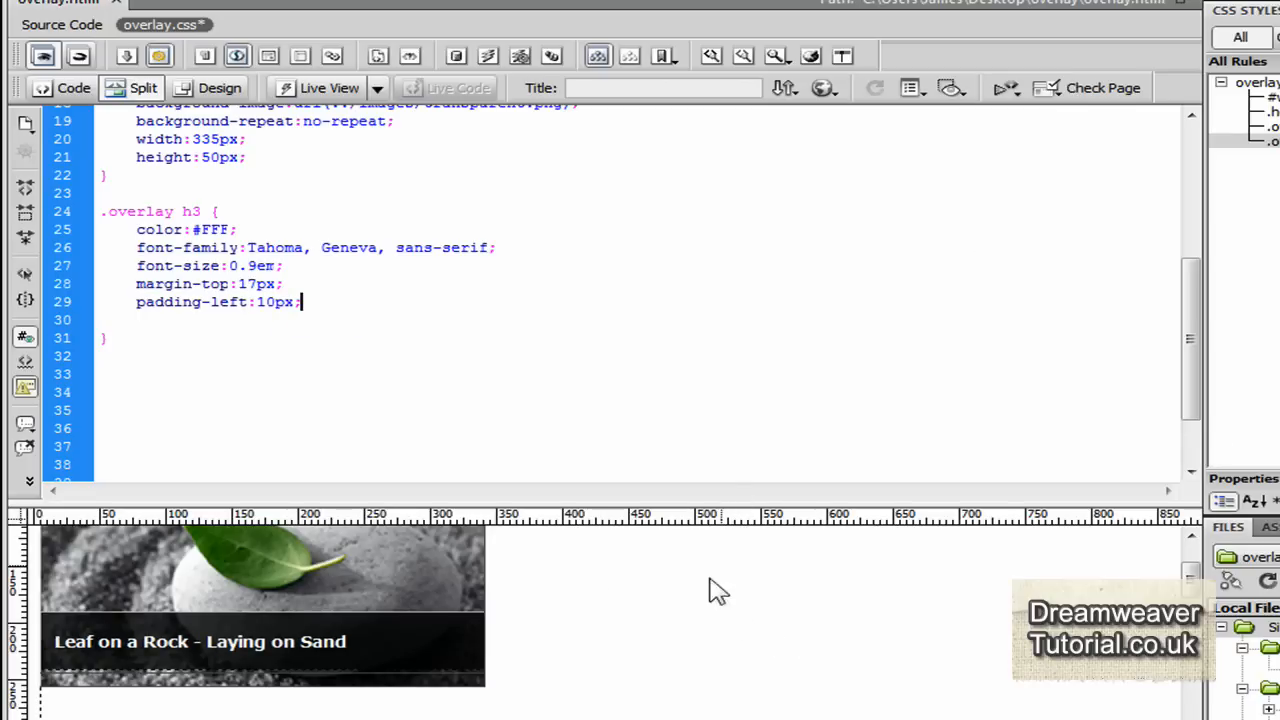
left_click(822, 88)
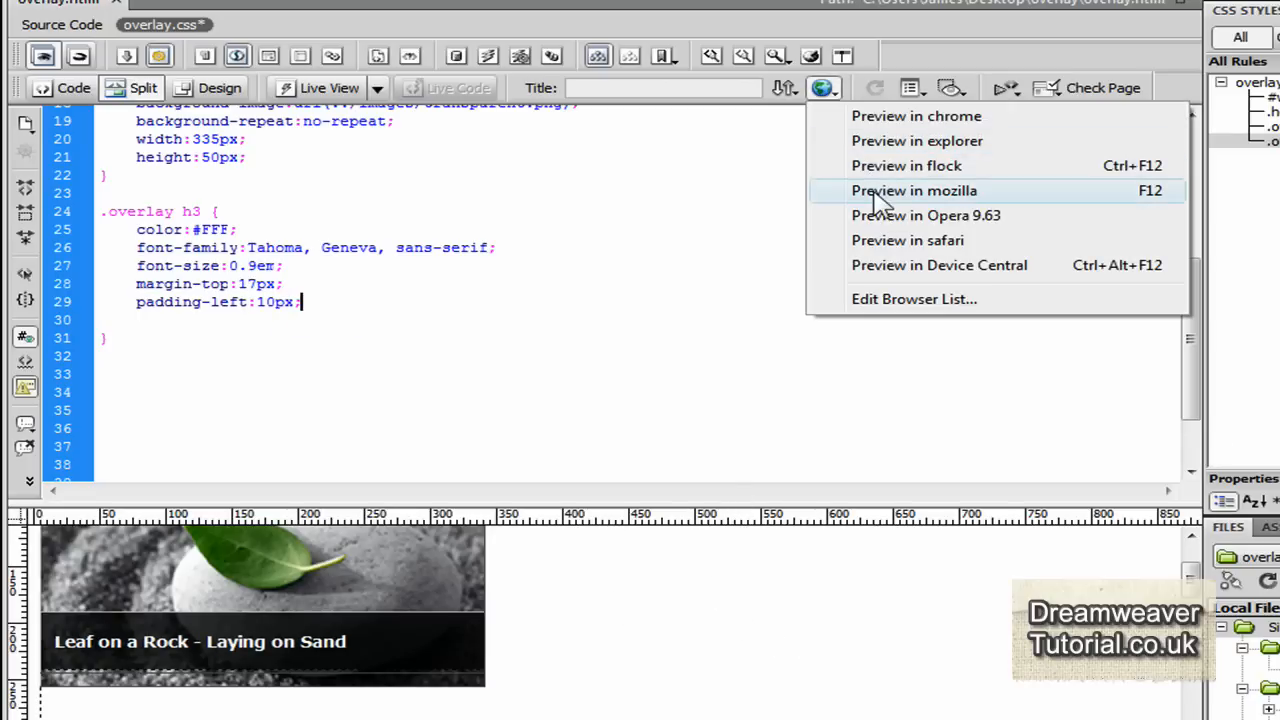
Preview the page in Firefox to check the inset caption on the leaf image
left_click(912, 190)
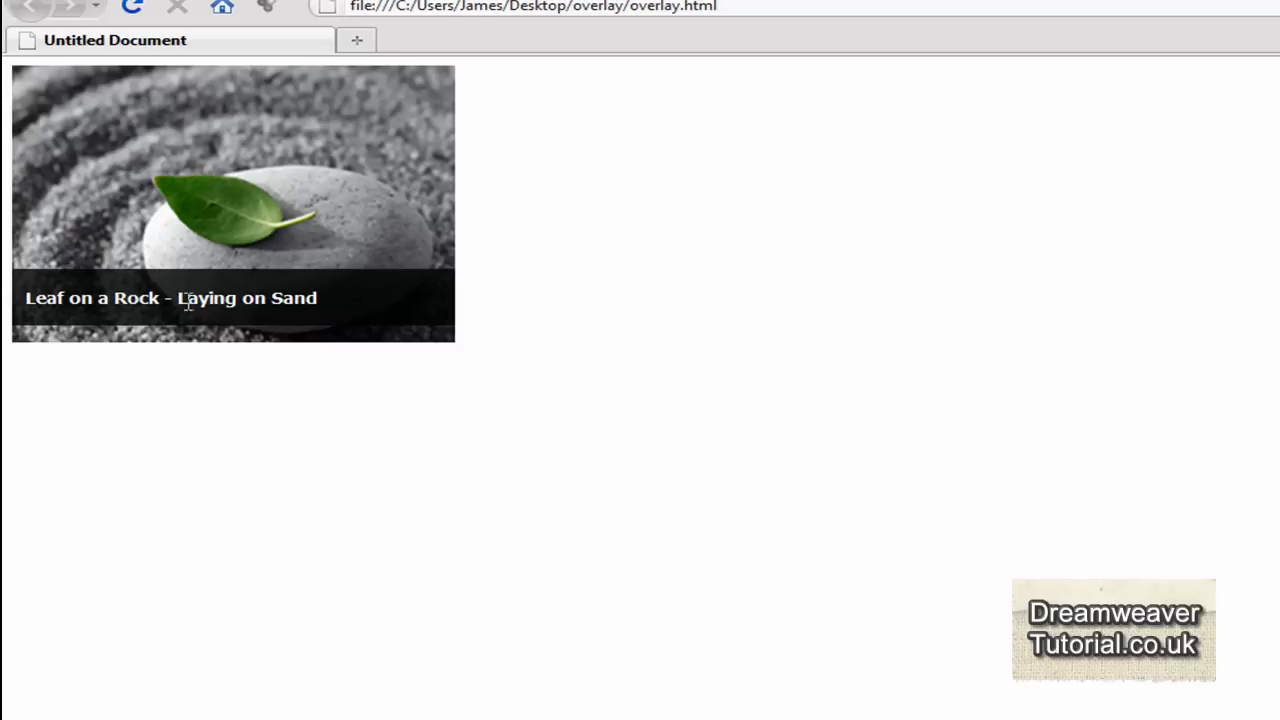
mouse_move(604, 198)
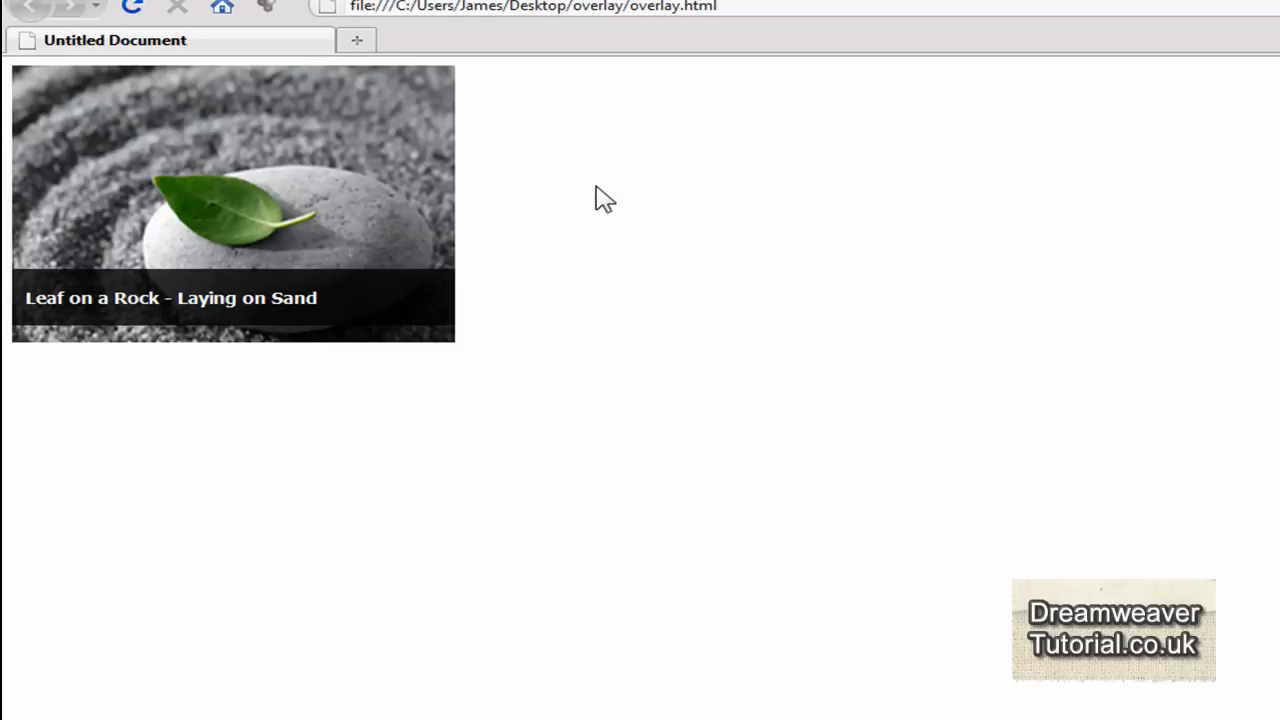
mouse_move(188, 388)
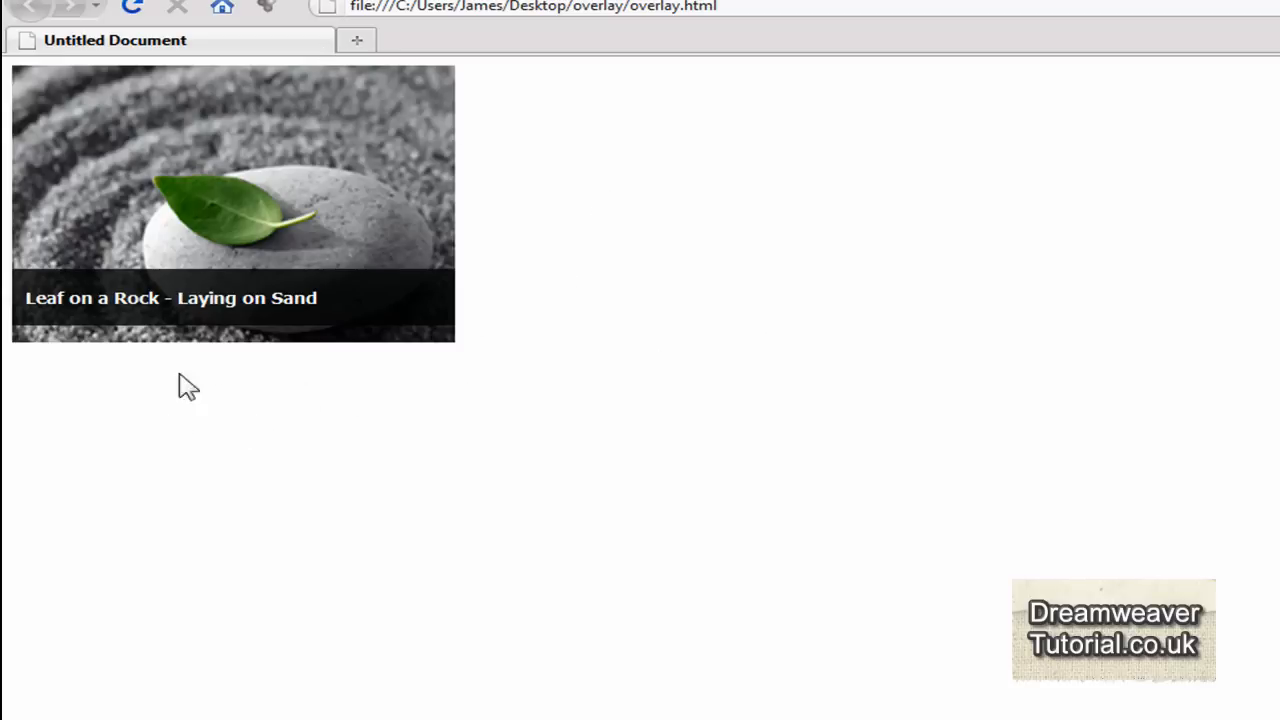
mouse_move(670, 640)
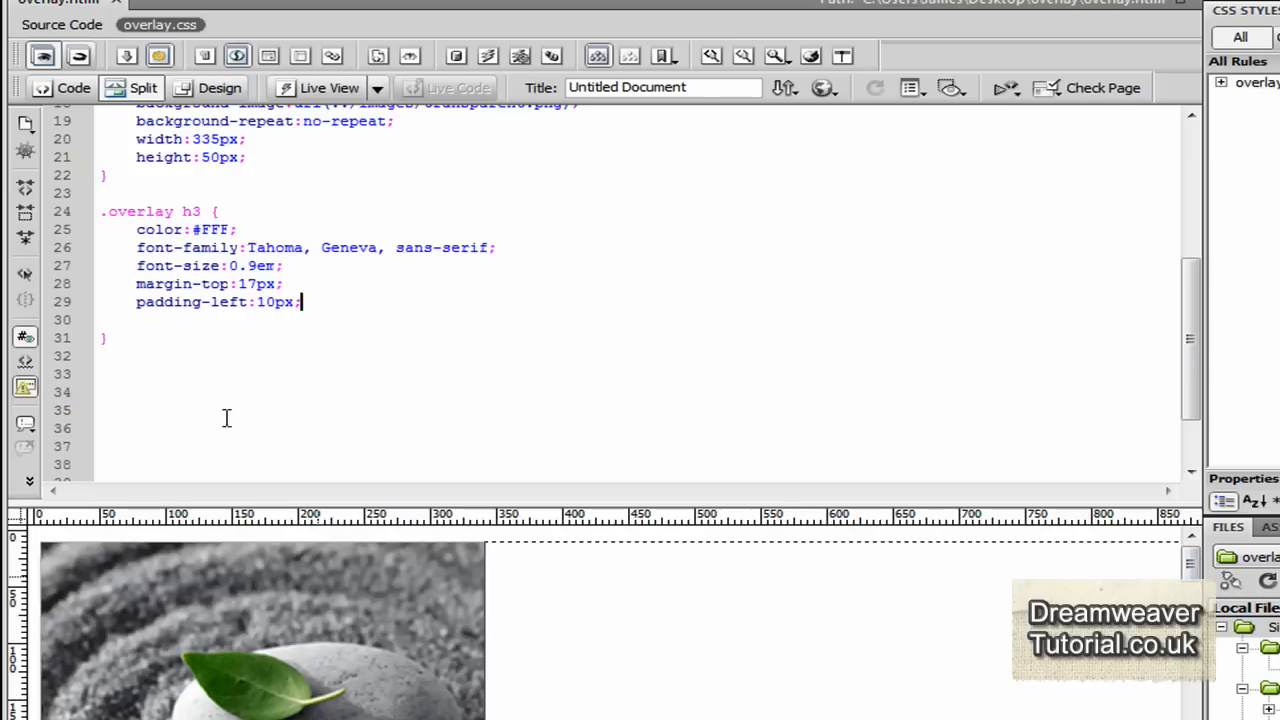
Select the leaf holder div block in the HTML source and copy it for a kitten duplicate
left_click(60, 4)
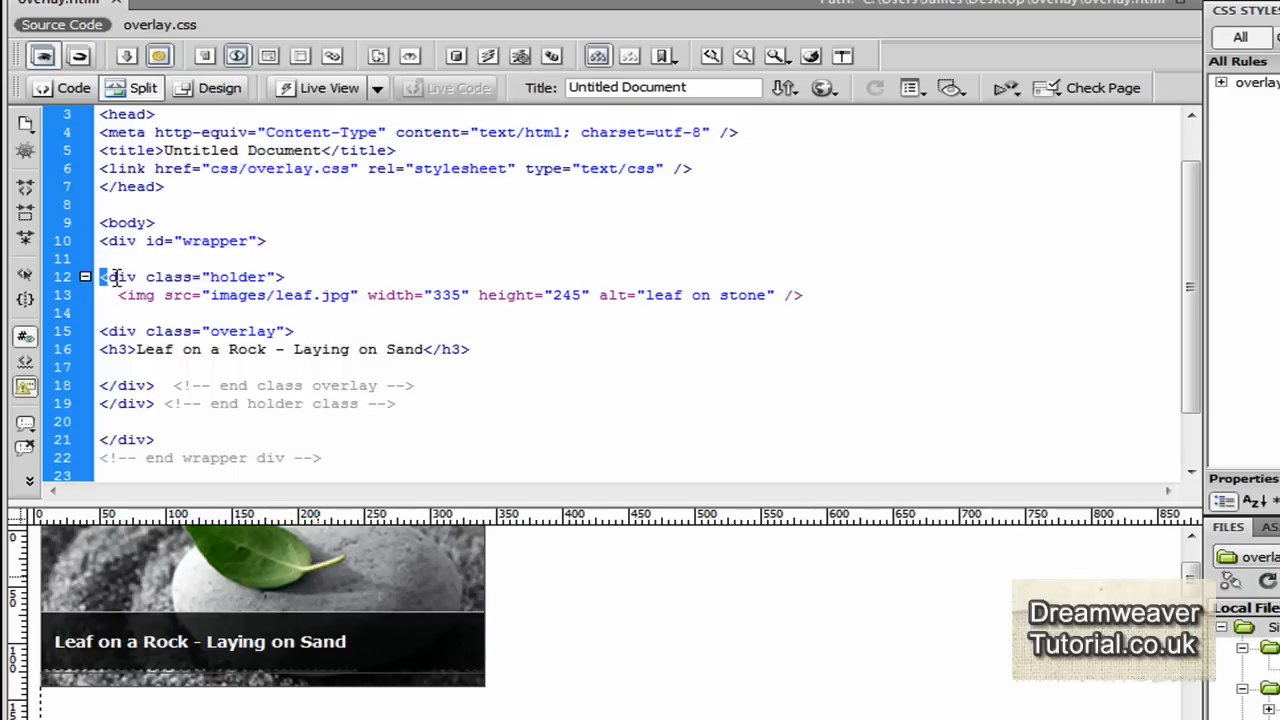
left_click_drag(110, 276, 400, 384)
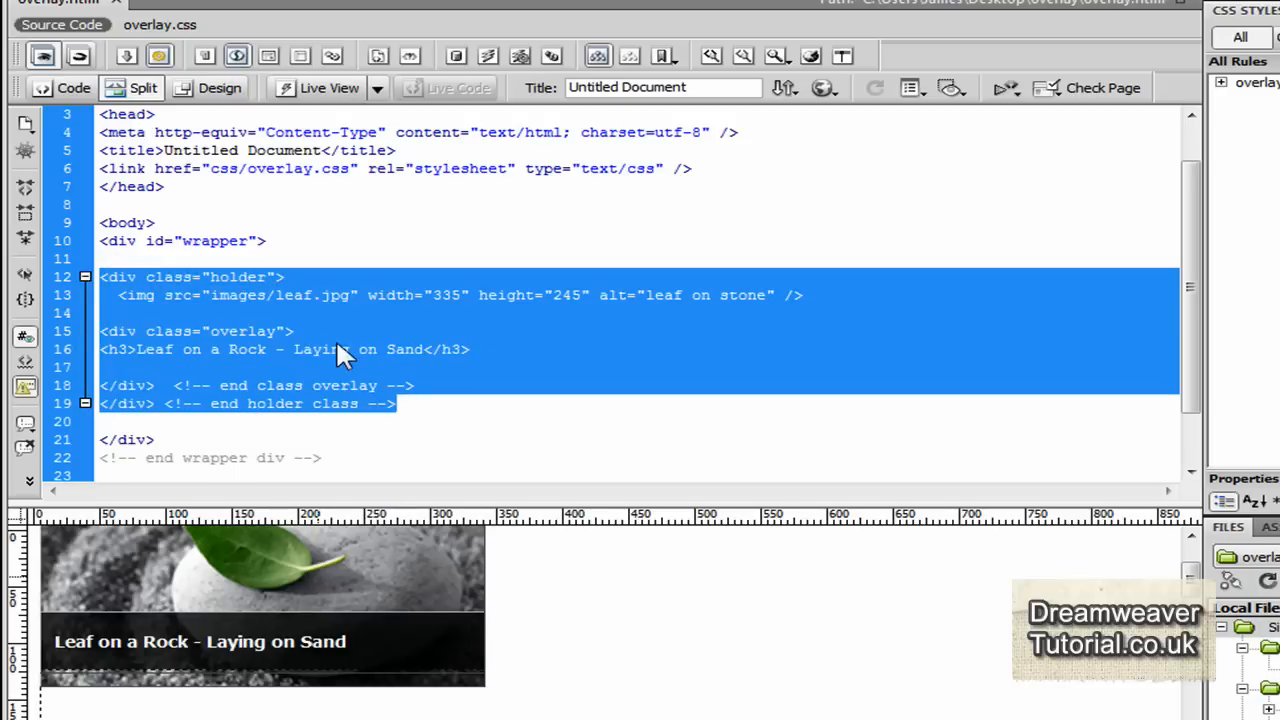
right_click(344, 350)
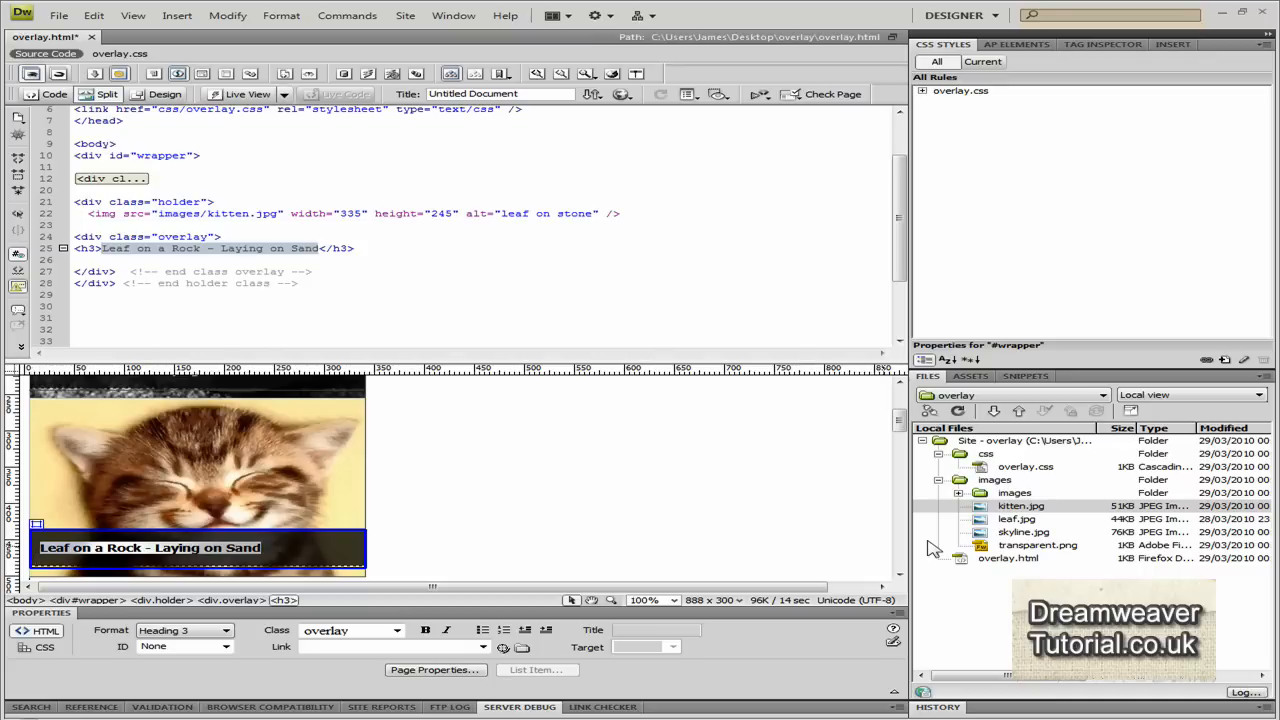
Retitle the kitten's h3 overlay to 'A very happy Kitten !!!' and bring up the preview browsers
type("A very happy")
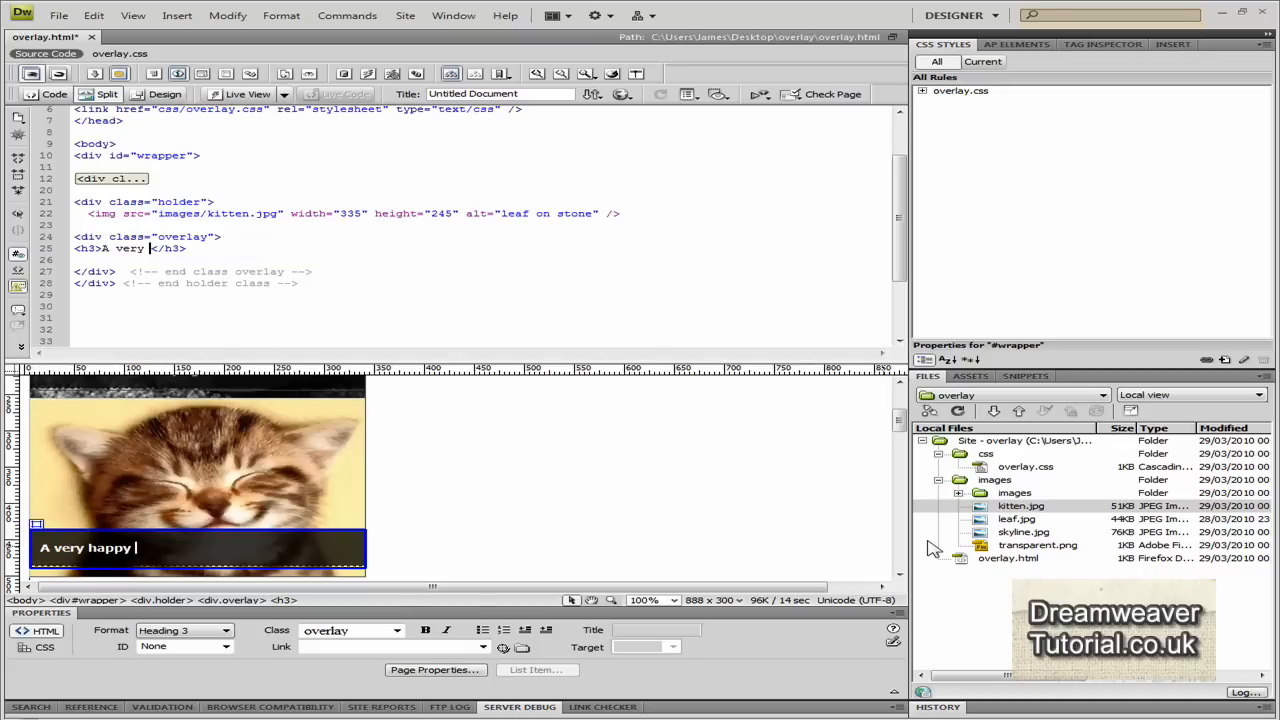
type("Kite")
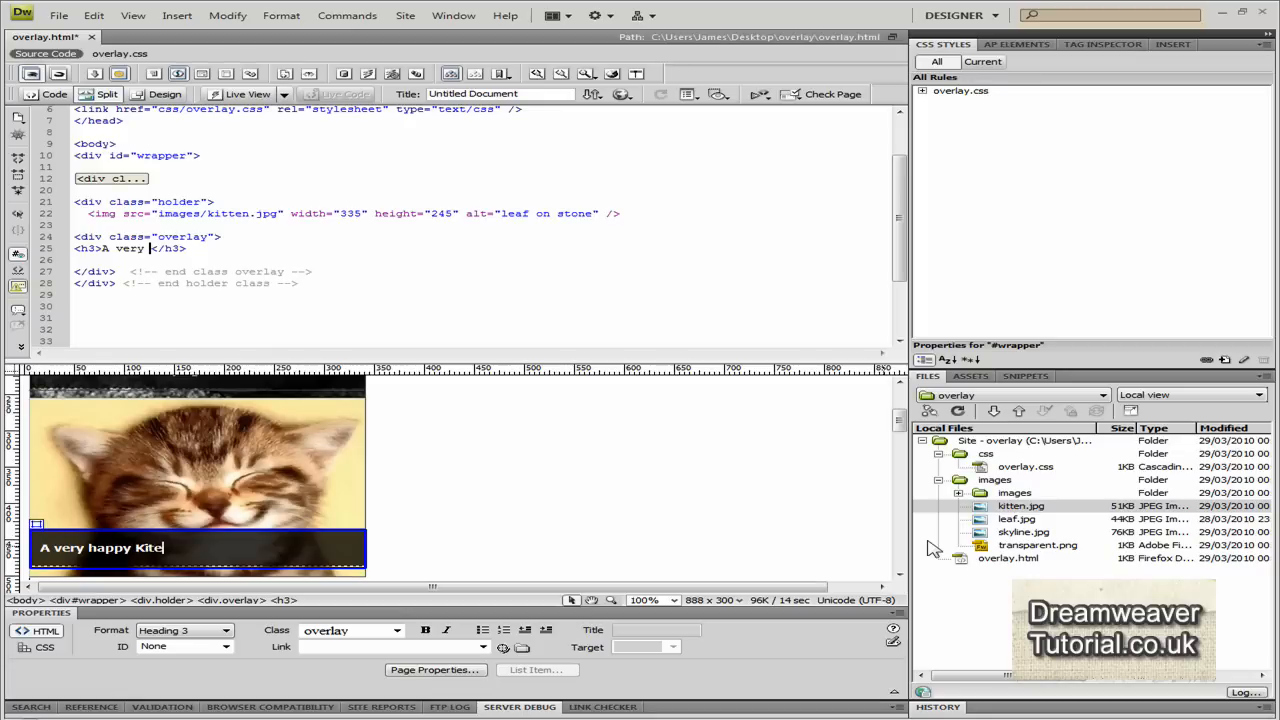
type("ten")
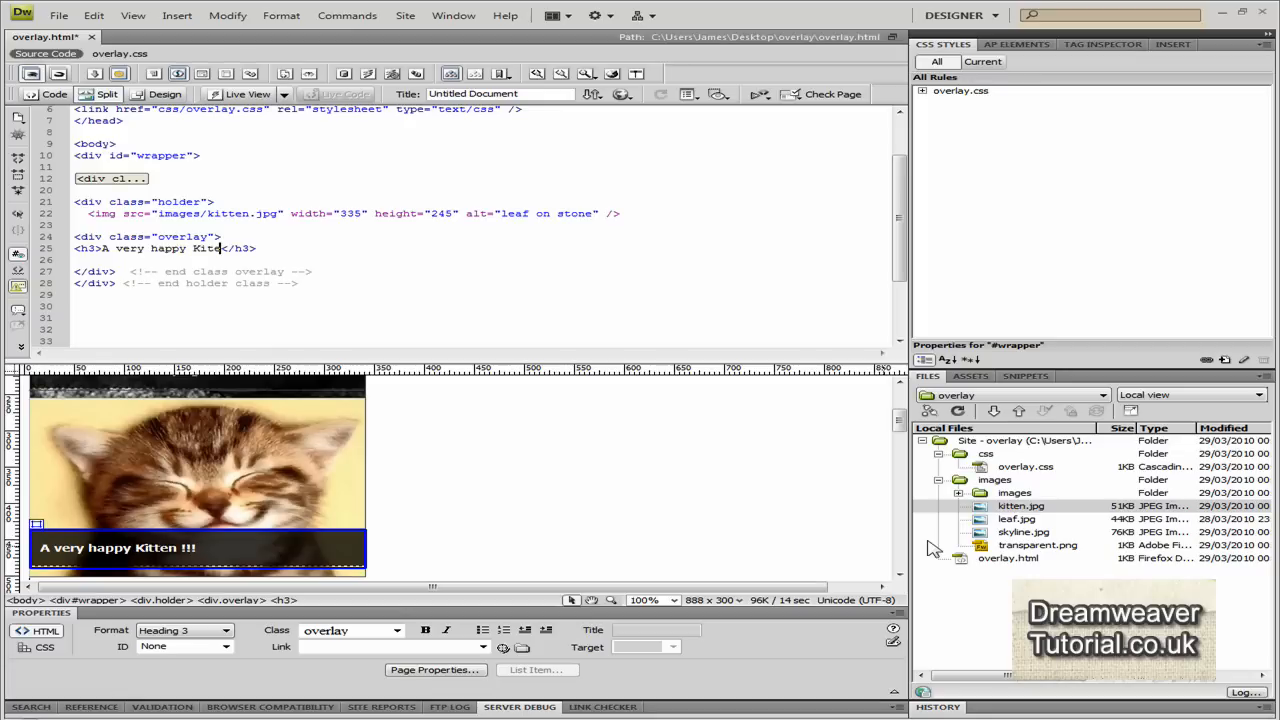
type("!!!")
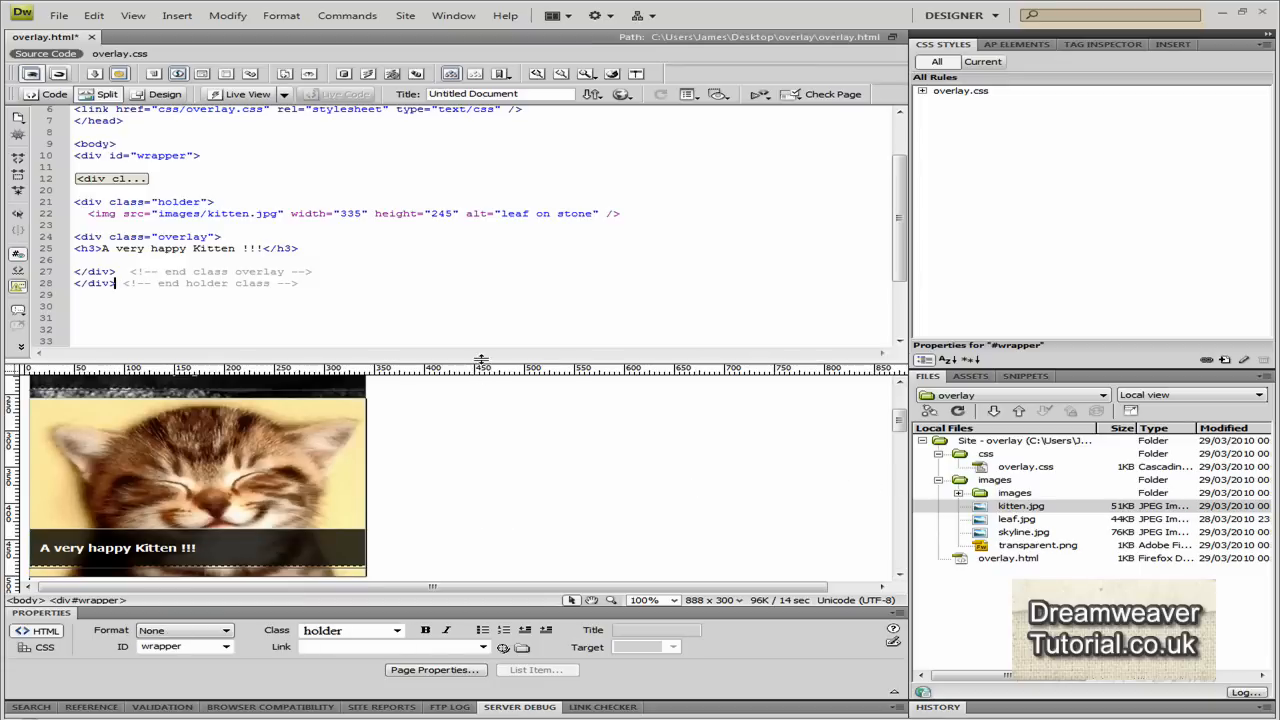
mouse_move(590, 60)
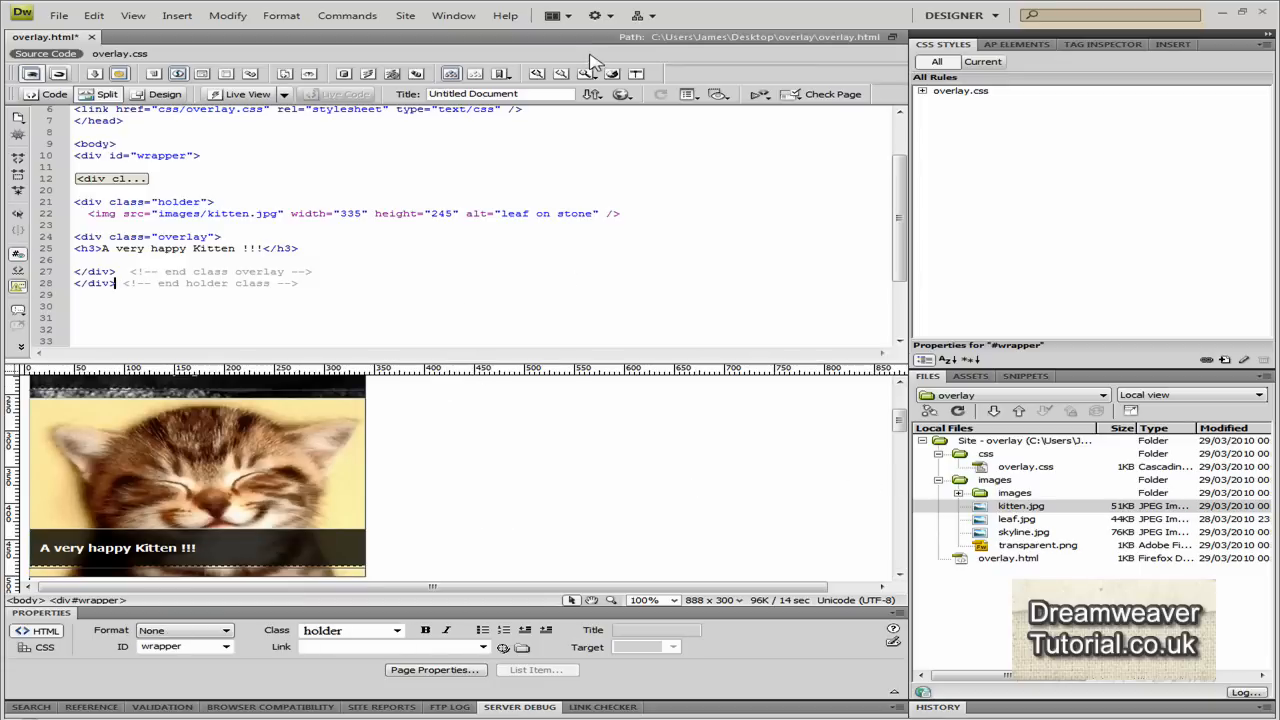
left_click(622, 94)
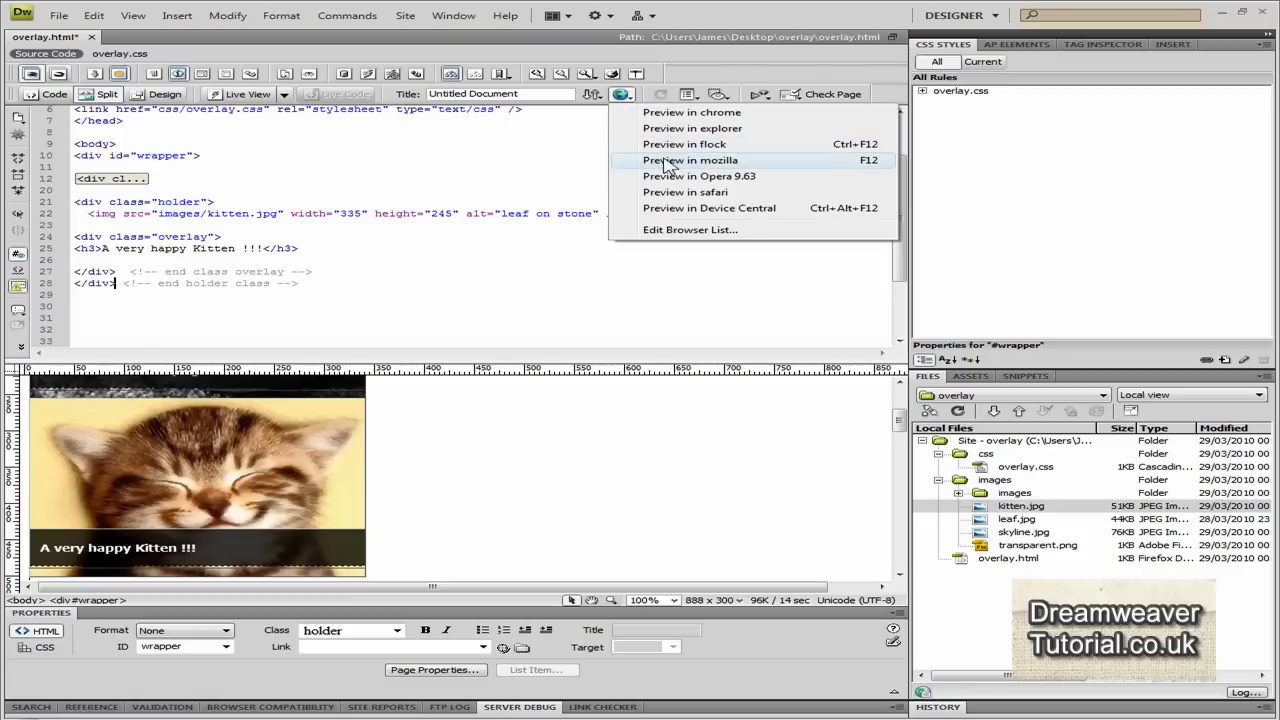
Preview the page in Firefox, then return to the overlay.css stylesheet
left_click(690, 160)
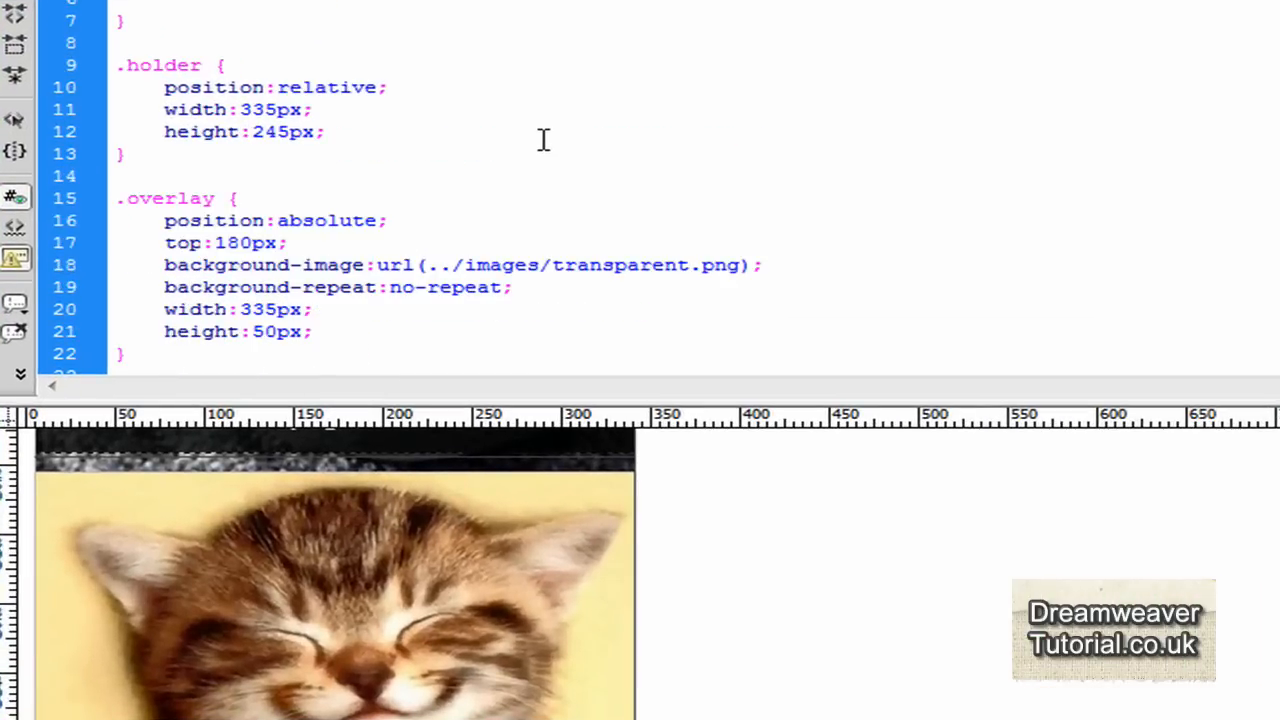
mouse_move(184, 138)
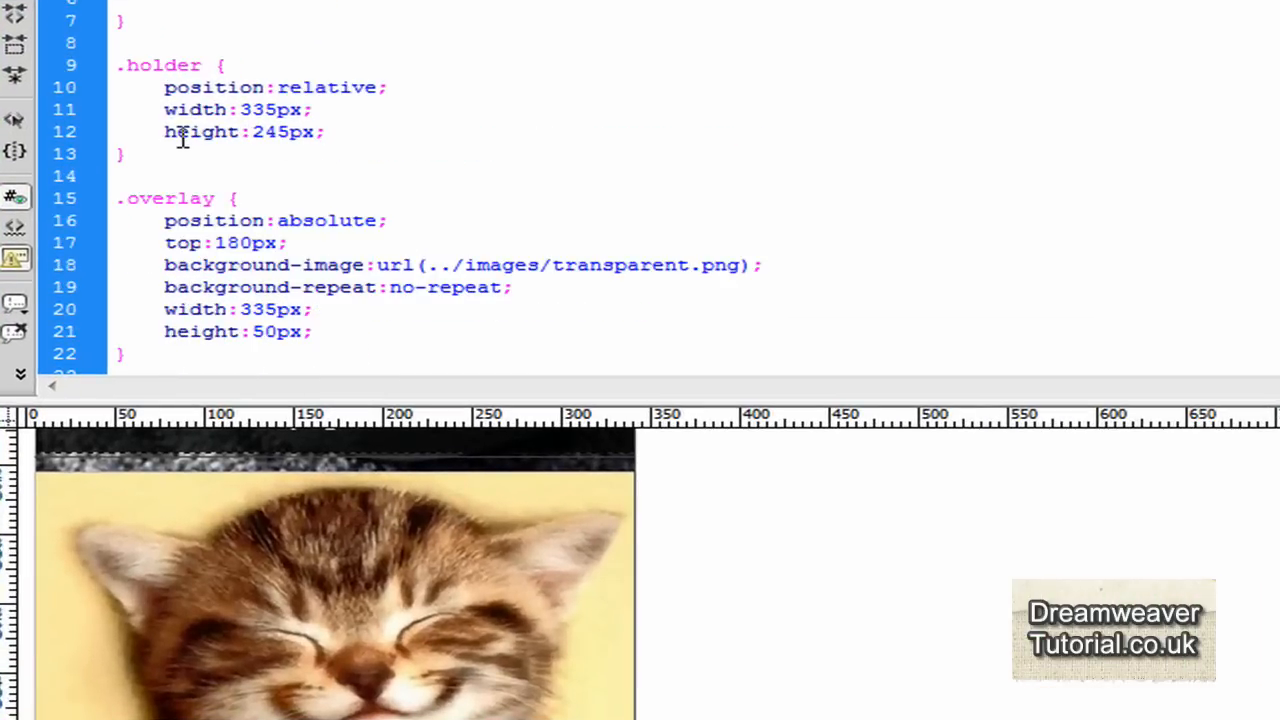
mouse_move(1022, 204)
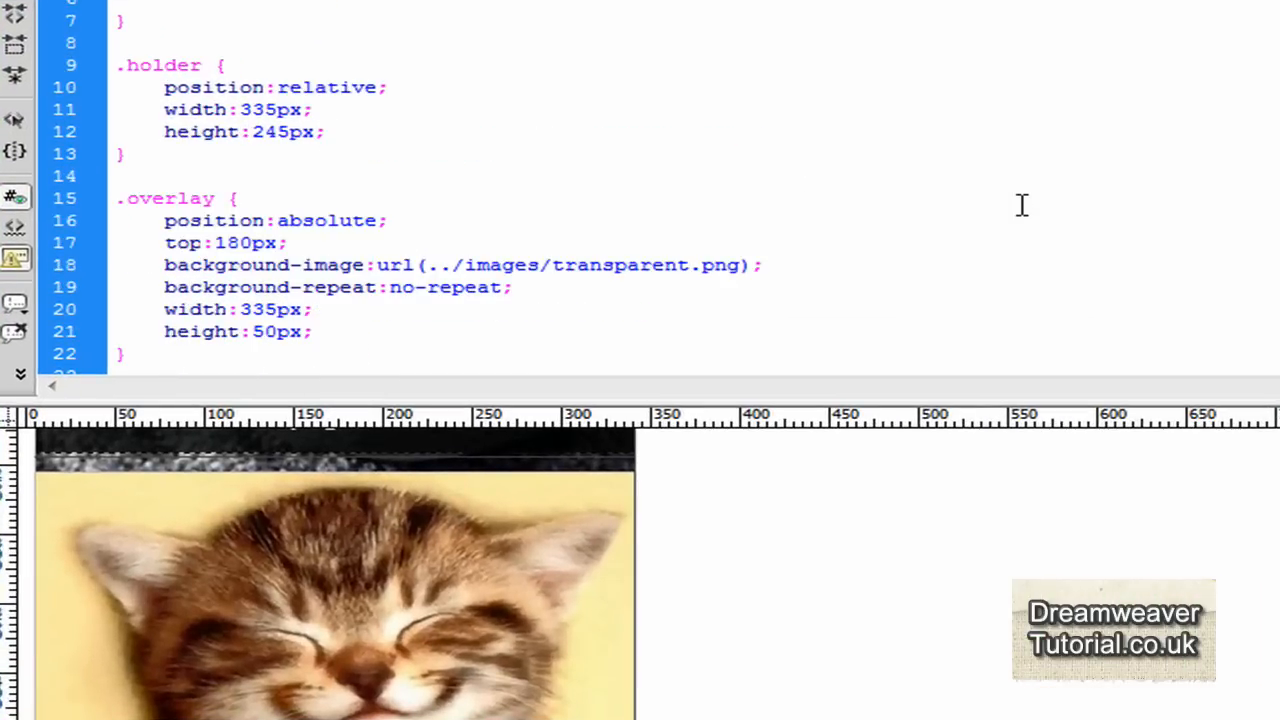
Add margin-bottom:20px; to the .holder rule and return to the page's HTML source
type("margi")
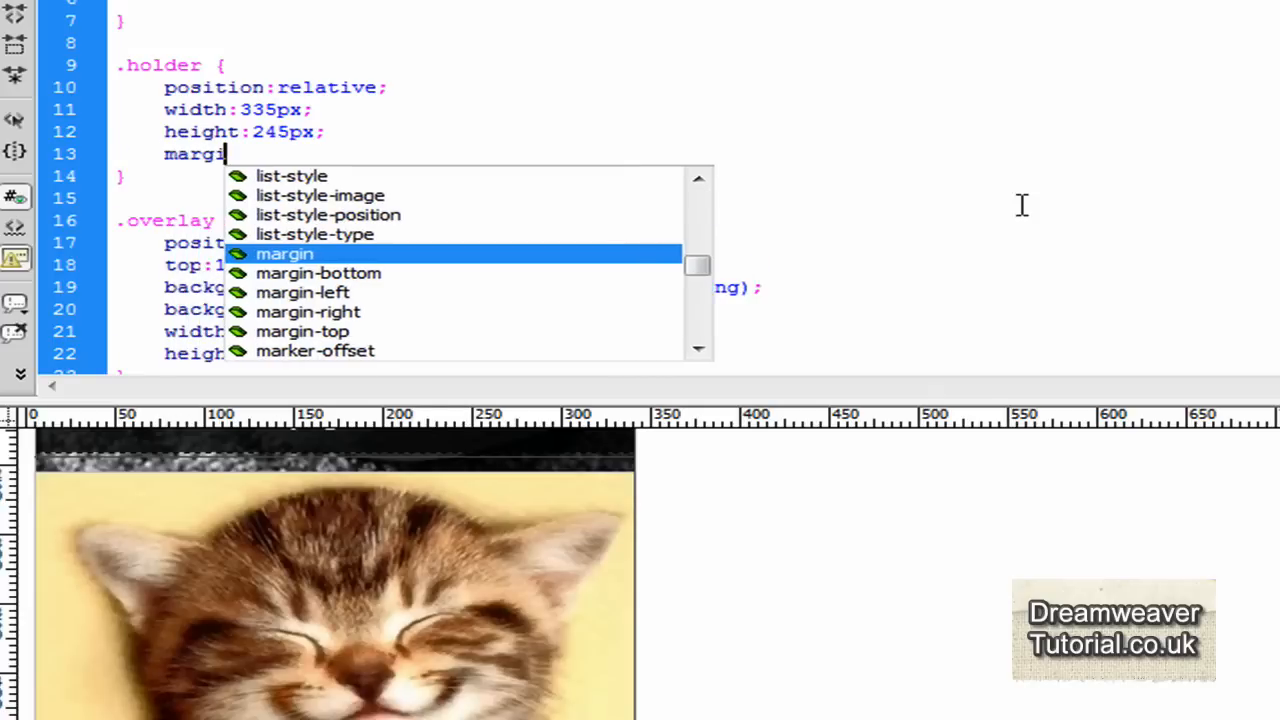
type("-bottom")
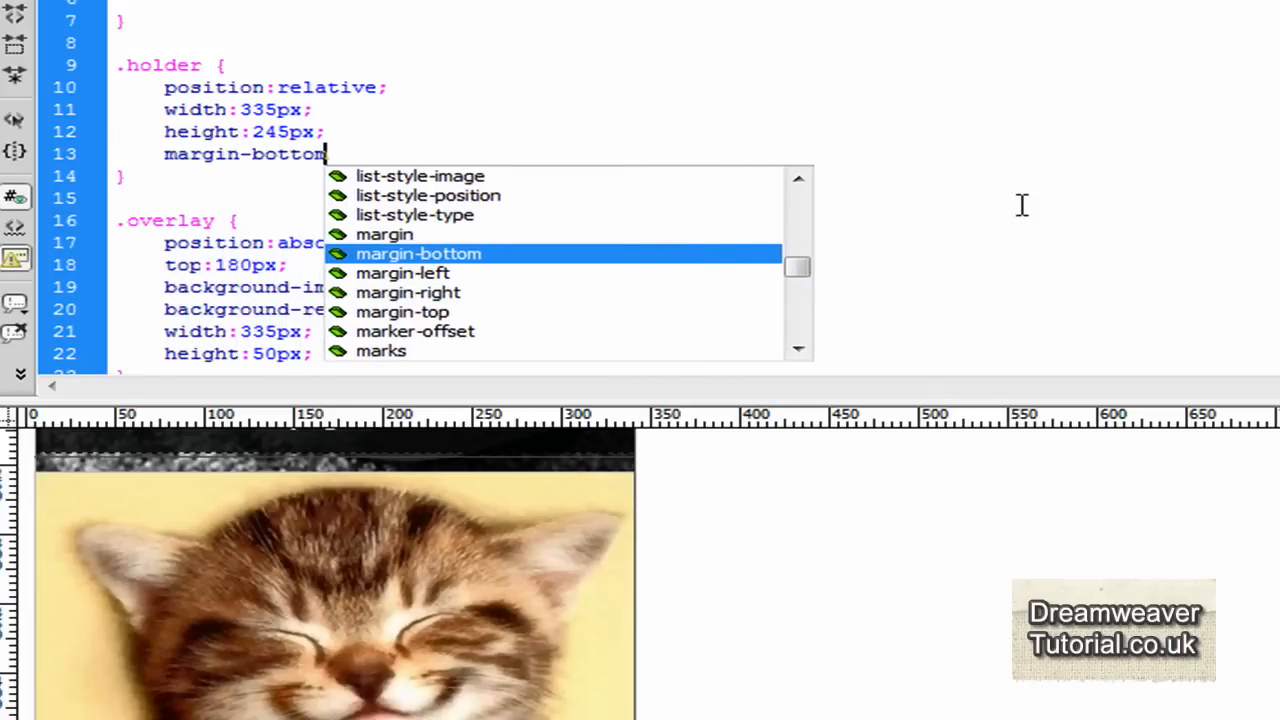
type(":20px;")
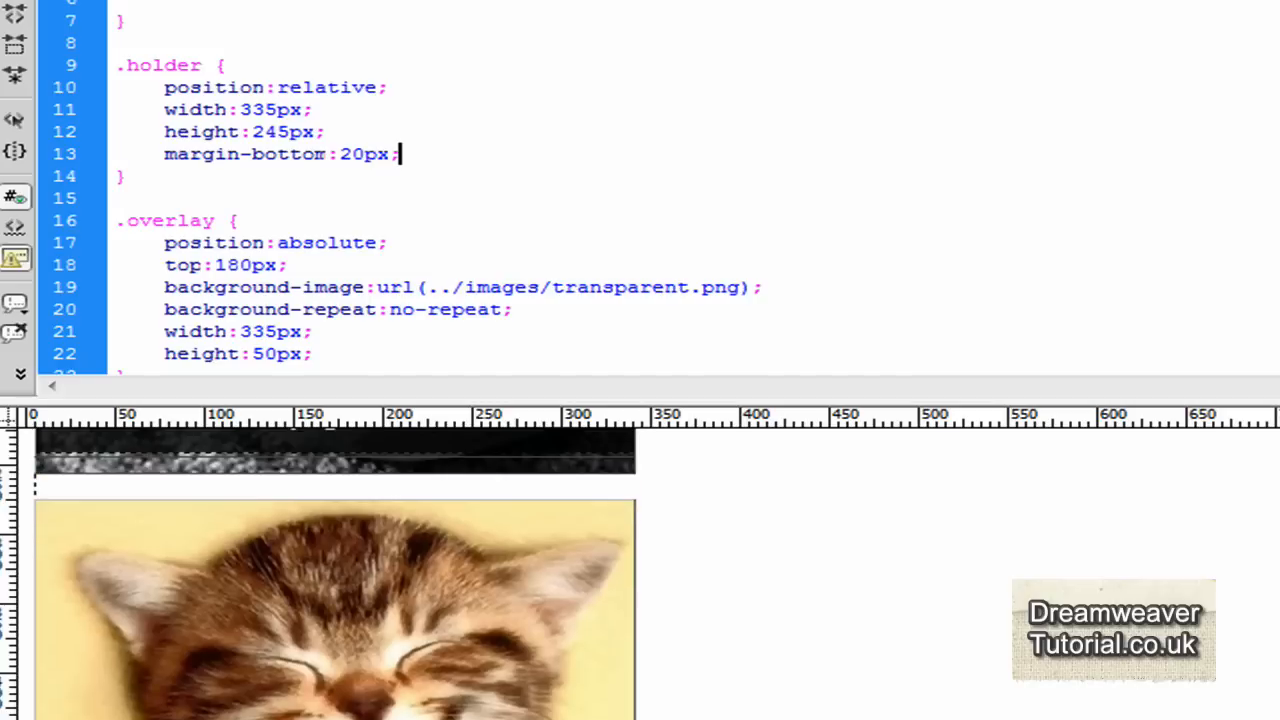
mouse_move(564, 580)
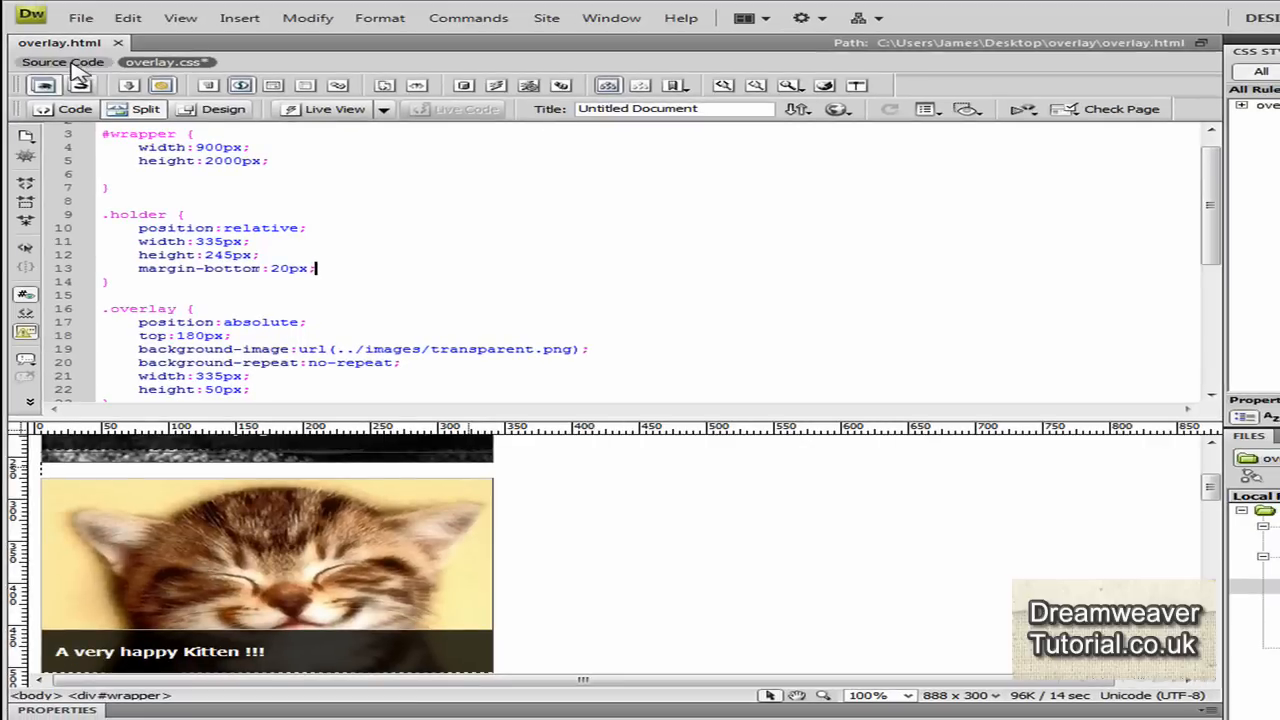
left_click(62, 60)
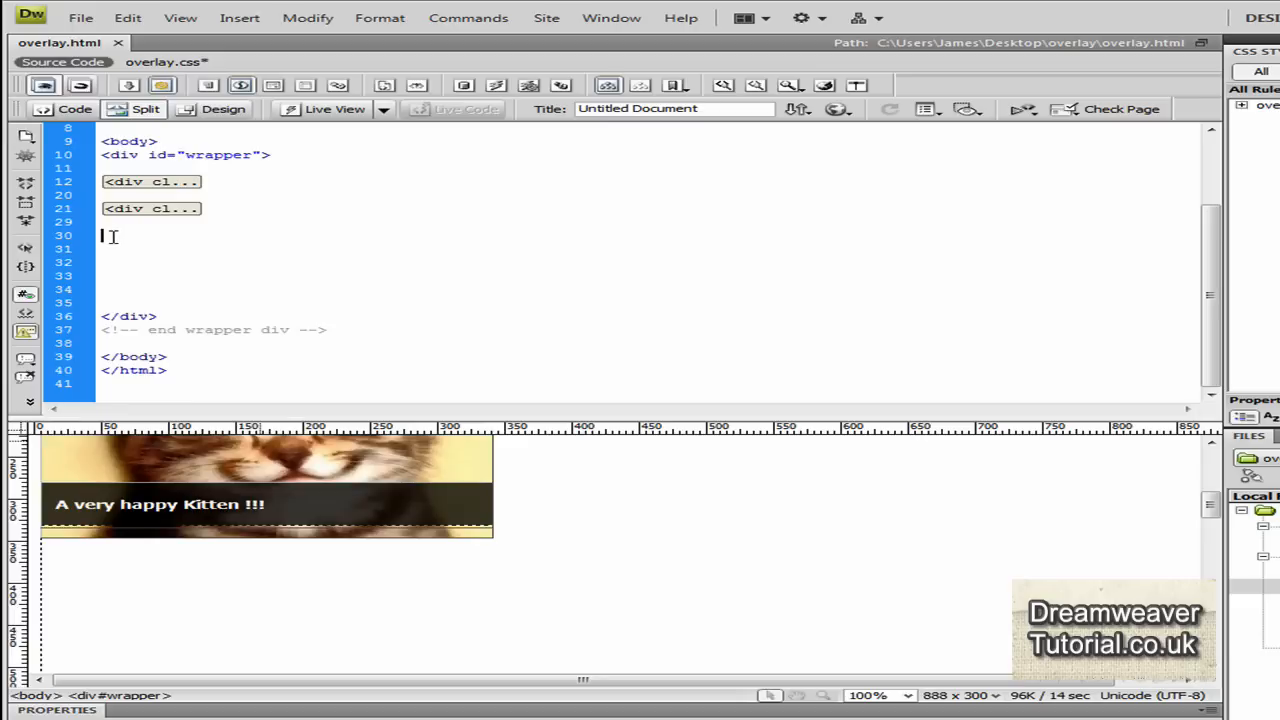
Paste a third holder block with src images/skyline.jpg and h3 'A City Skyline - Metropolis'
right_click(108, 236)
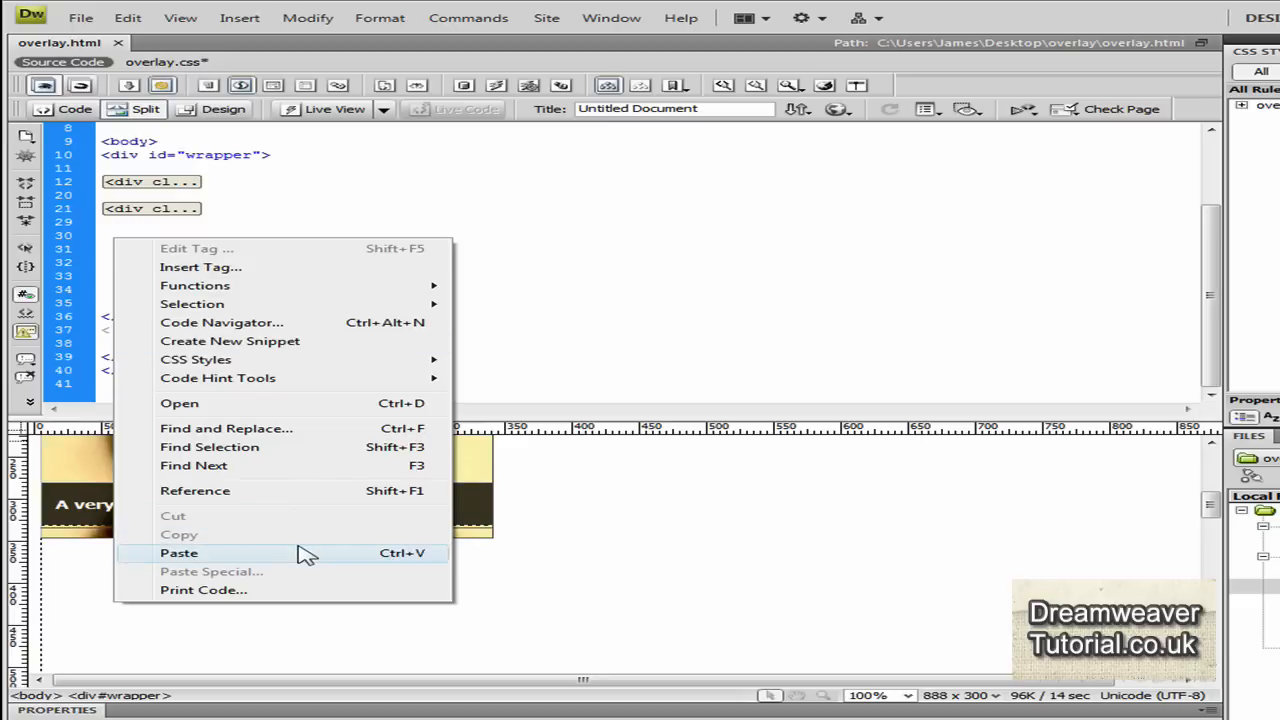
left_click(180, 552)
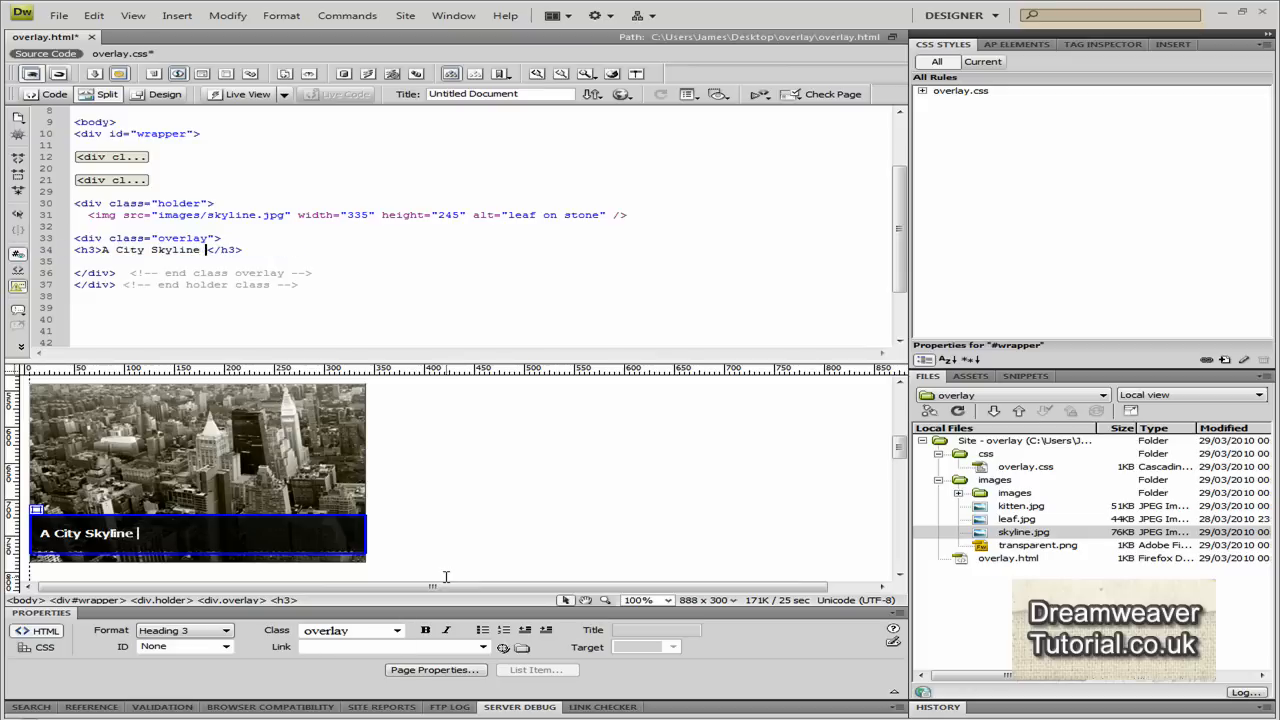
type("- Metropol")
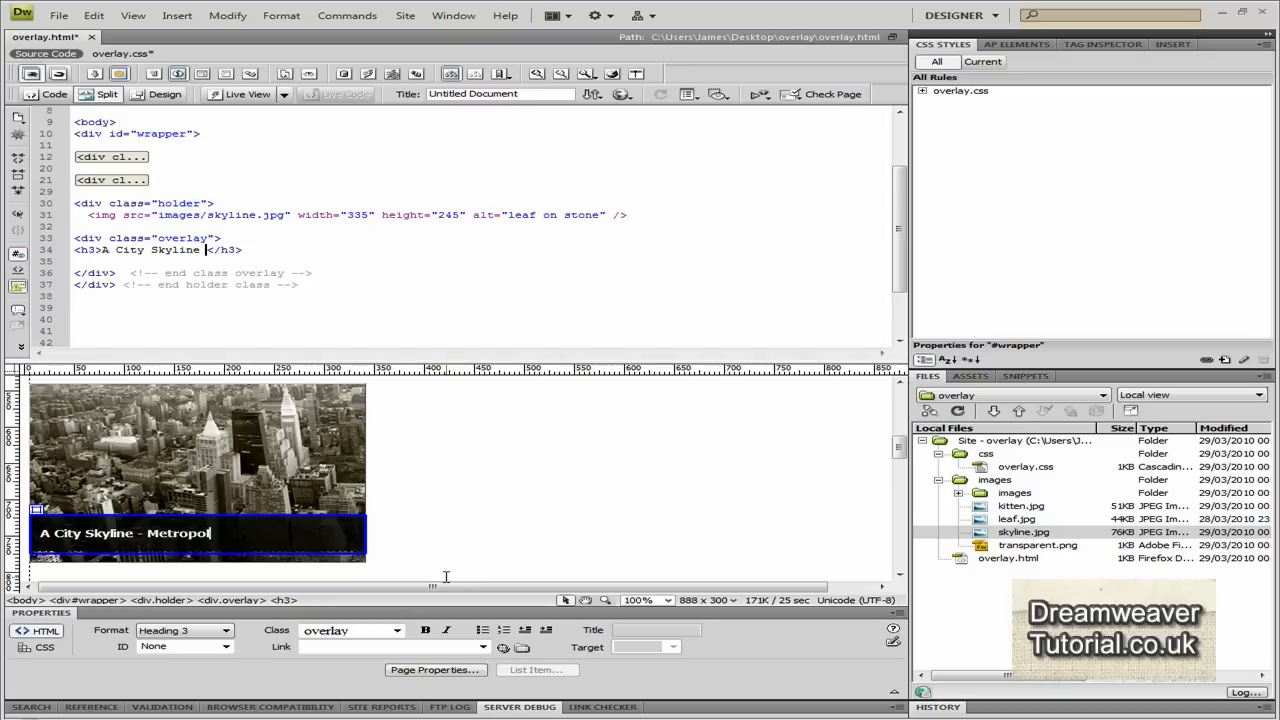
type("is")
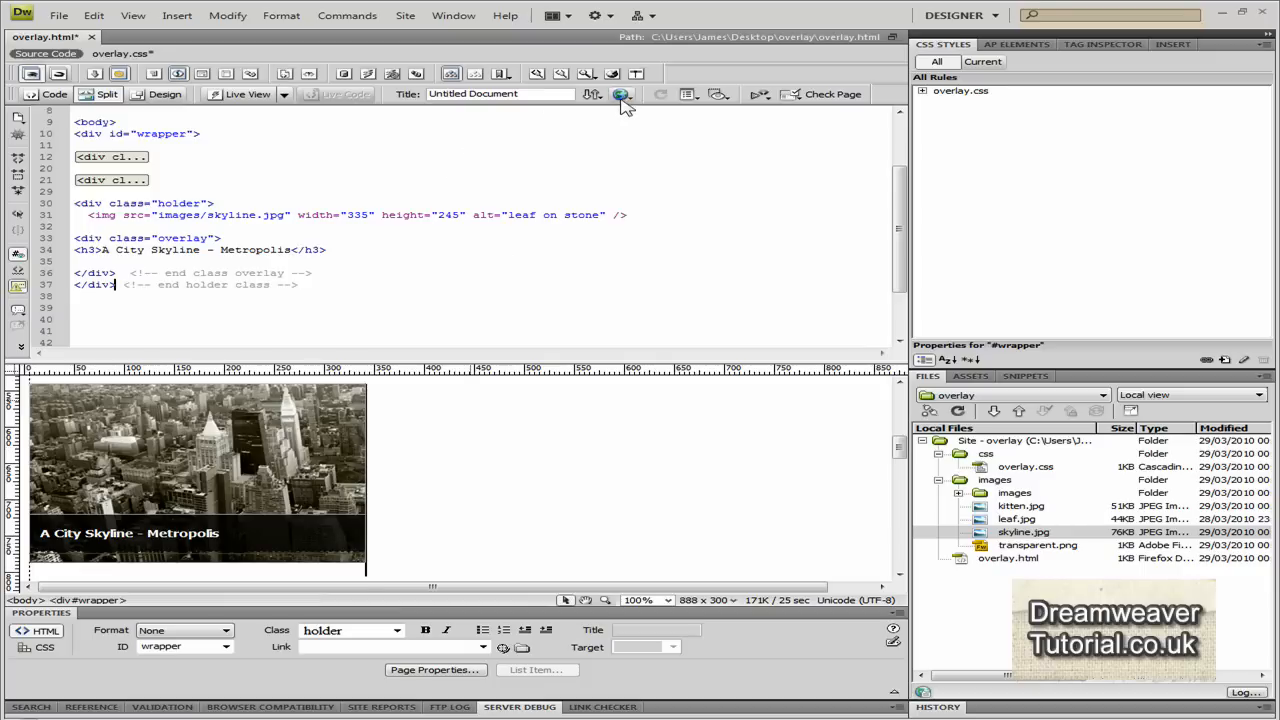
Preview the three stacked captioned images in Firefox and return to Dreamweaver
left_click(620, 94)
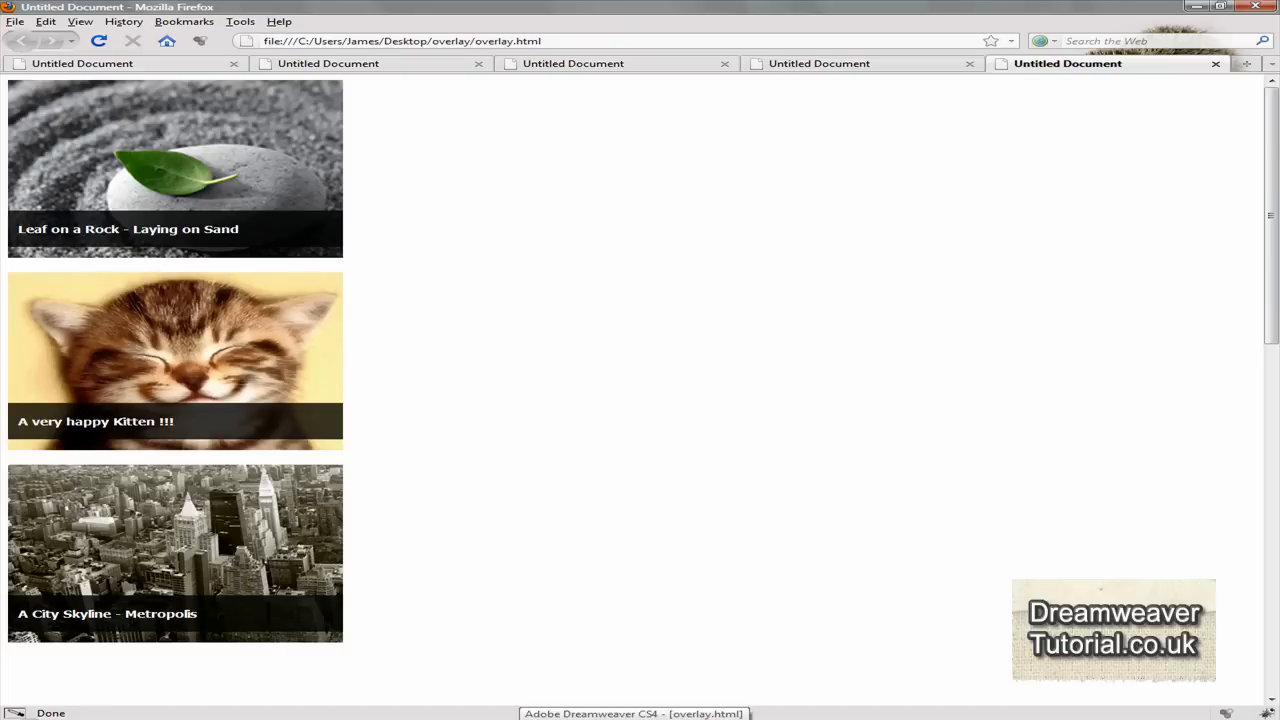
left_click(632, 712)
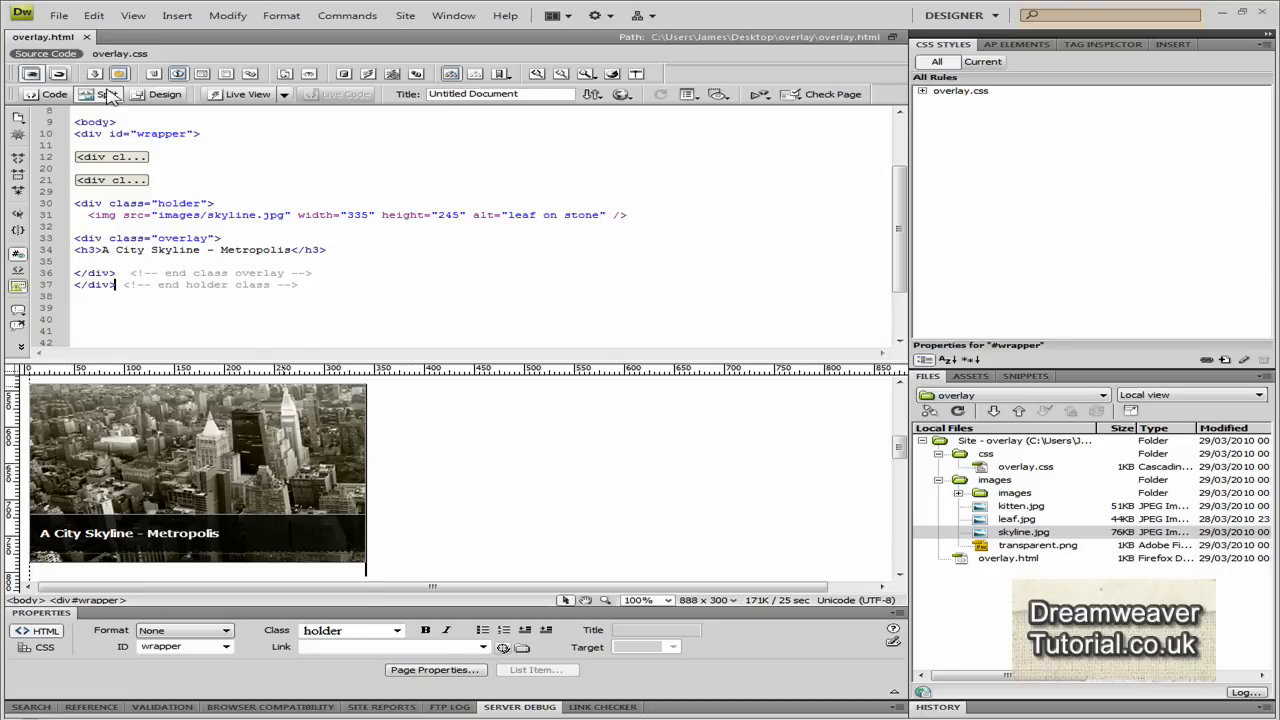
Add border: 5px dashed black to the .holder rule in overlay.css, picking black from the colour chooser
left_click(120, 52)
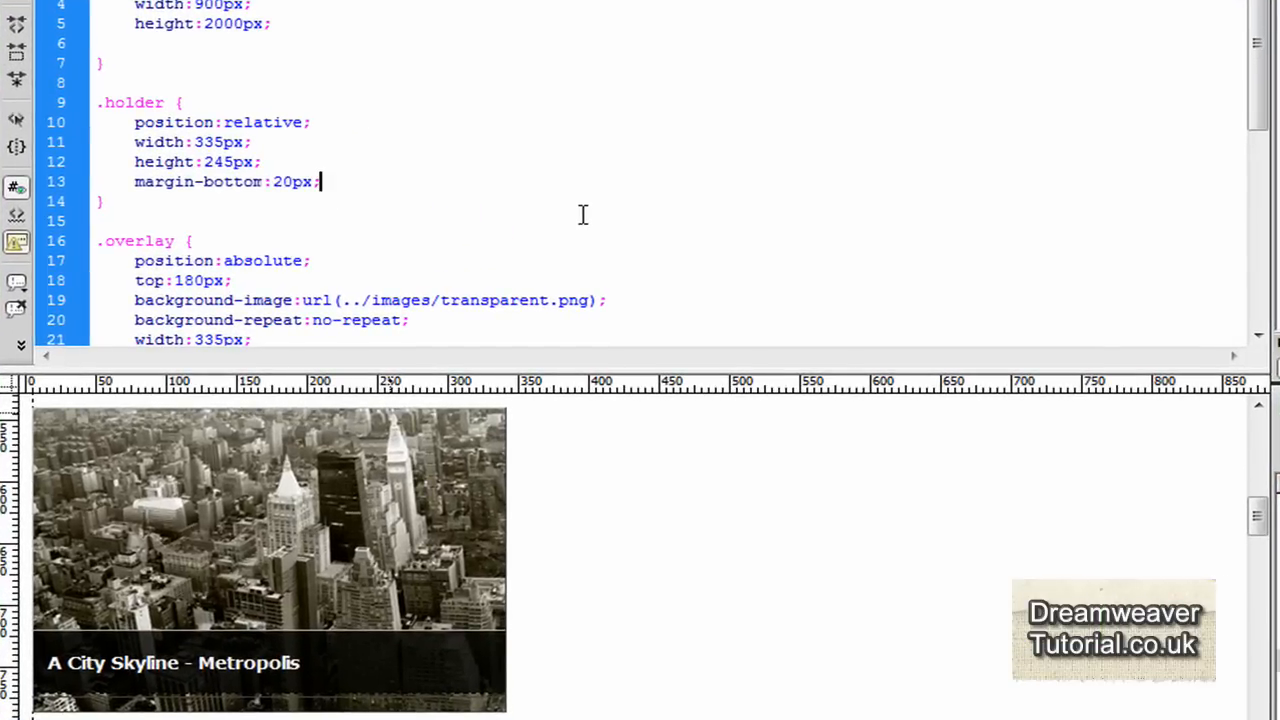
type("margin-left:100px;")
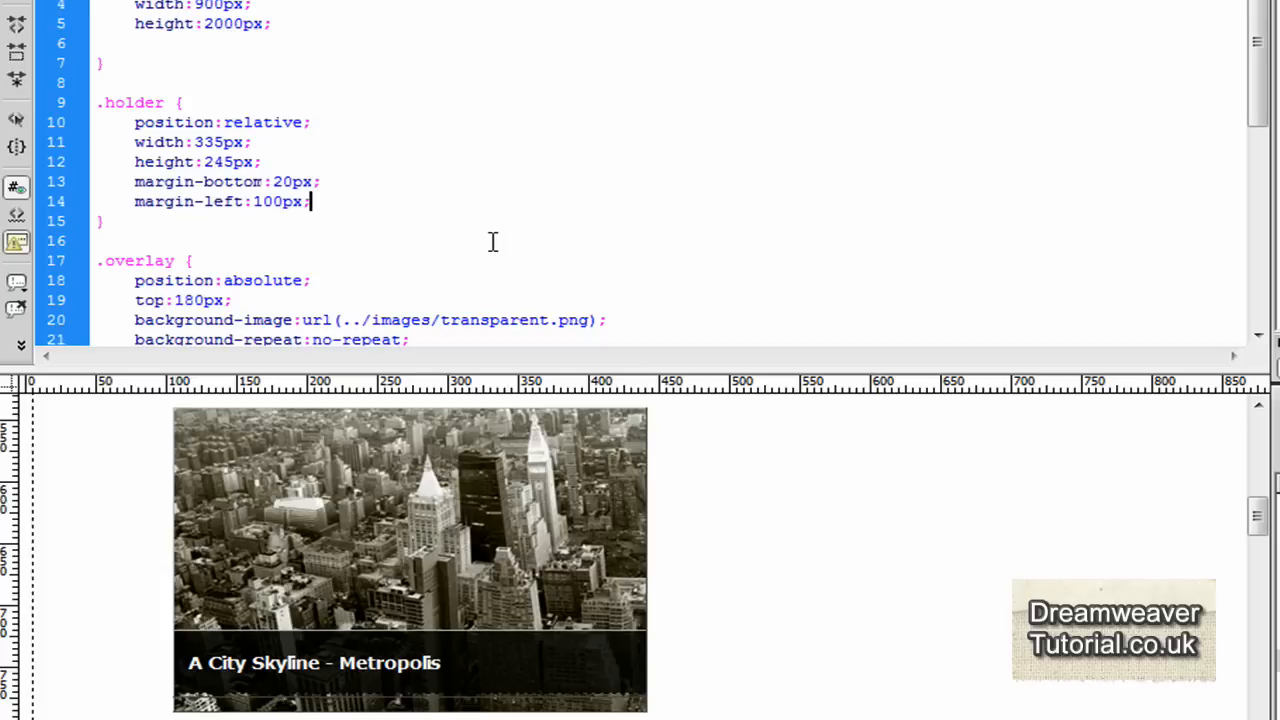
type("border")
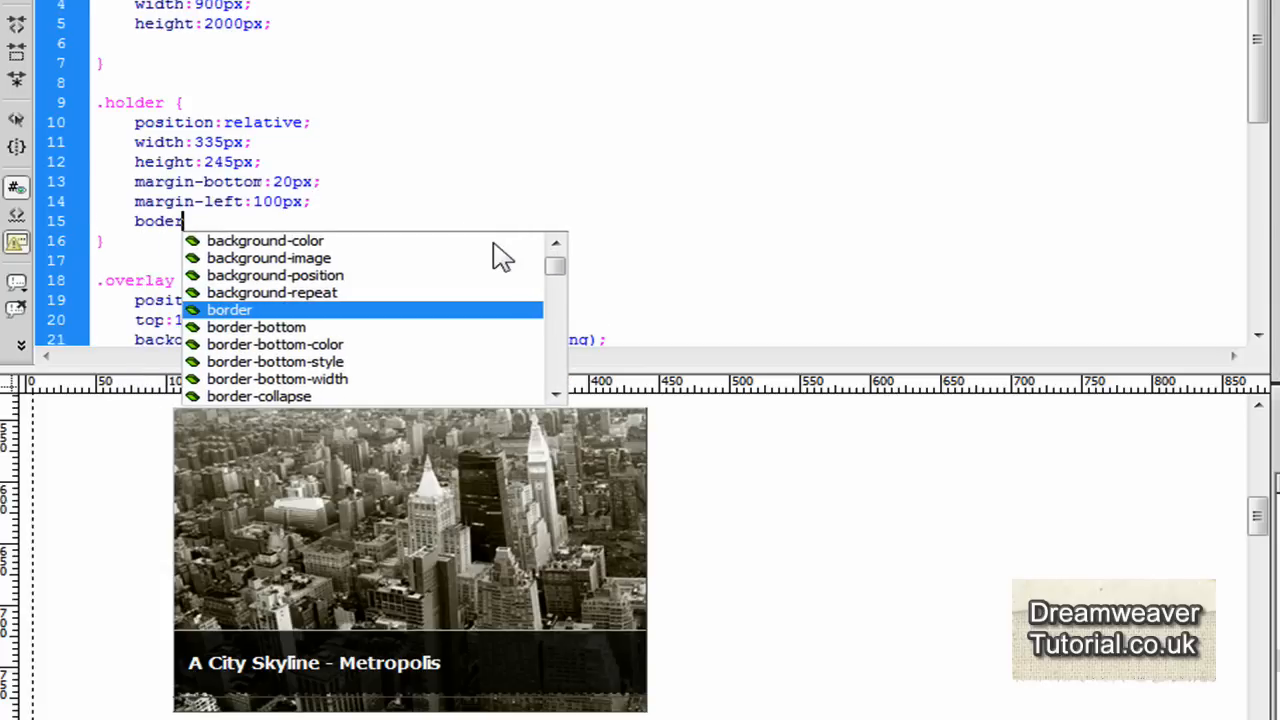
key("backspace")
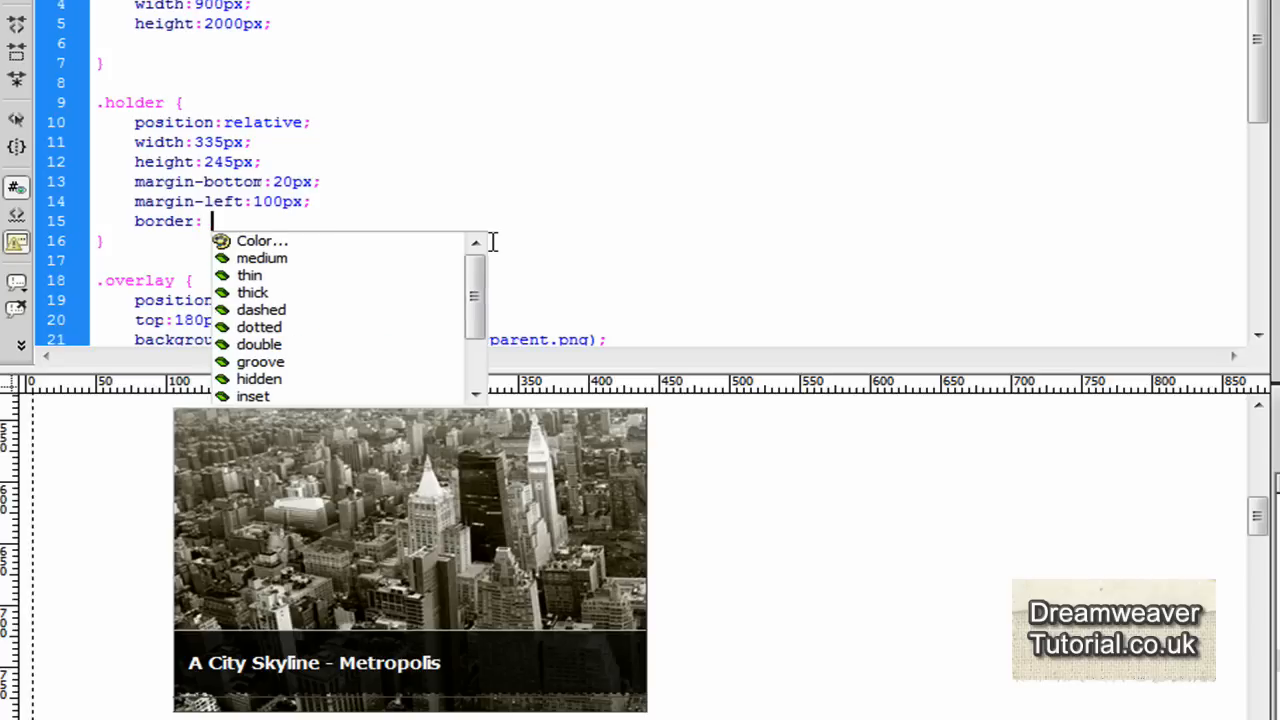
type("5px de")
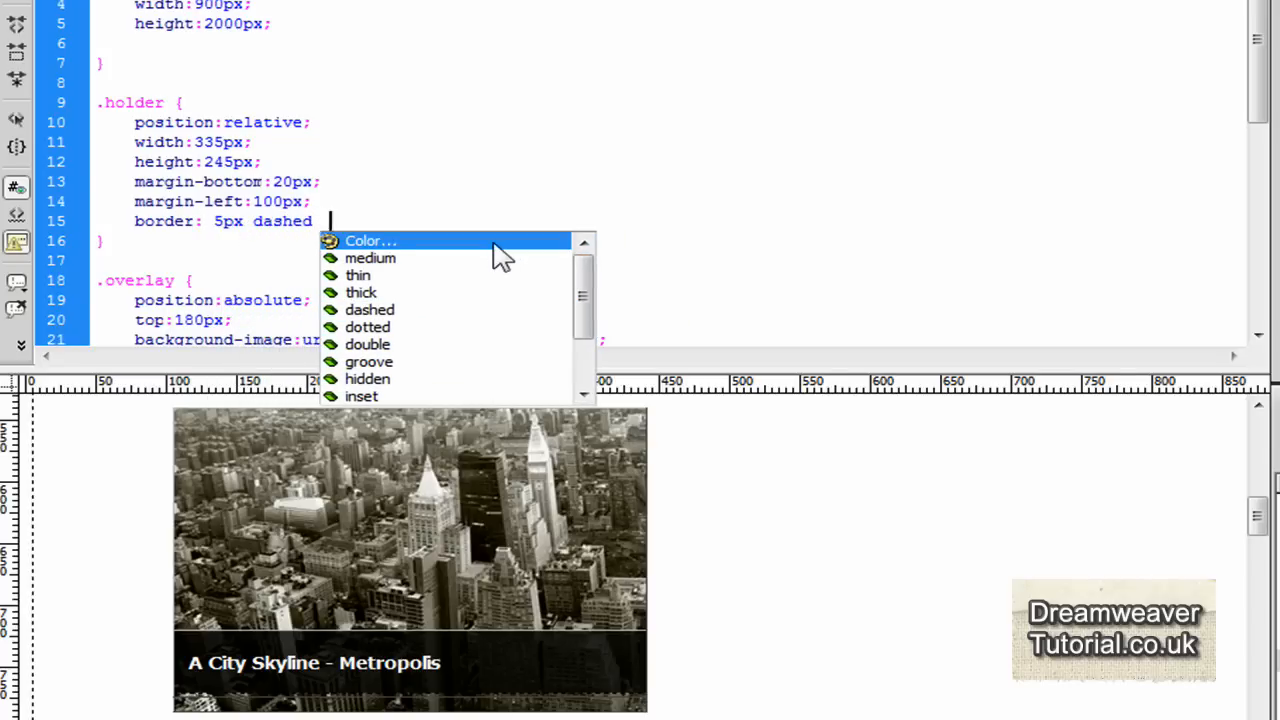
left_click(370, 240)
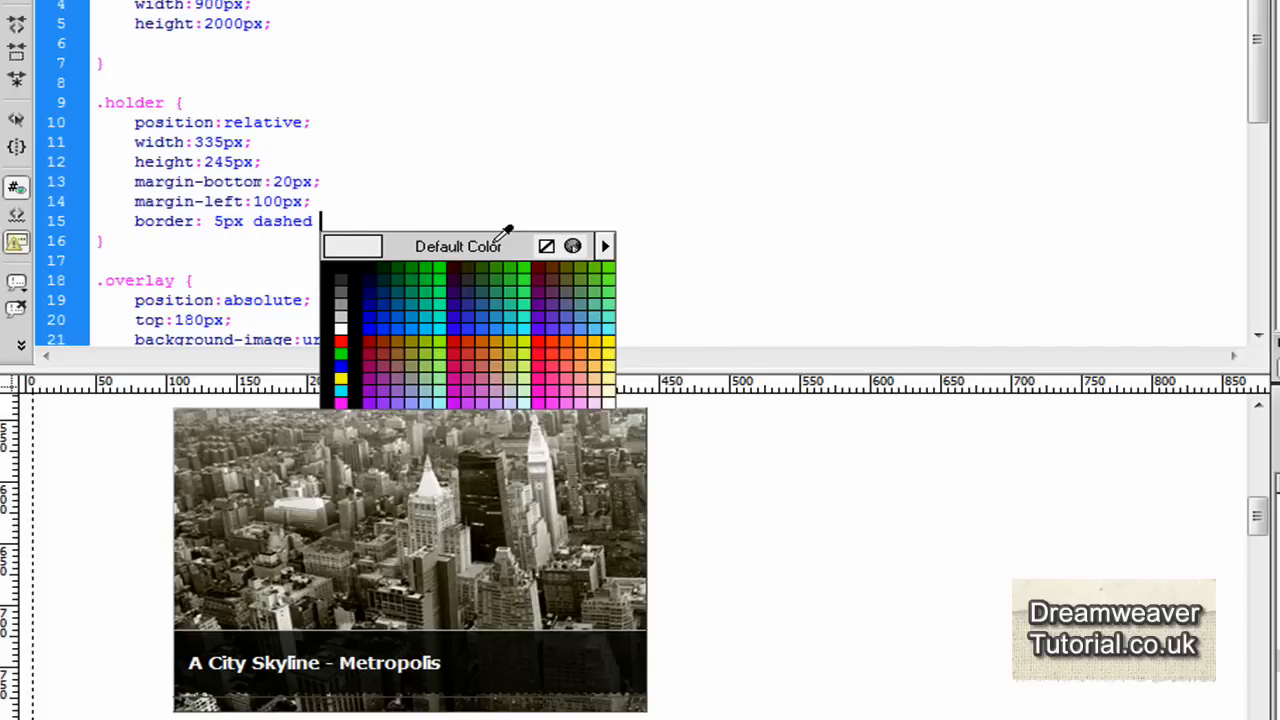
left_click(340, 314)
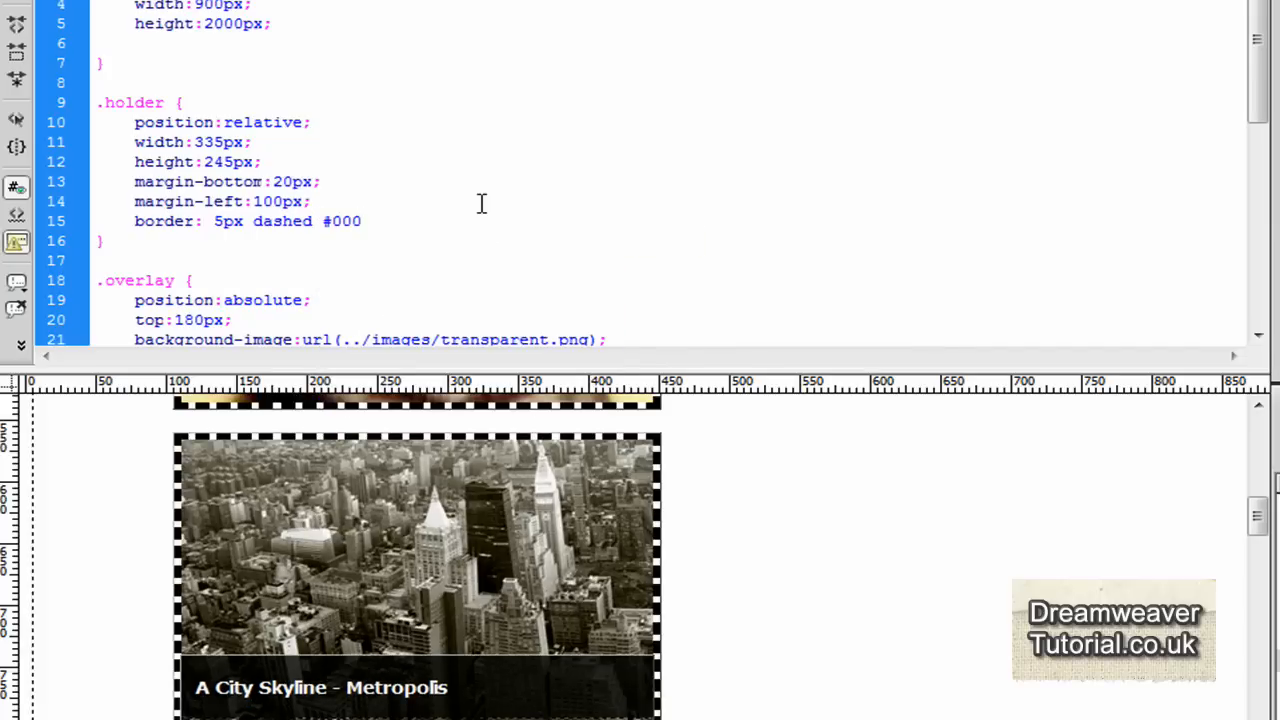
type(";")
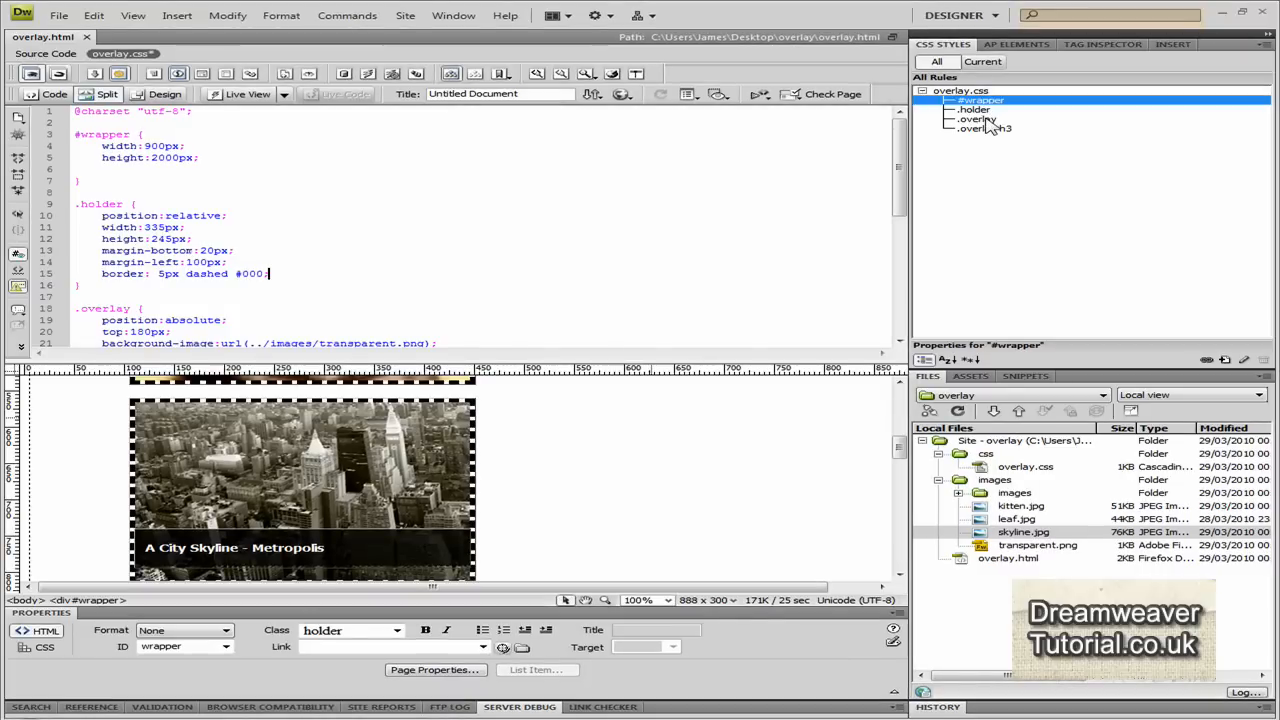
Preview the page in Safari, saving the changed files first, to check the dashed borders
left_click(622, 94)
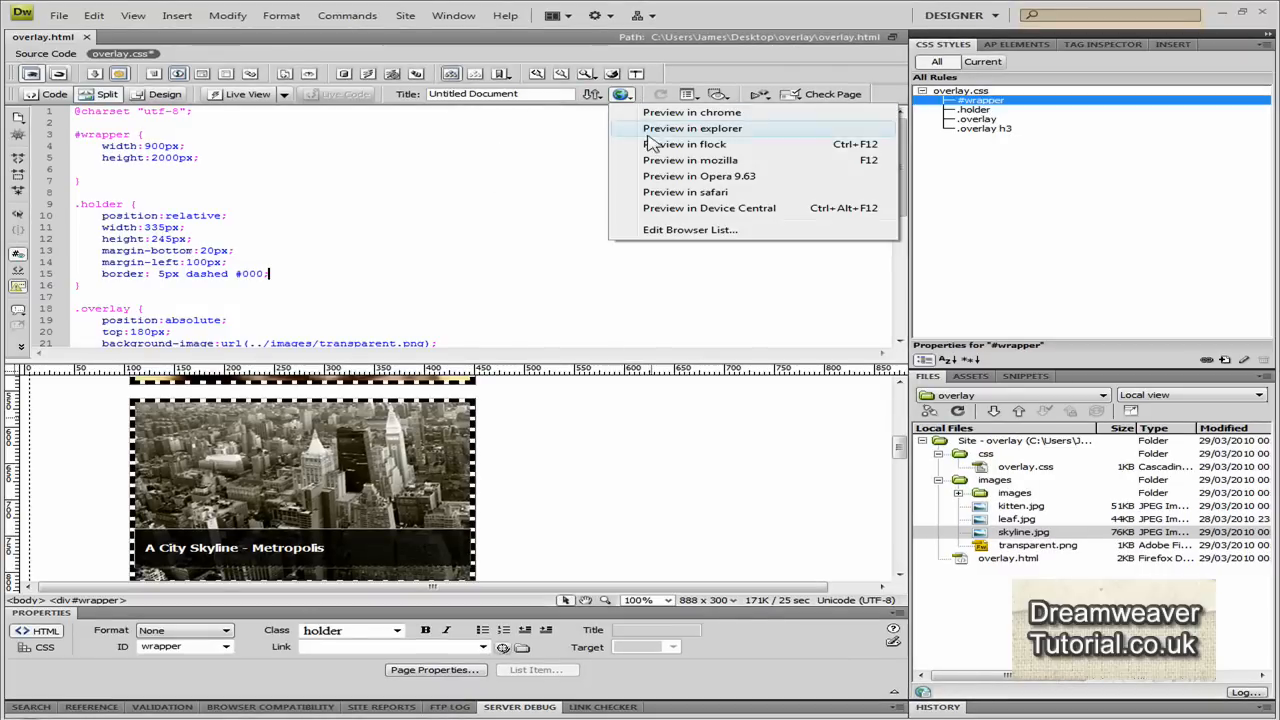
left_click(692, 128)
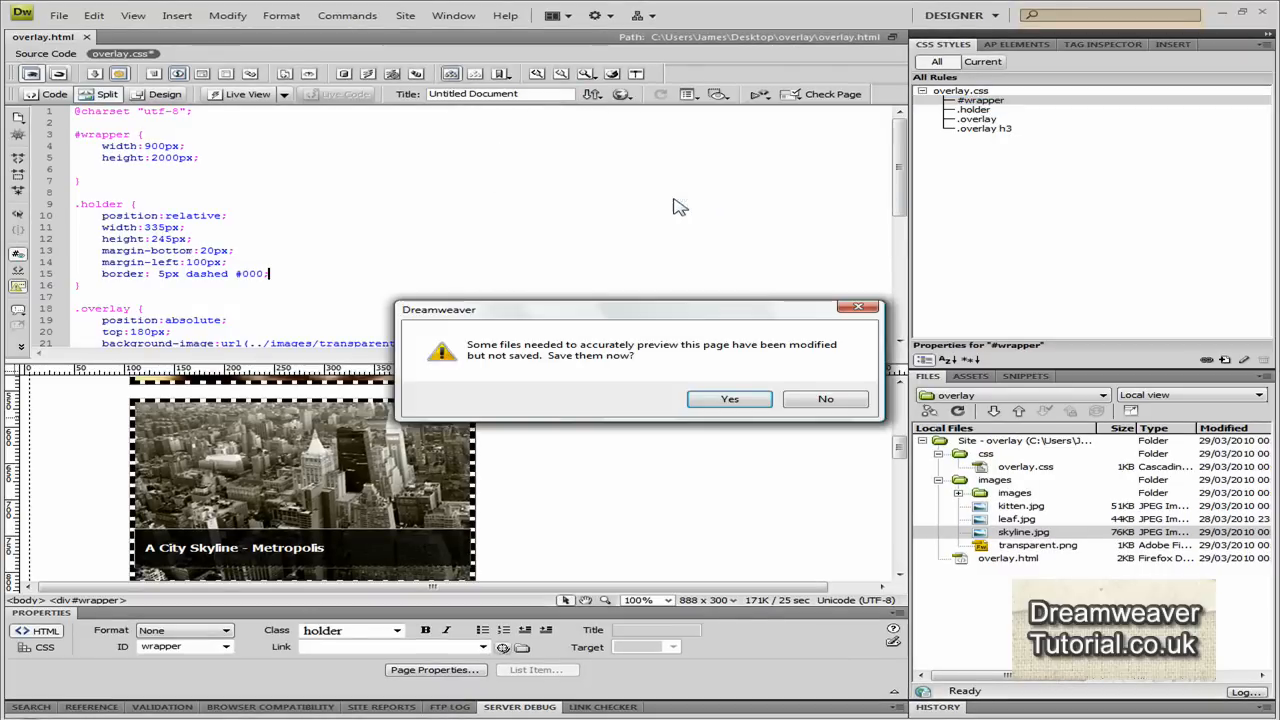
left_click(728, 400)
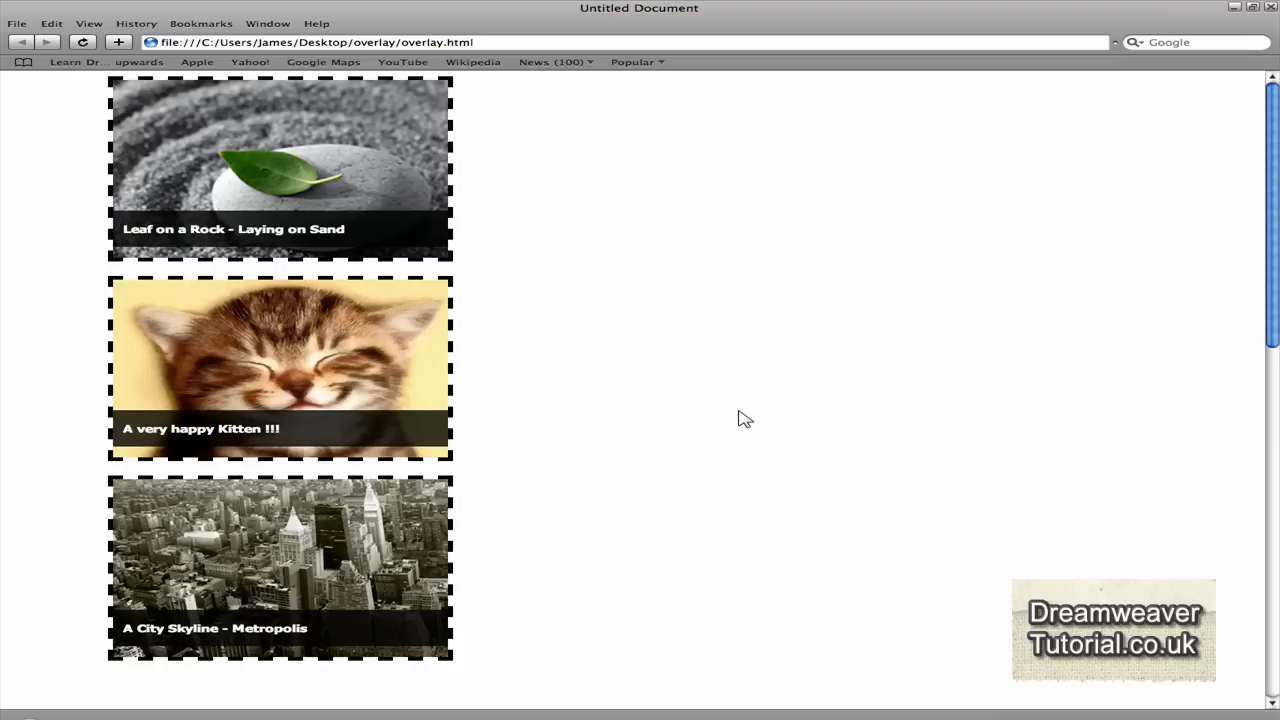
mouse_move(736, 574)
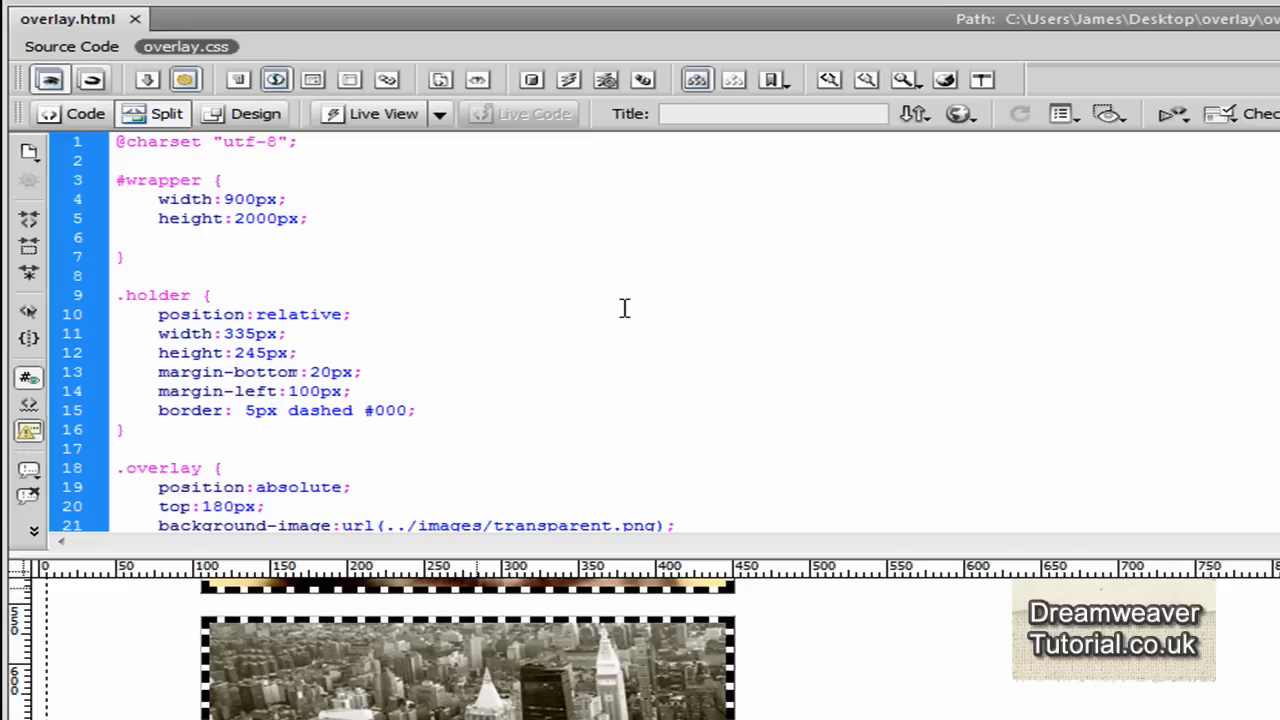
Add margin-top:100px; to the #wrapper rule and bring up the preview browser choices
type("margin-top:1")
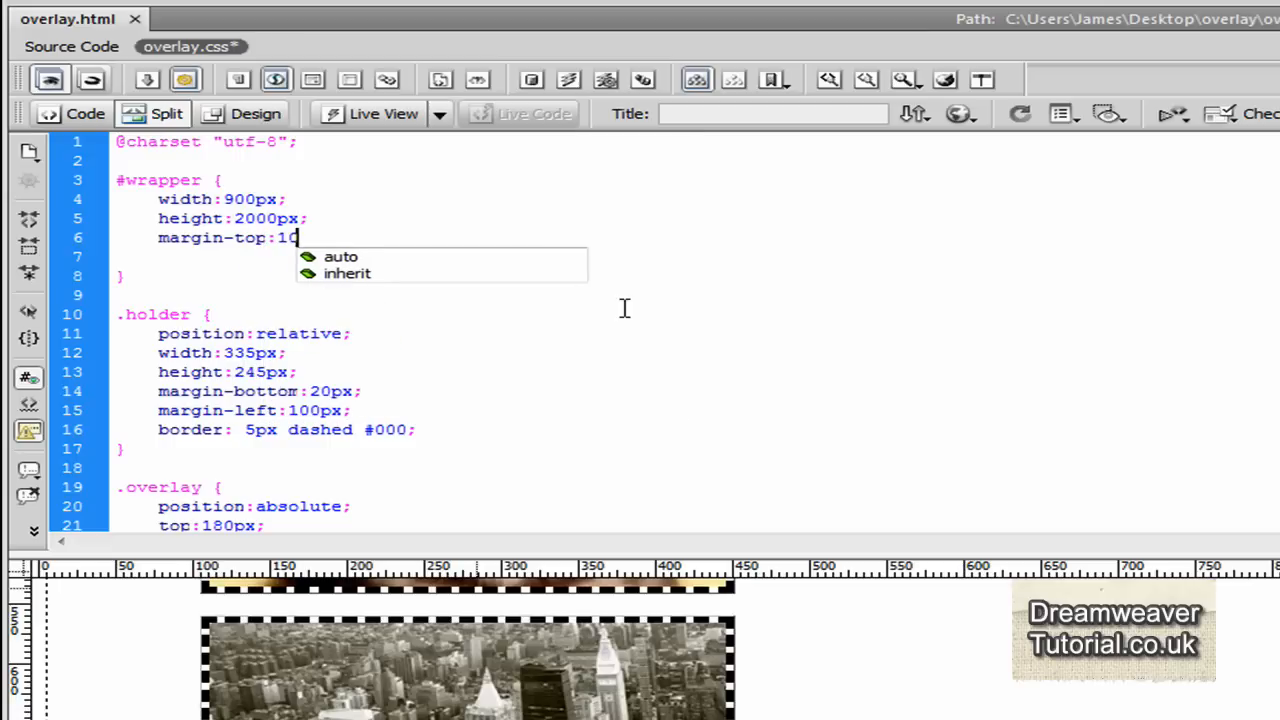
type("0px;")
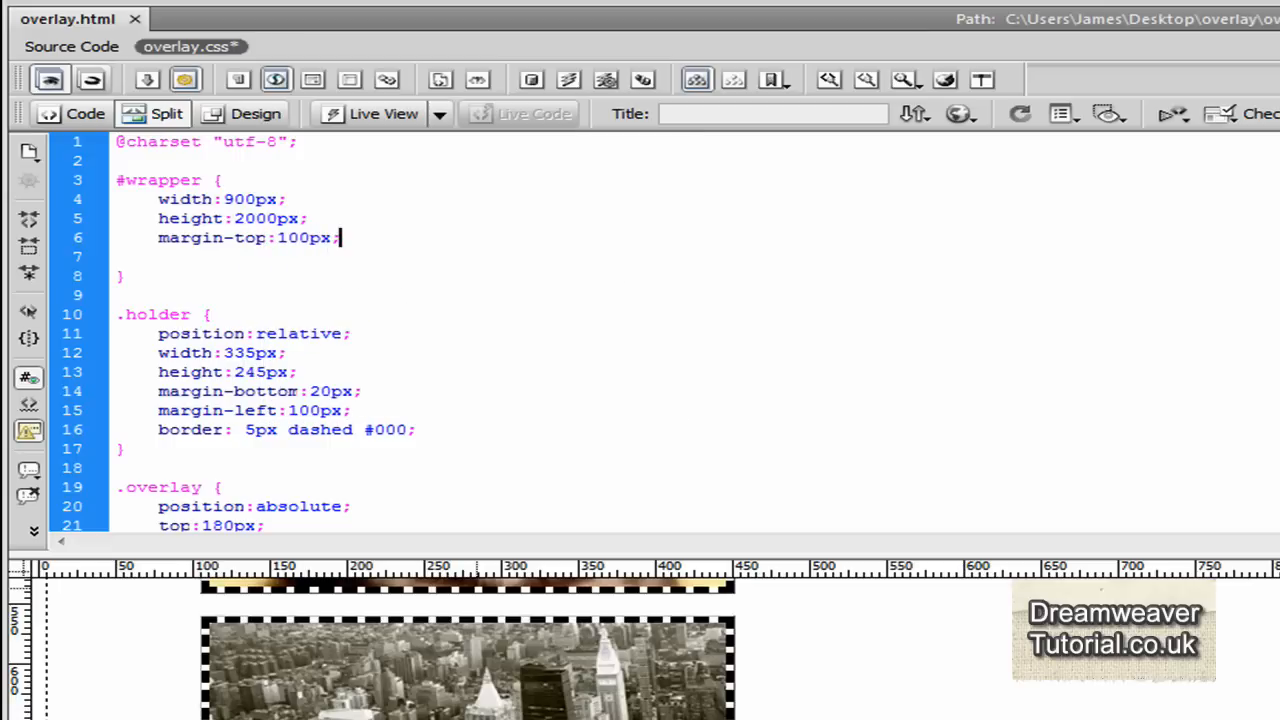
left_click(1020, 112)
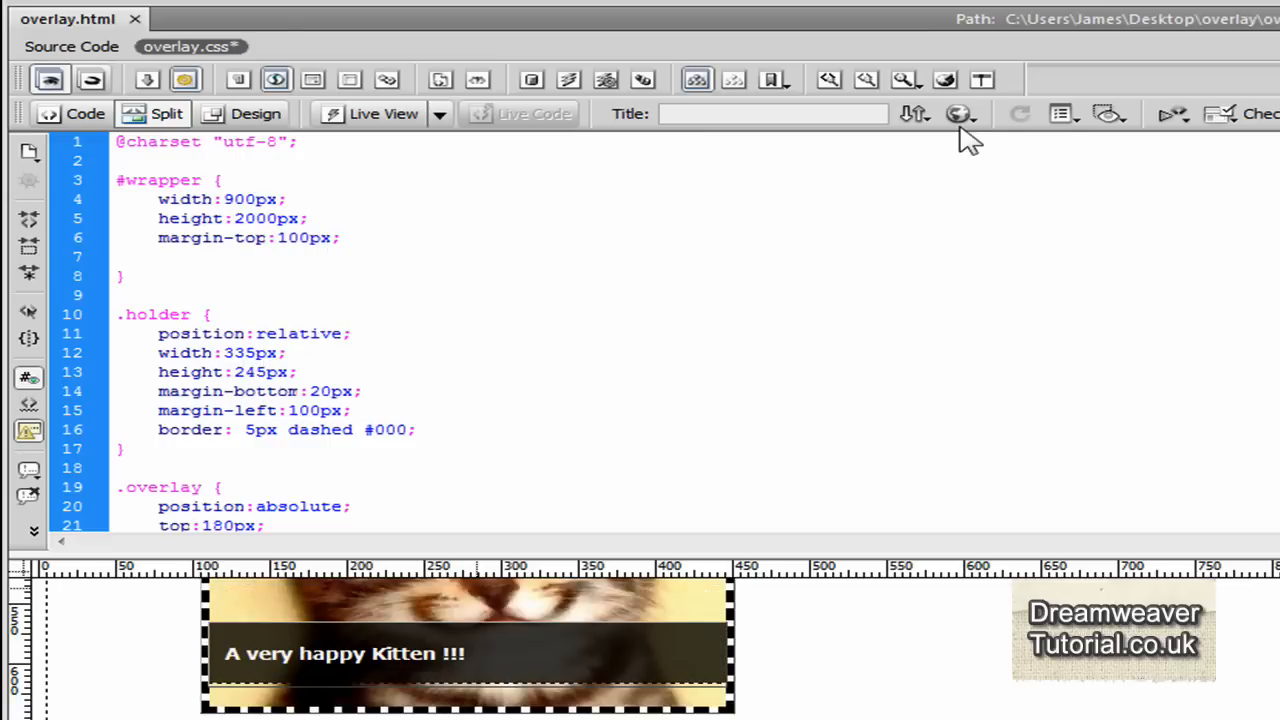
left_click(958, 112)
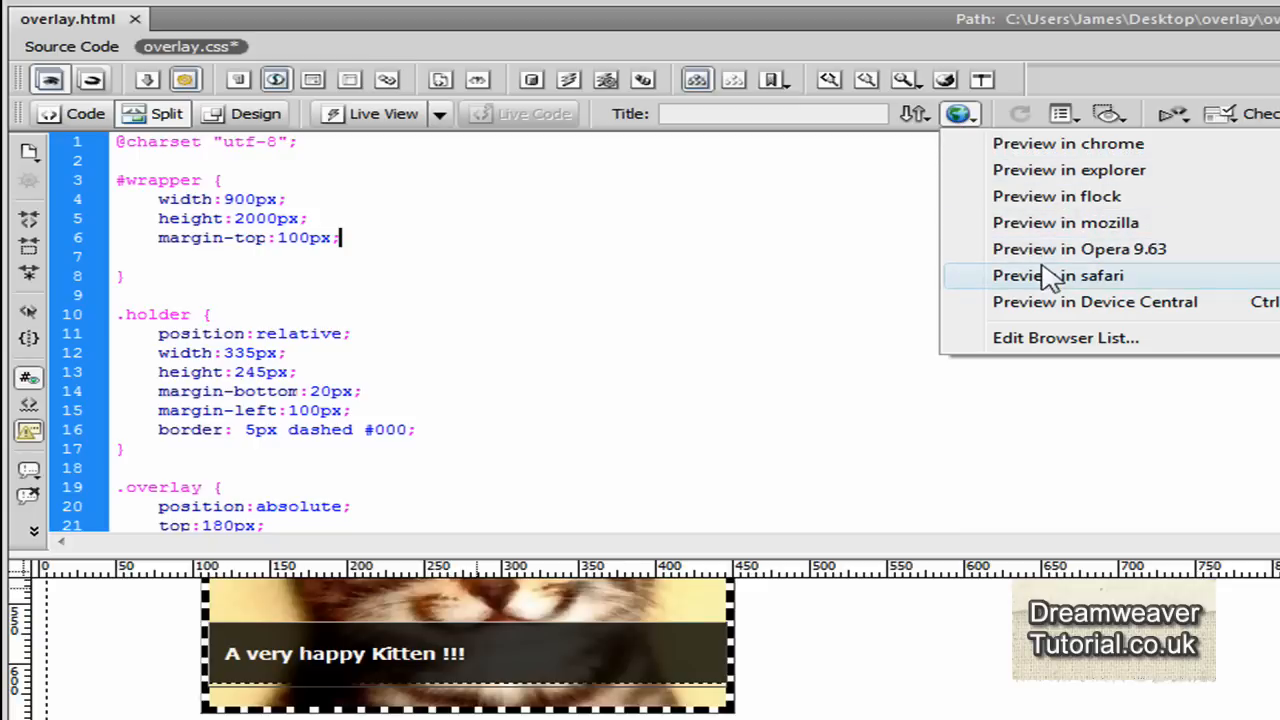
Preview in Safari and scroll to inspect the space above the bordered leaf image
left_click(1056, 276)
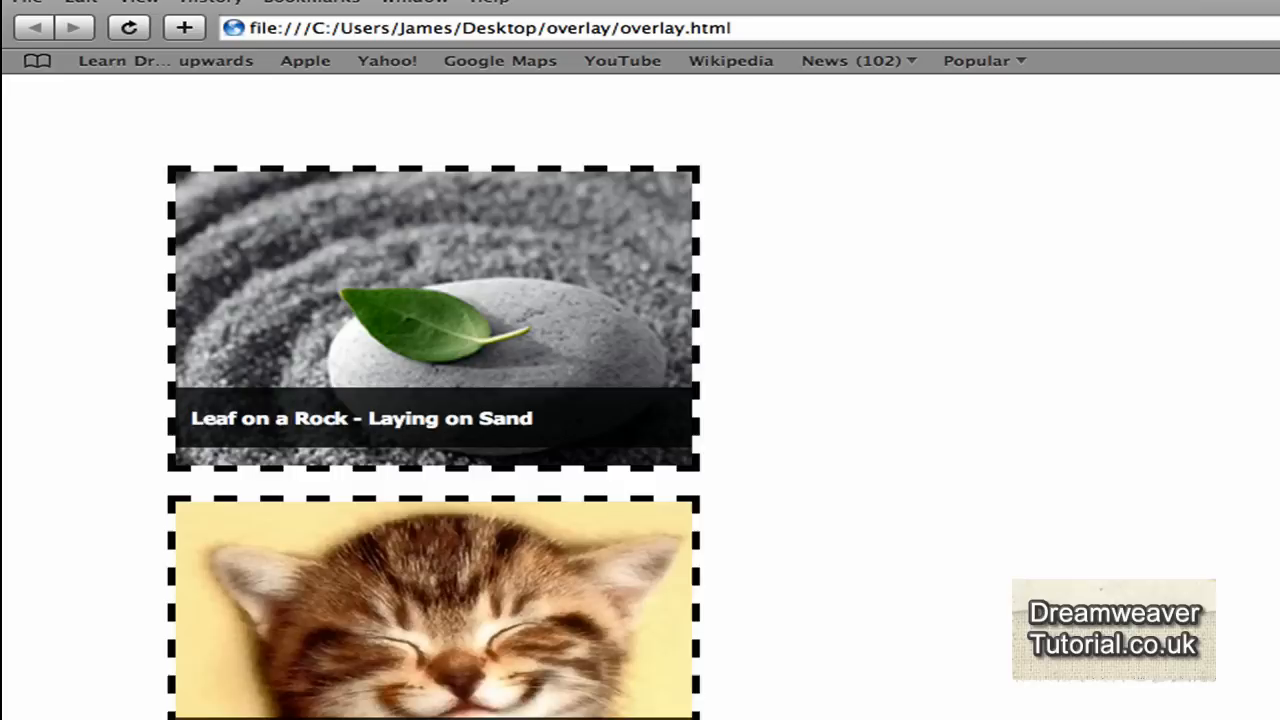
scroll("down", 3)
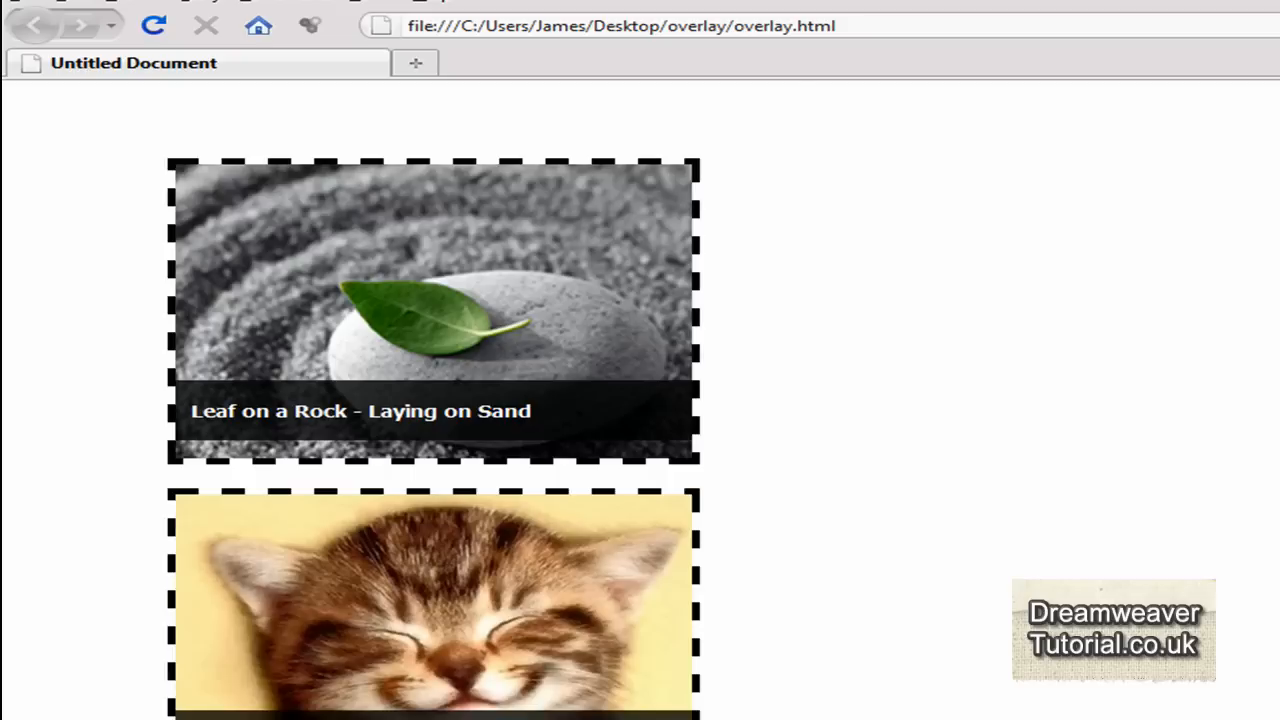
scroll("down", 3)
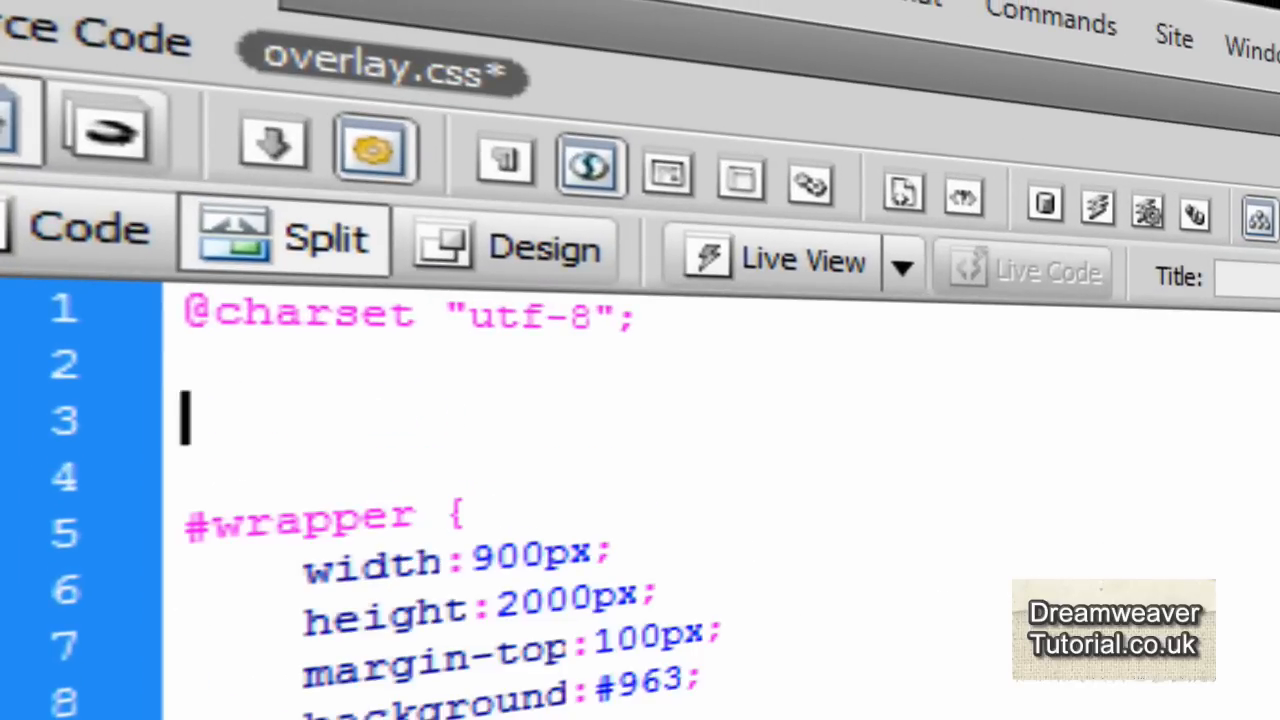
Add a body rule with background:#963 at the top of overlay.css
type("body {")
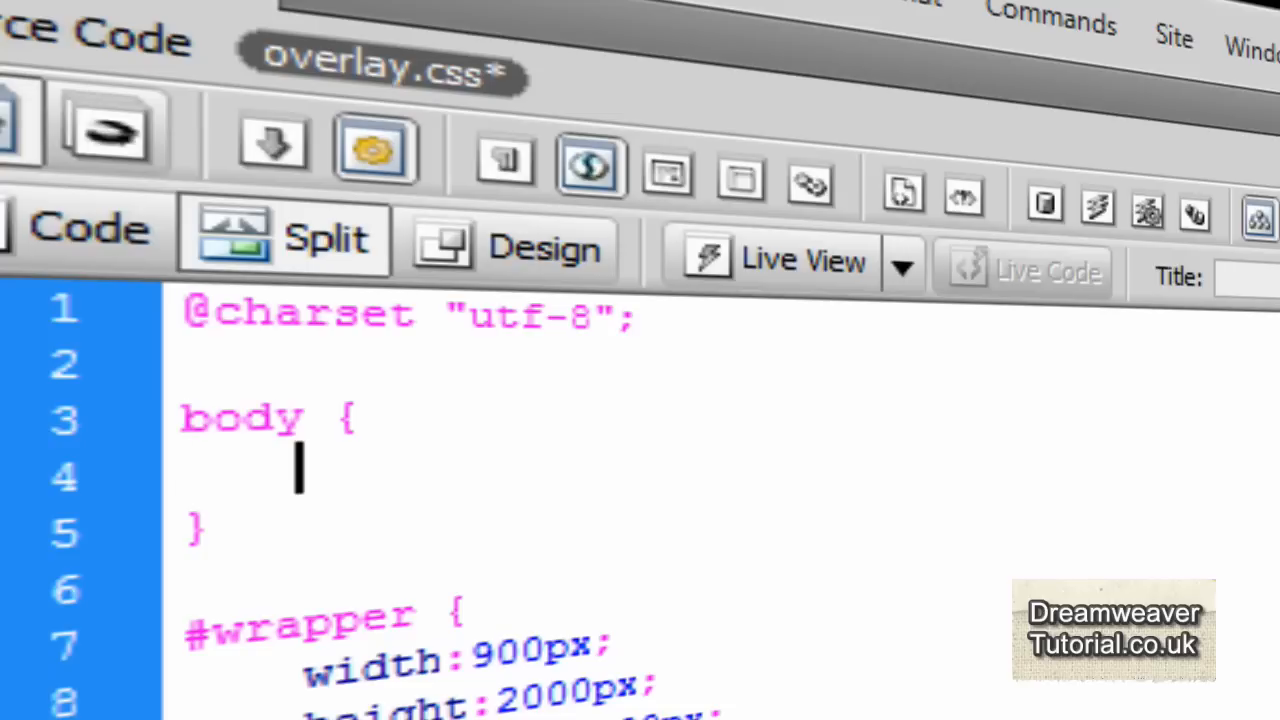
type("background")
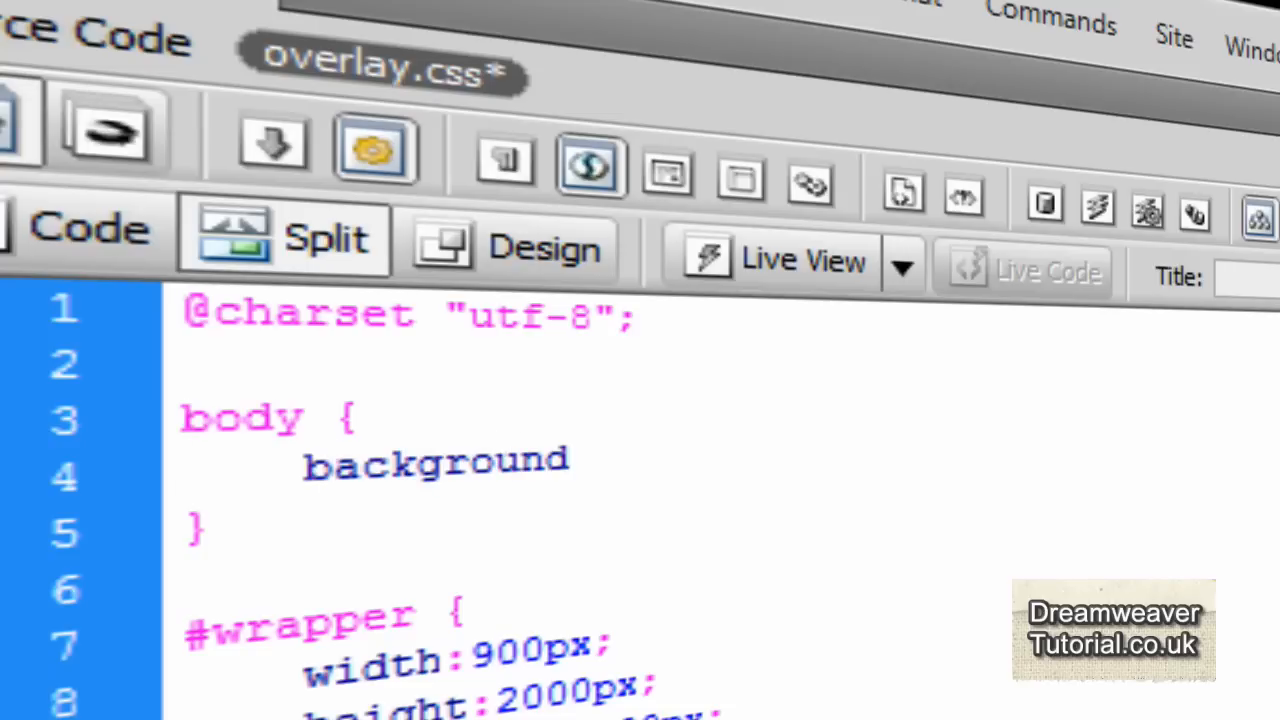
type(":#963;")
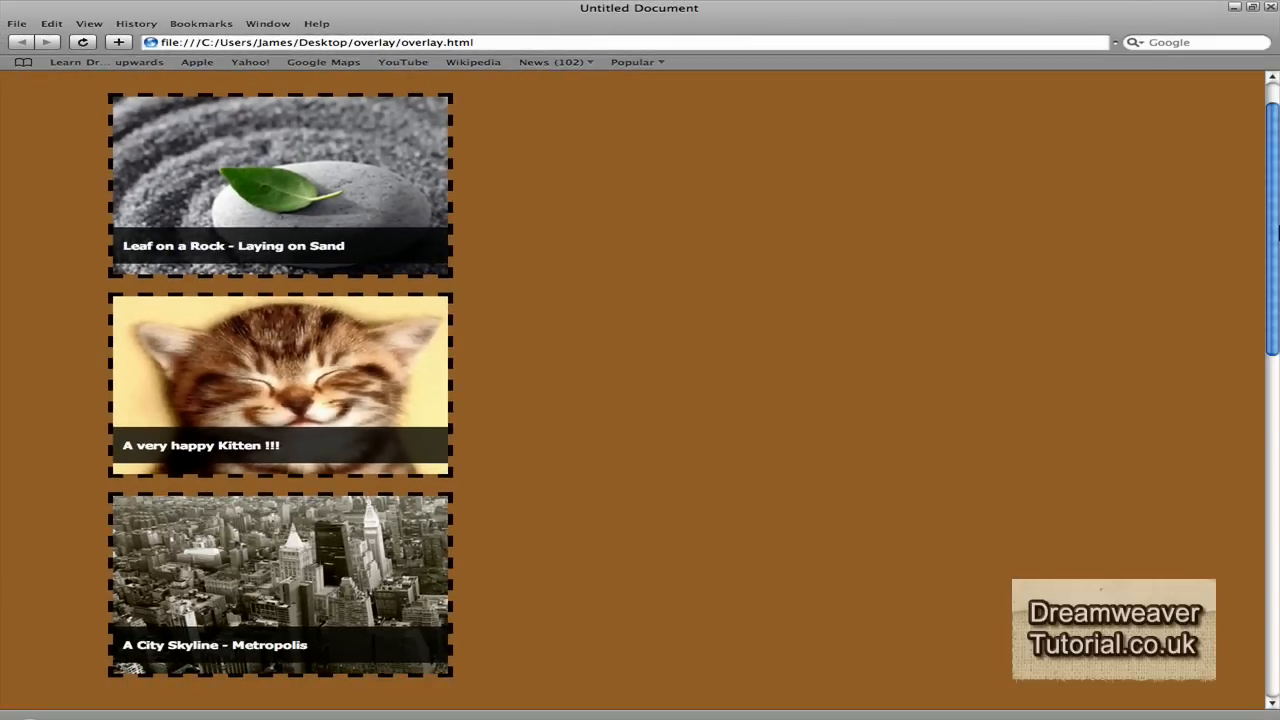
mouse_move(670, 422)
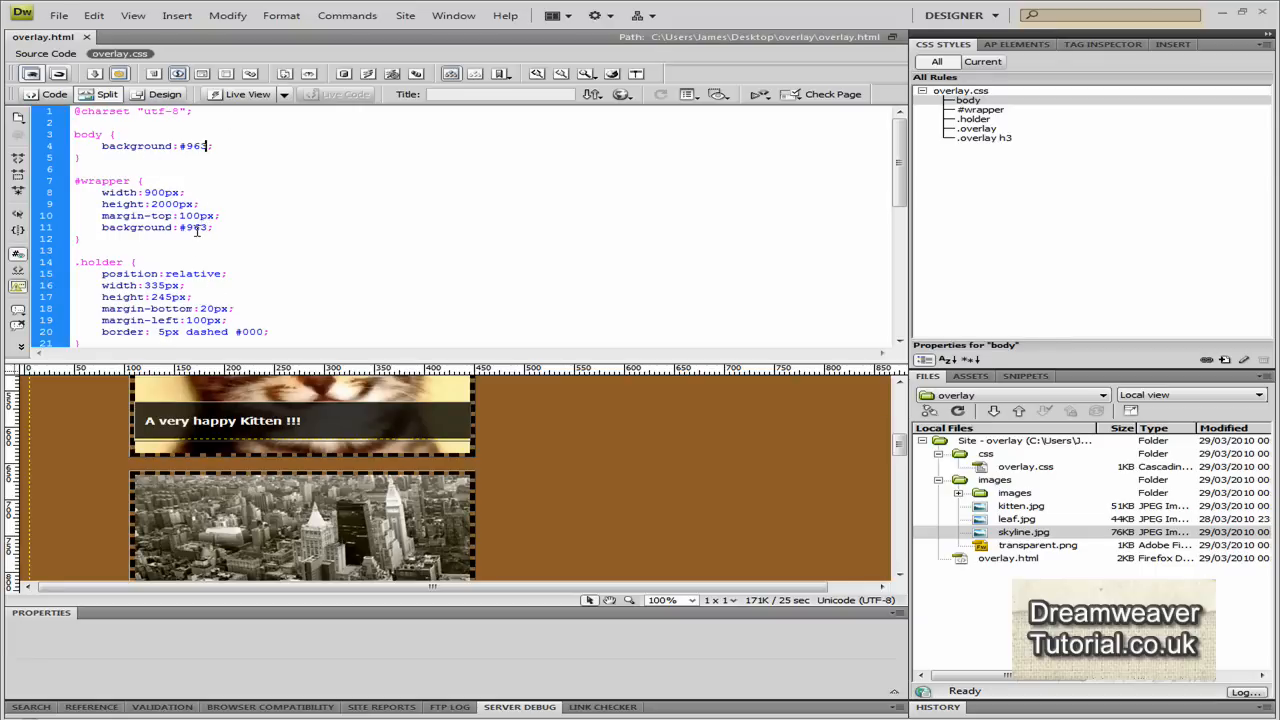
Change the .holder dashed border colour from #000 to white #FFF via the colour picker
scroll("down", 3)
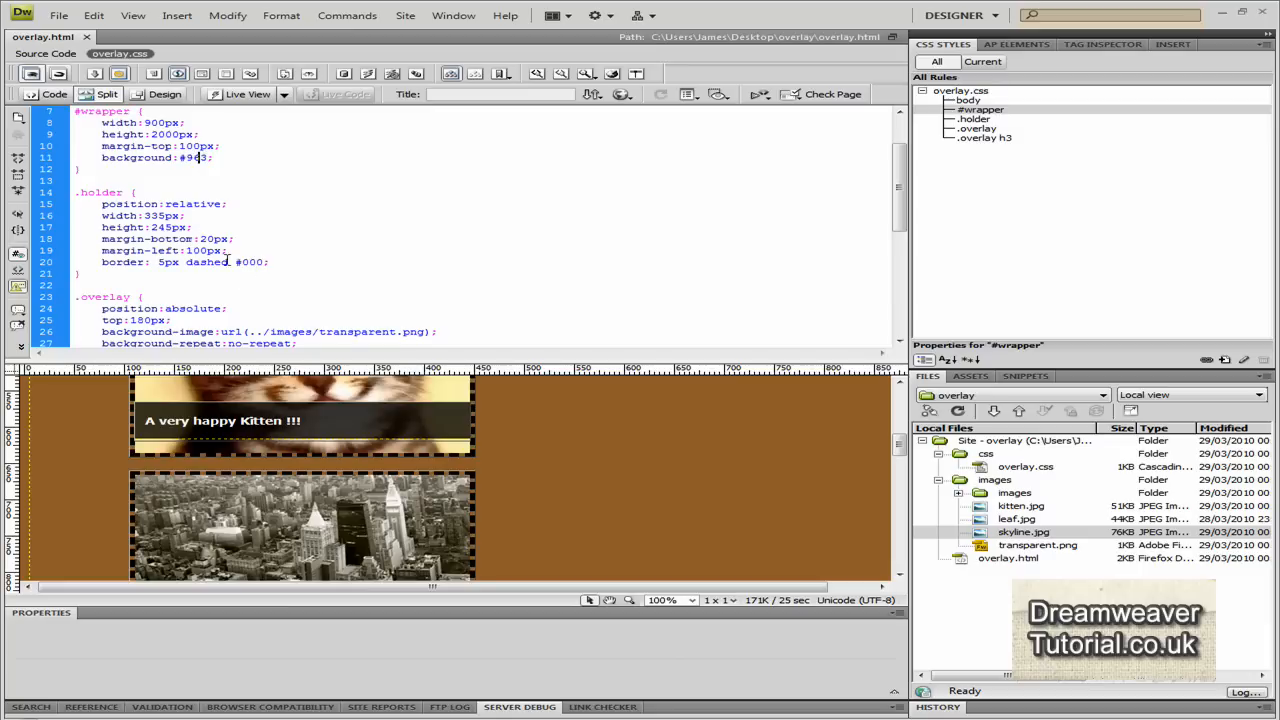
double_click(248, 260)
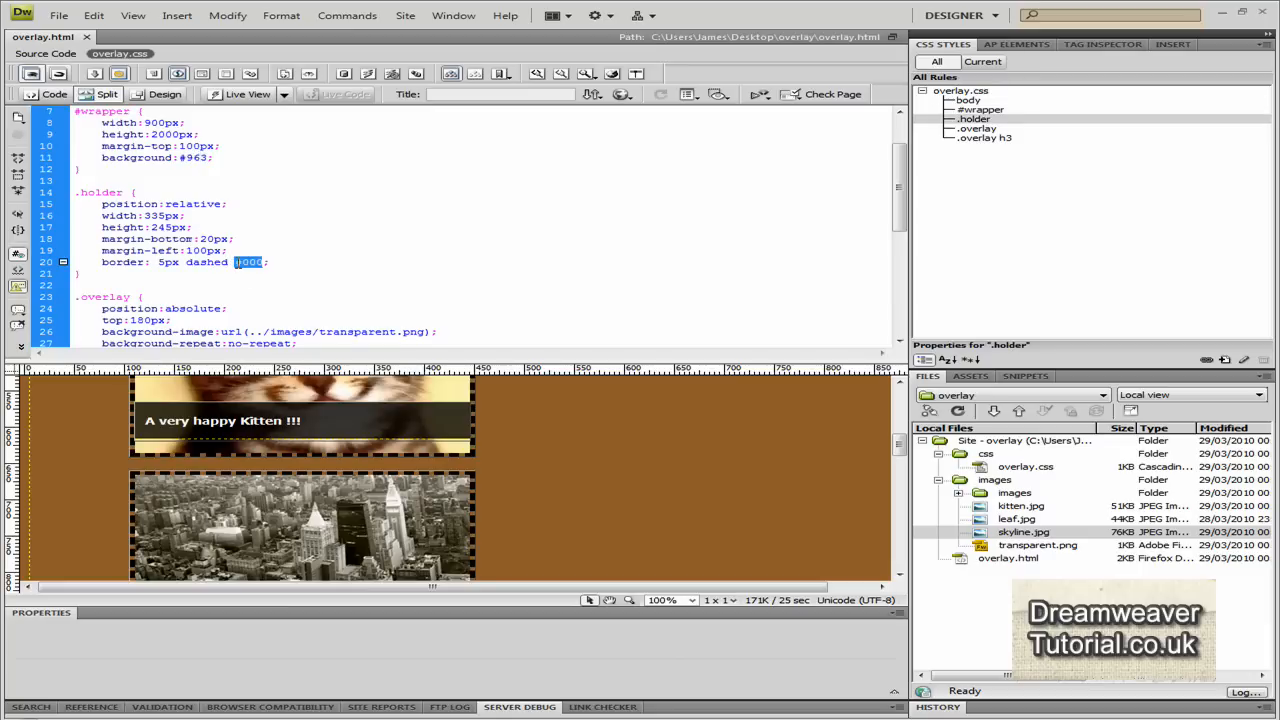
left_click(248, 262)
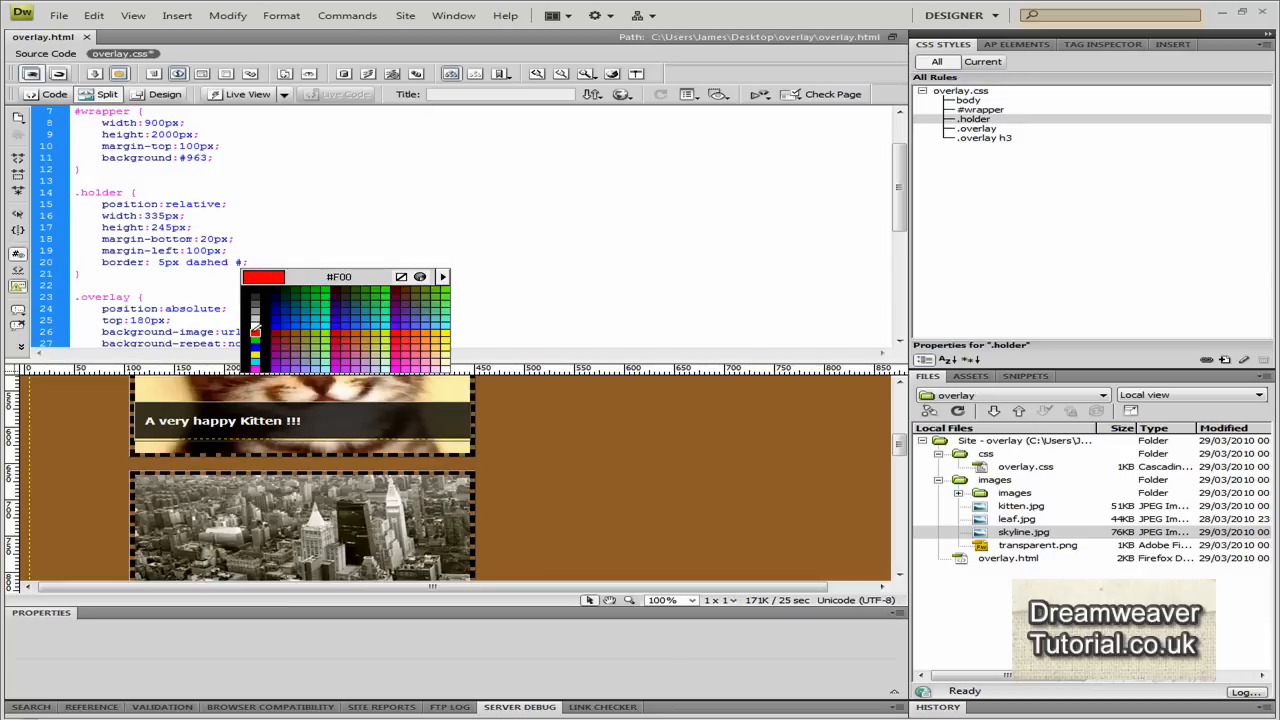
left_click(252, 290)
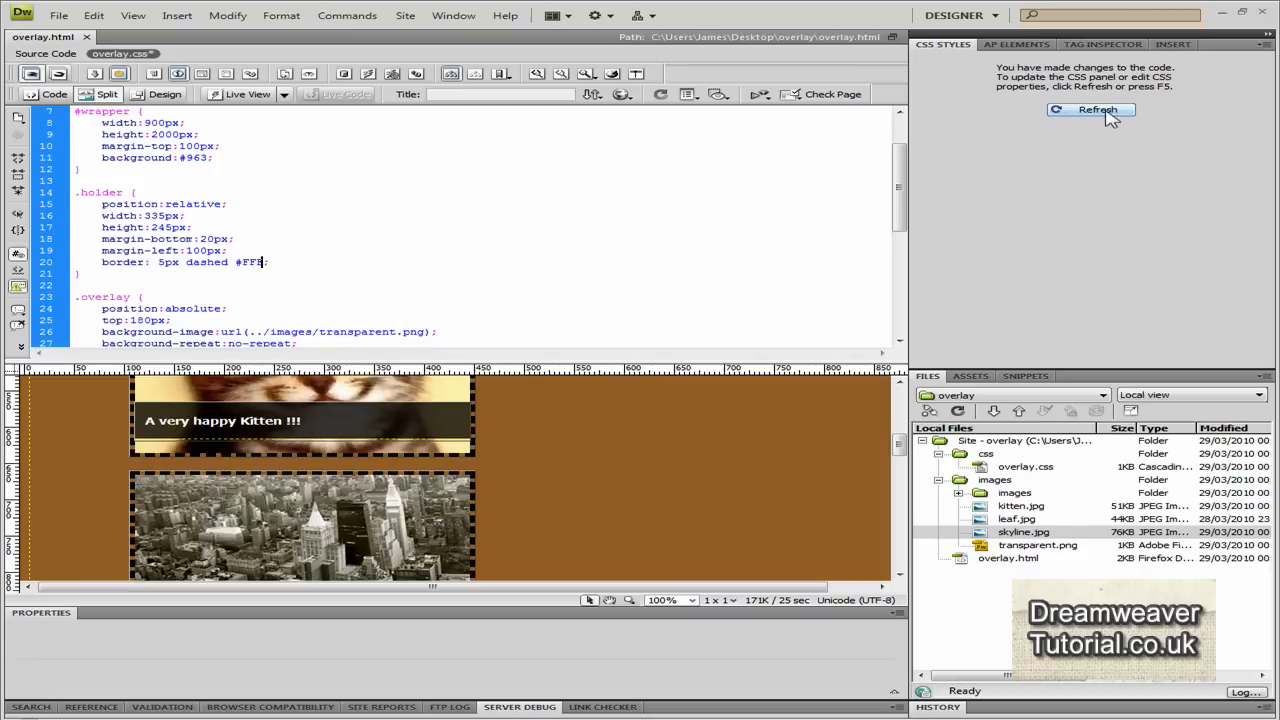